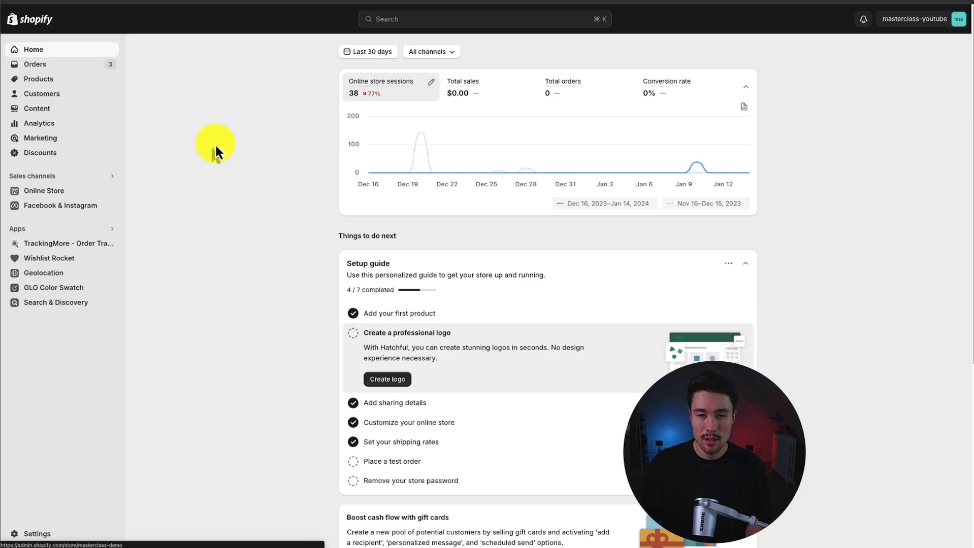
pyautogui.moveTo(447, 172)
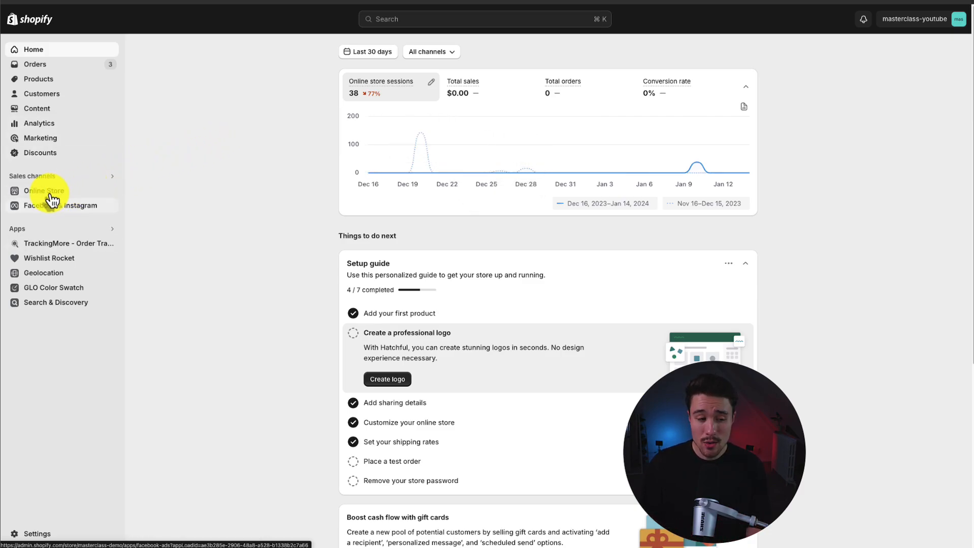
# Go to the Online Store themes page, where Sense is the current theme.
pyautogui.click(44, 190)
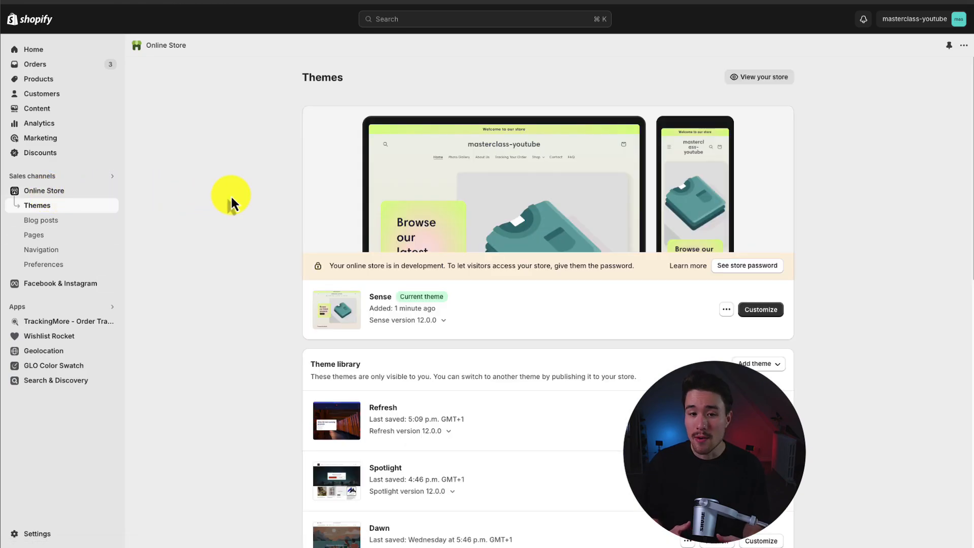
pyautogui.moveTo(372, 308)
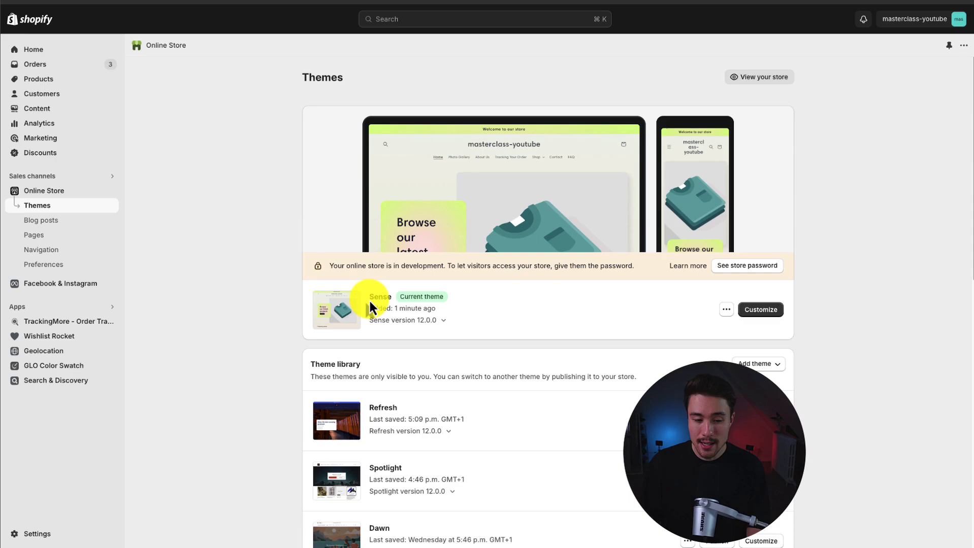
pyautogui.moveTo(453, 304)
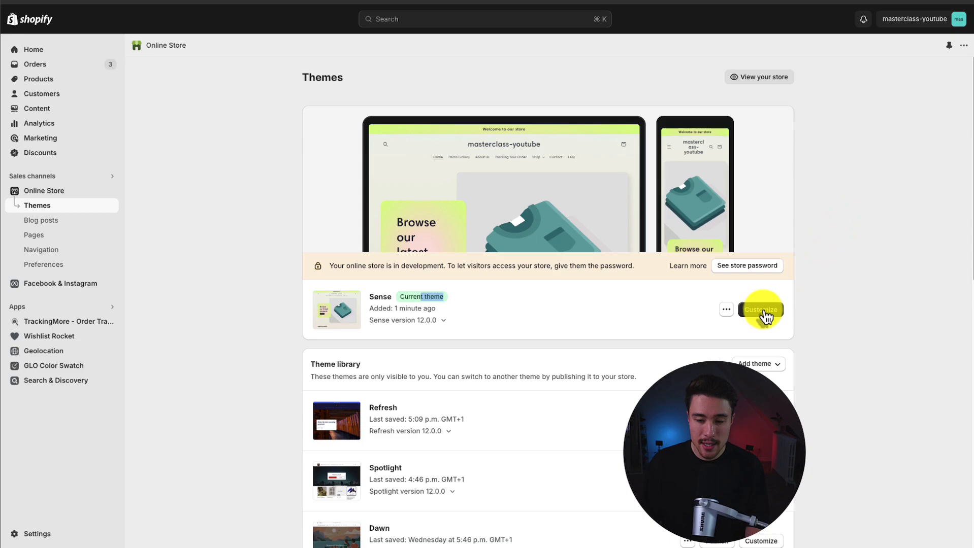
# Customize the Sense theme and view its list of app embeds.
pyautogui.click(760, 310)
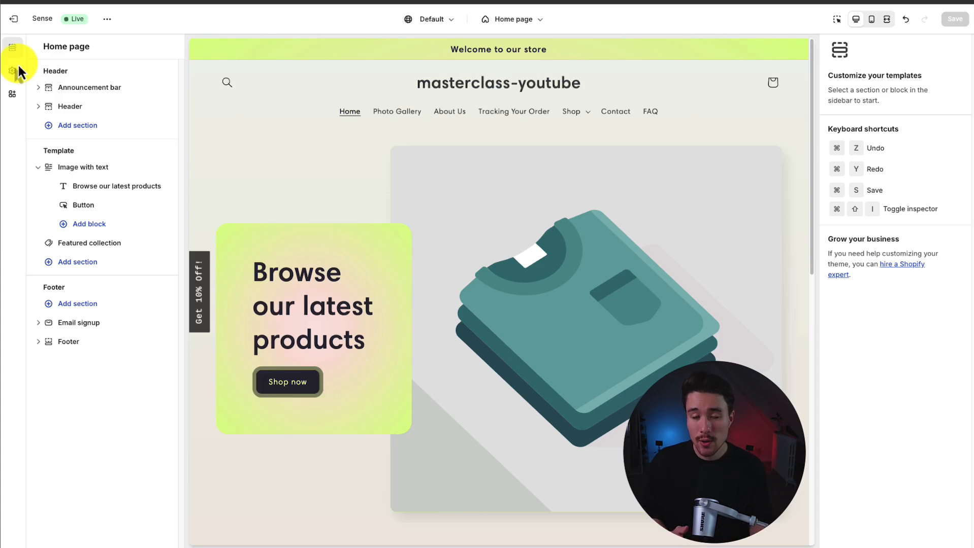
pyautogui.click(12, 93)
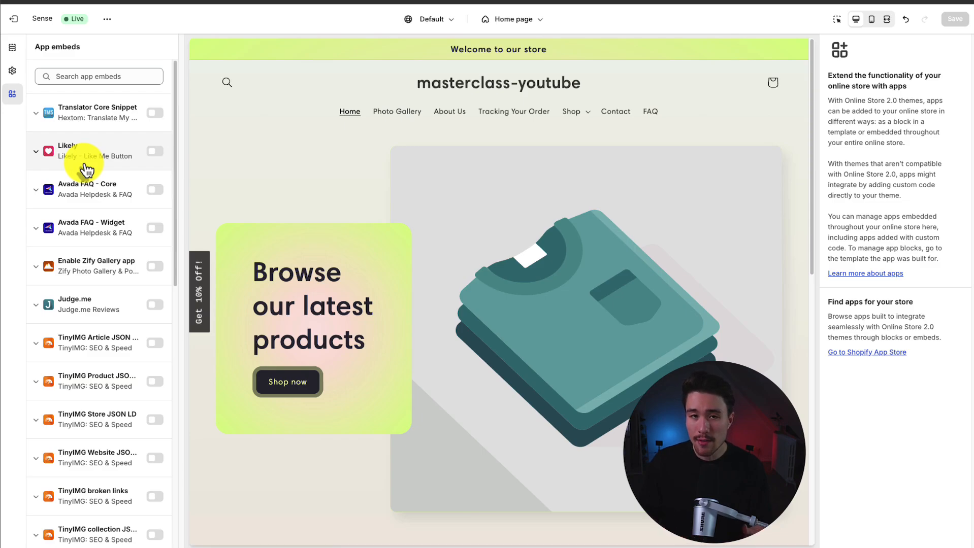
pyautogui.moveTo(121, 152)
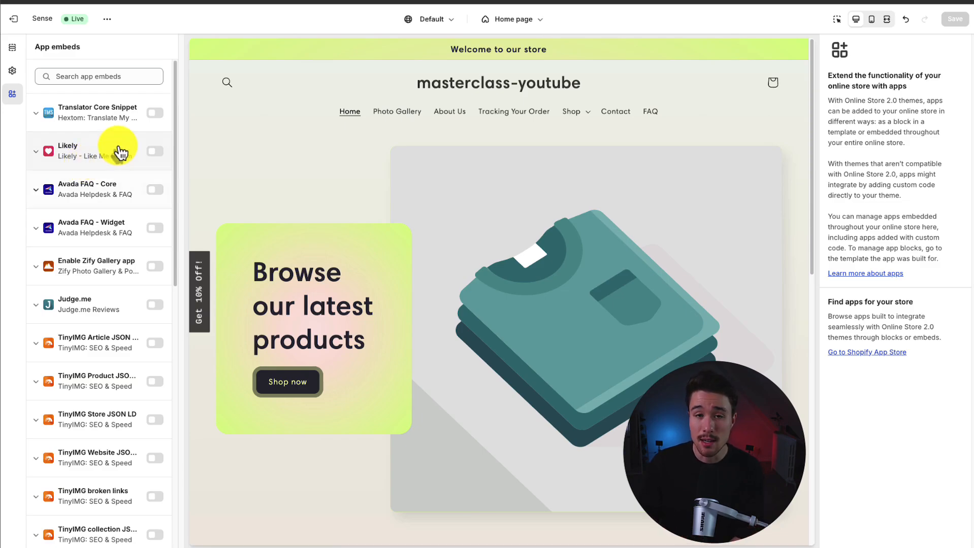
pyautogui.moveTo(144, 137)
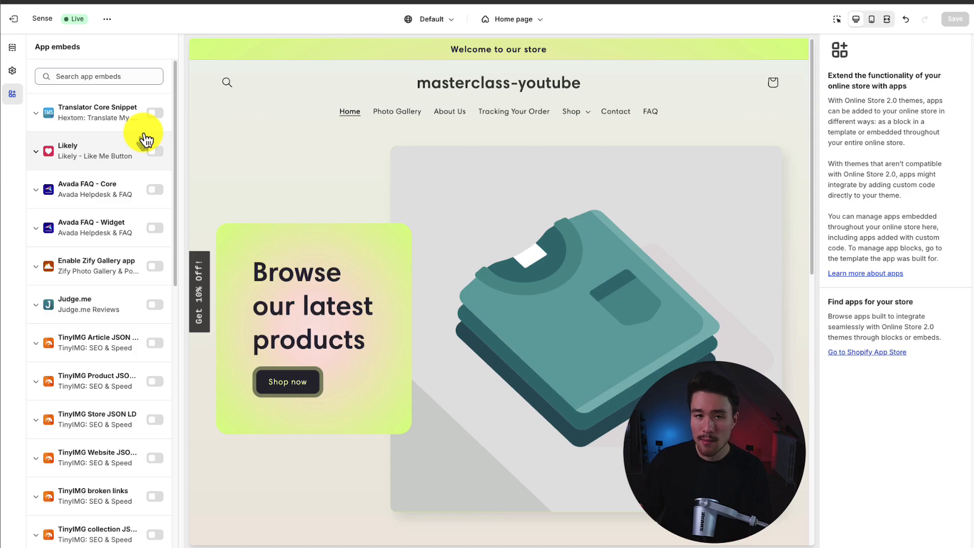
pyautogui.moveTo(12, 70)
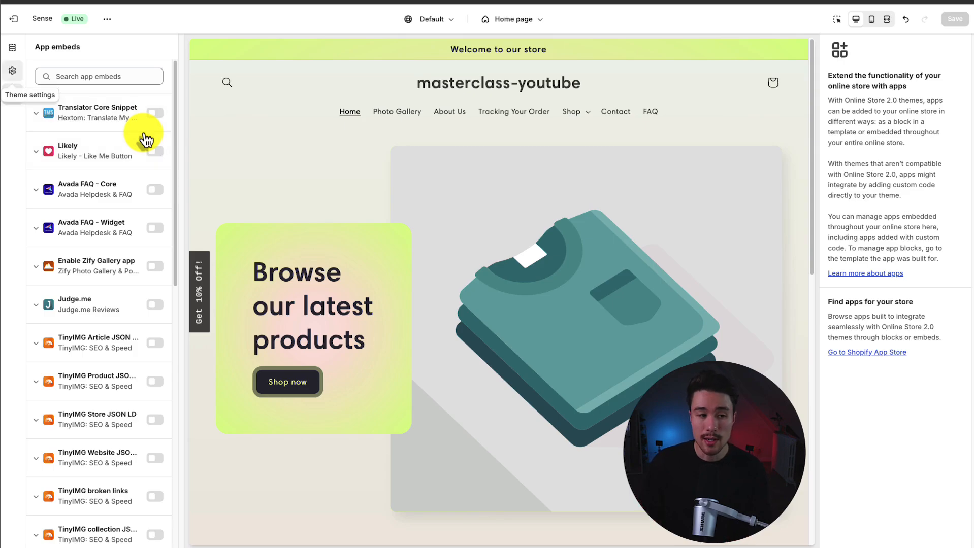
pyautogui.moveTo(13, 71)
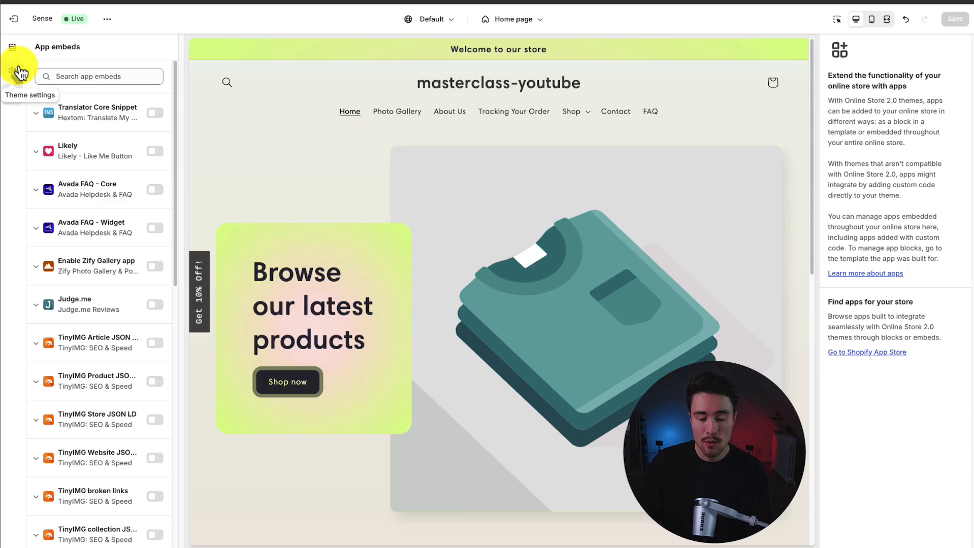
# In theme settings Colors, set Scheme 1's solid button background to red #E00707.
pyautogui.click(12, 69)
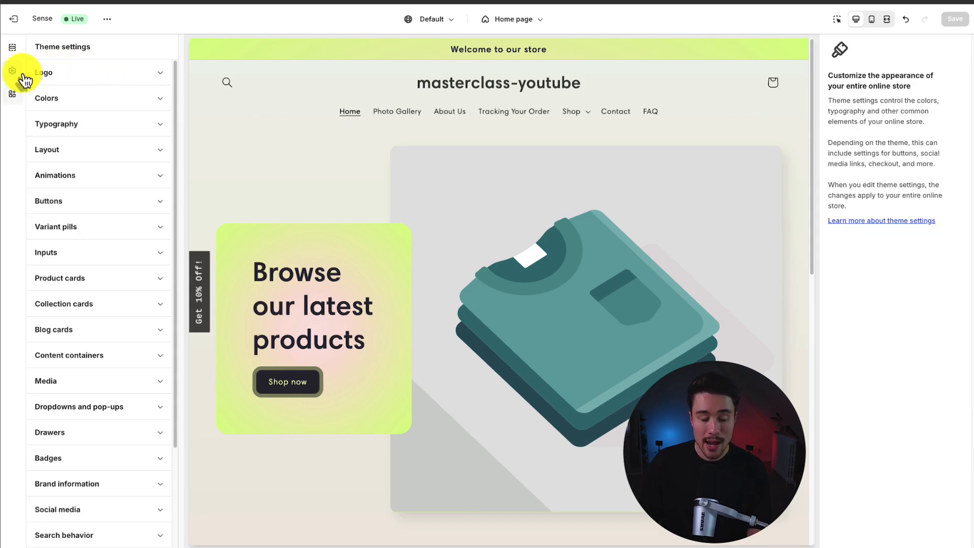
pyautogui.moveTo(12, 69)
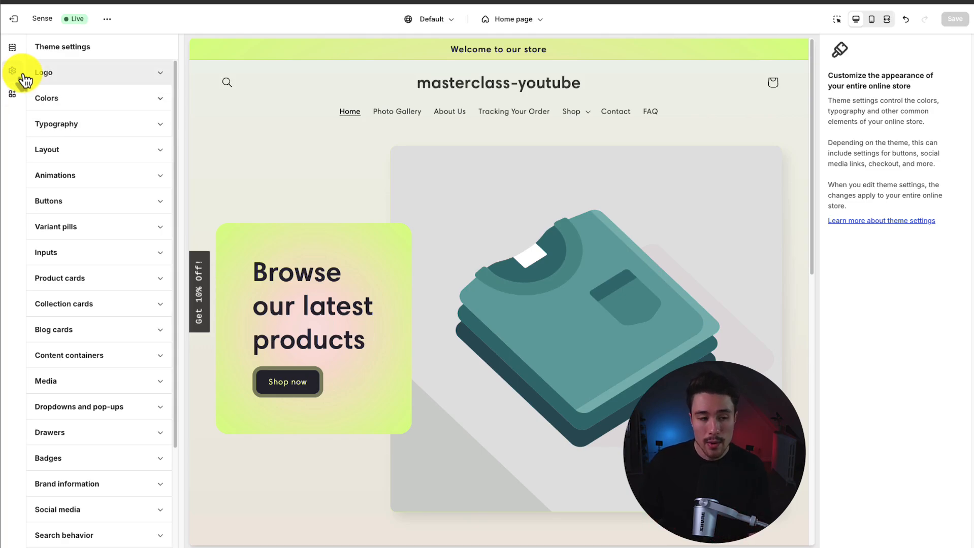
pyautogui.moveTo(123, 91)
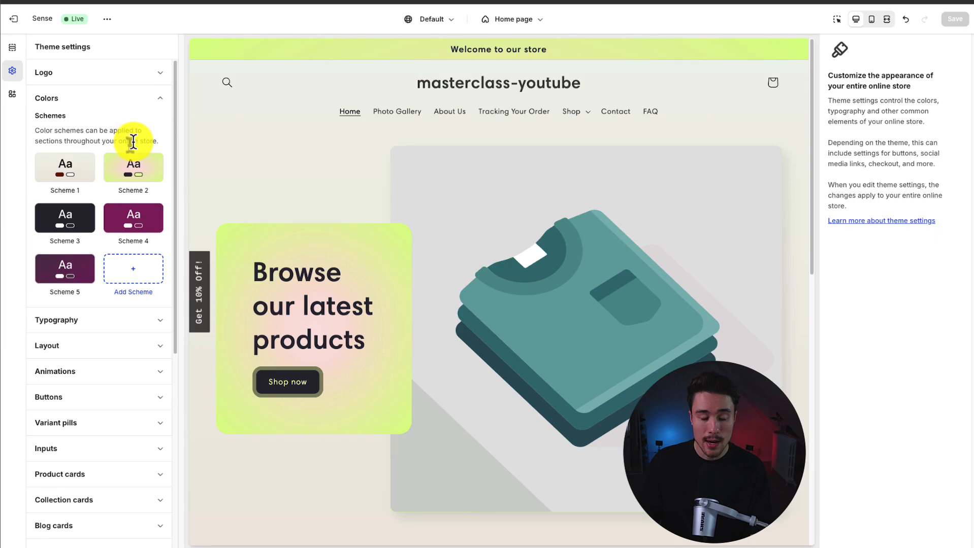
pyautogui.click(65, 166)
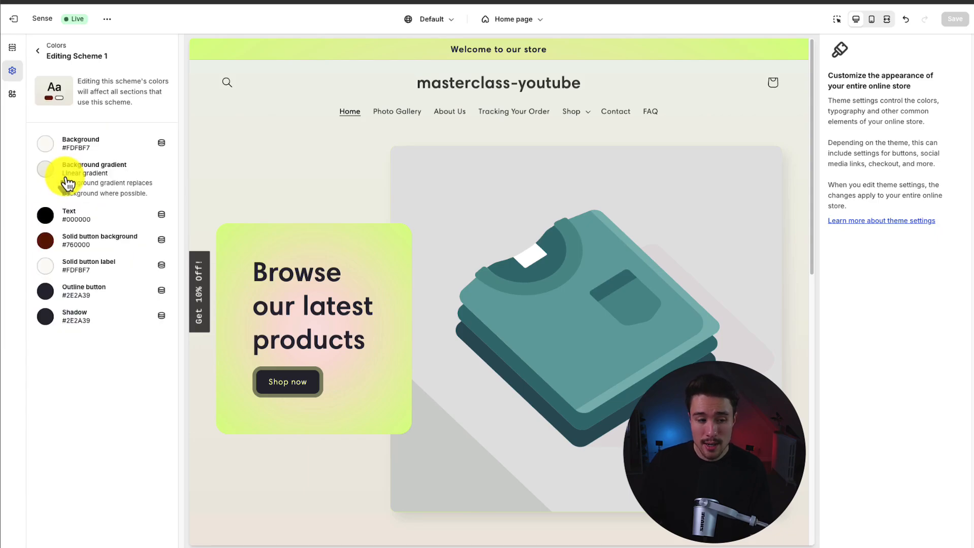
pyautogui.click(38, 51)
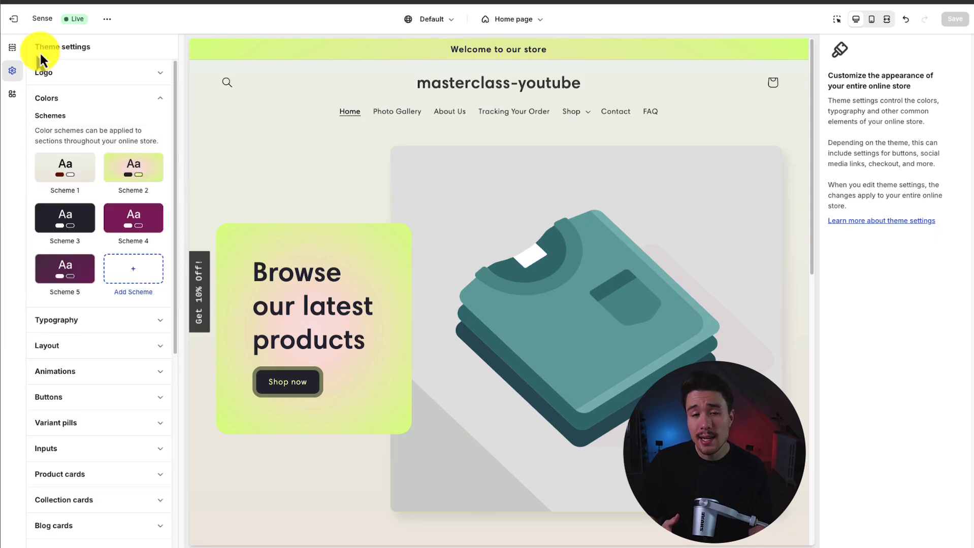
pyautogui.moveTo(85, 120)
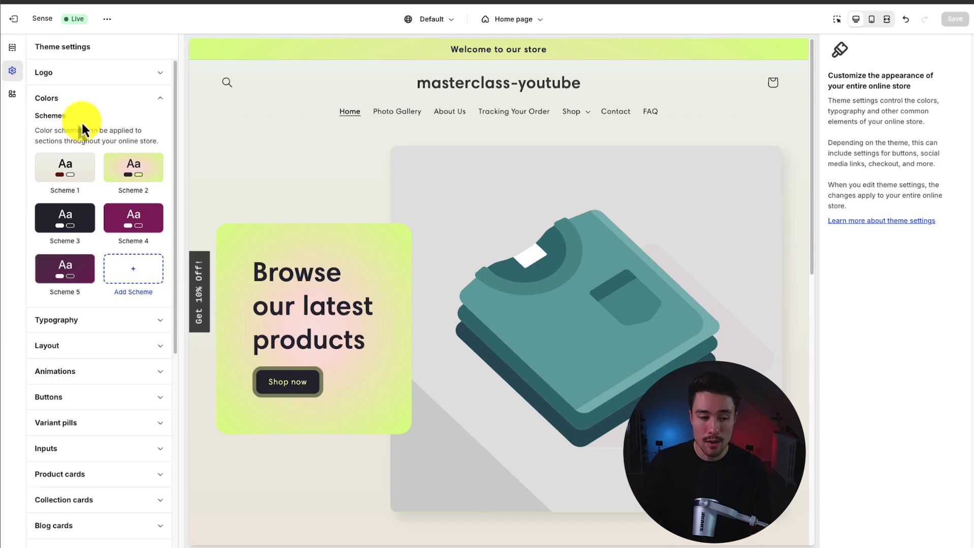
pyautogui.click(65, 167)
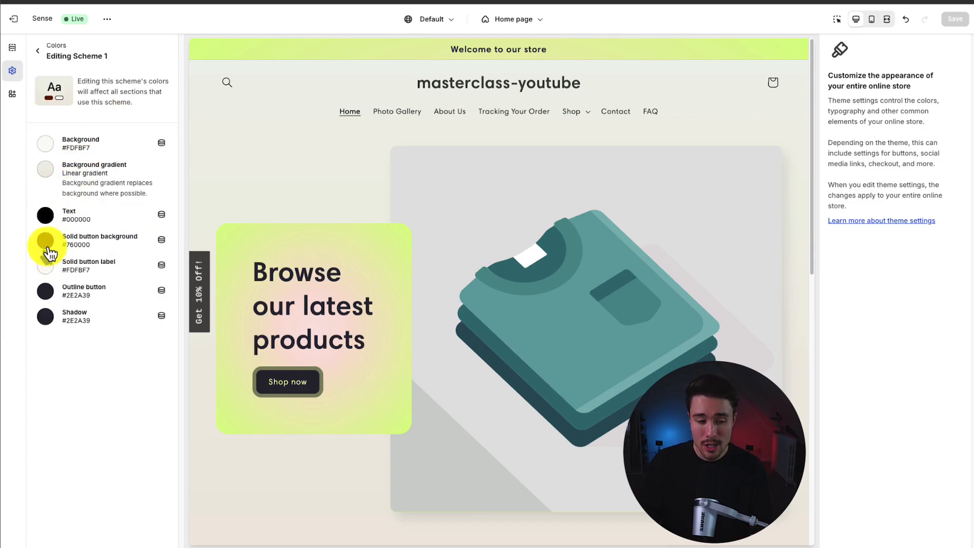
pyautogui.click(45, 243)
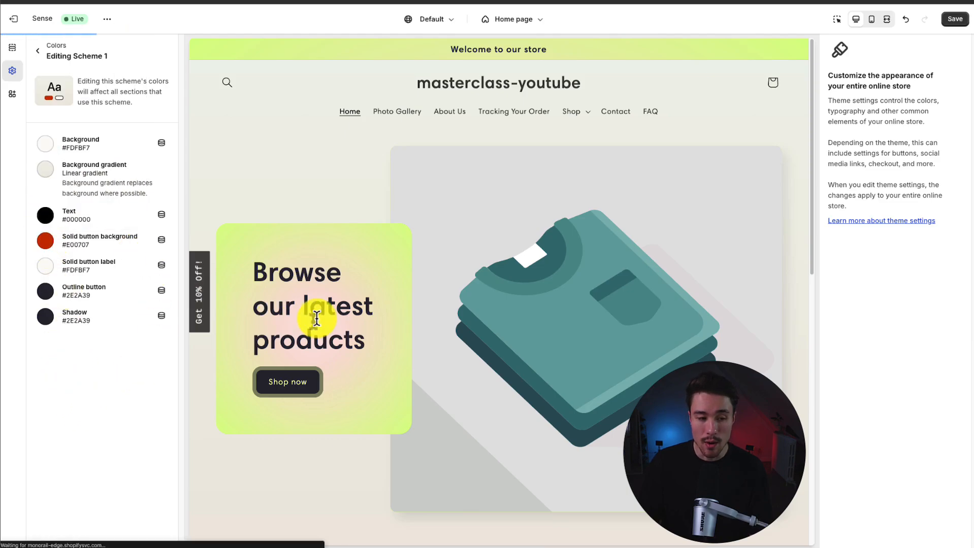
pyautogui.click(38, 50)
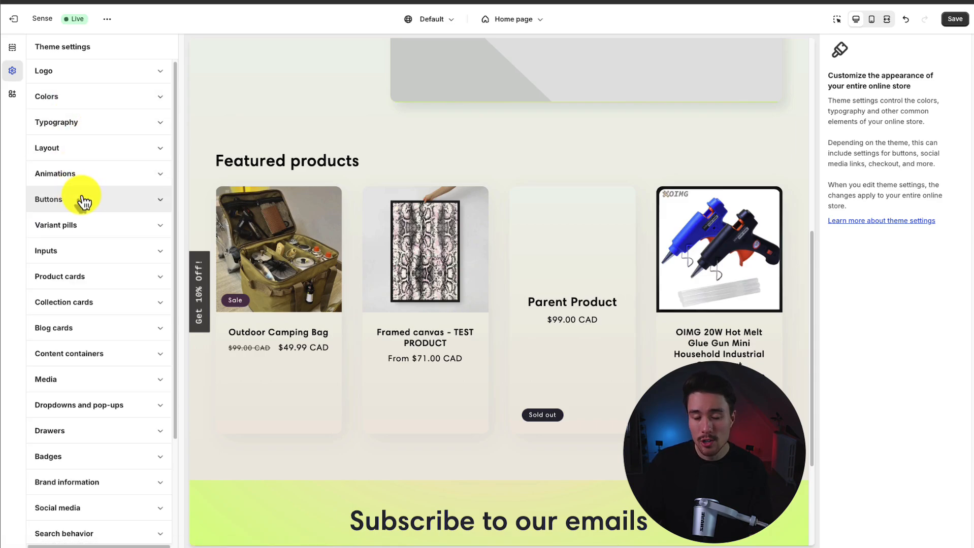
pyautogui.moveTo(182, 166)
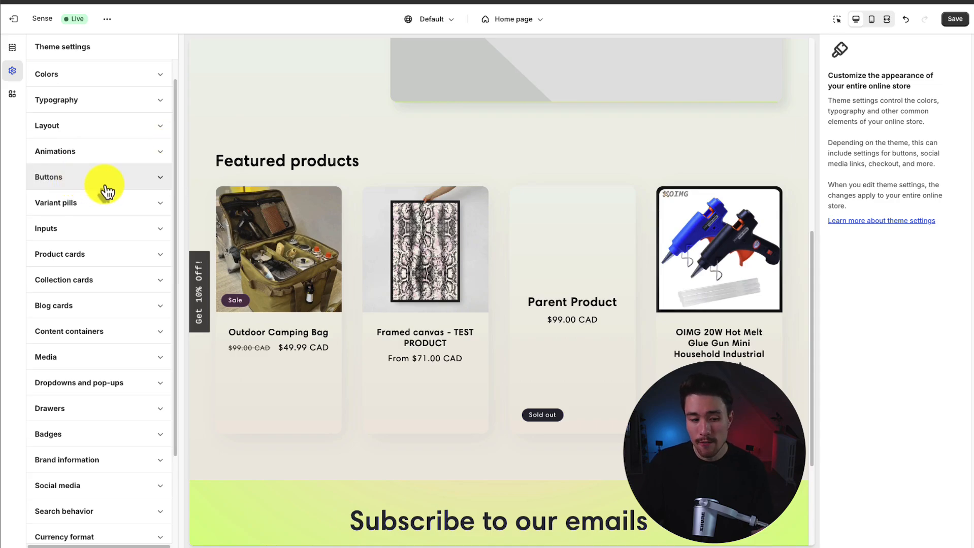
pyautogui.scroll(-3)
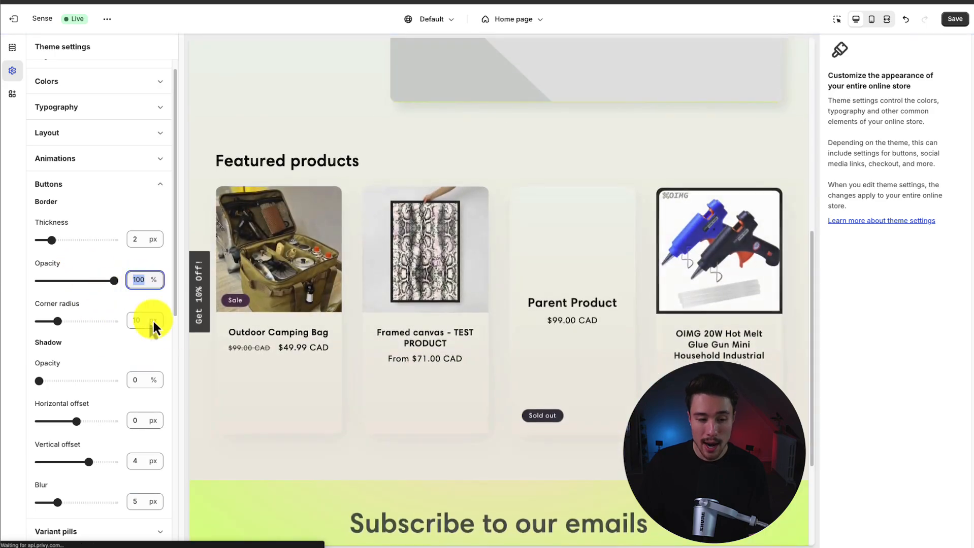
pyautogui.scroll(-3)
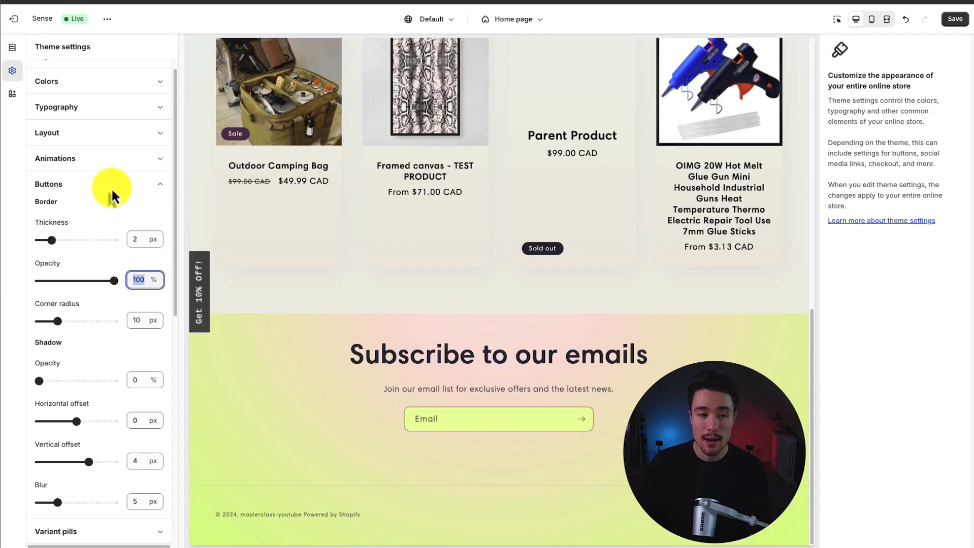
pyautogui.click(49, 184)
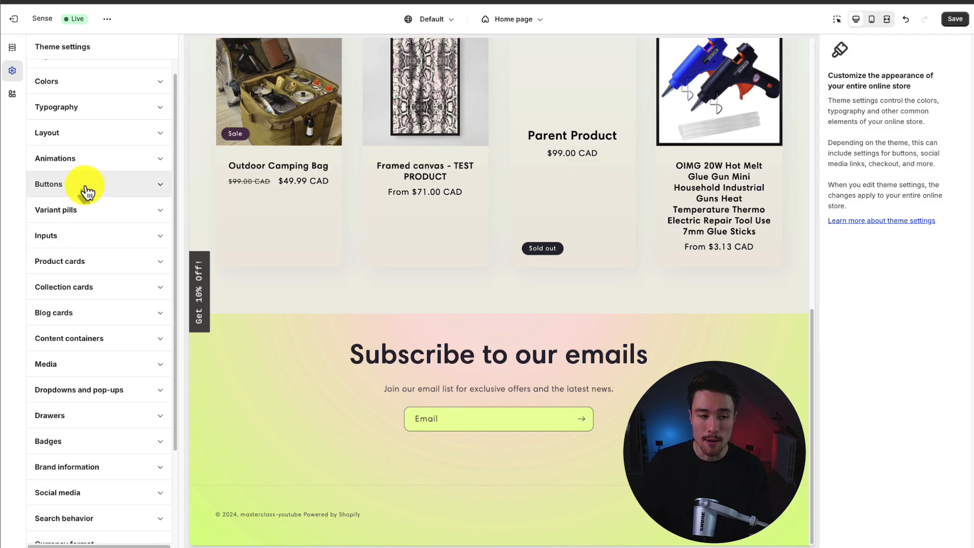
# Switch the editor from the home page to the Products > Default product template.
pyautogui.click(12, 48)
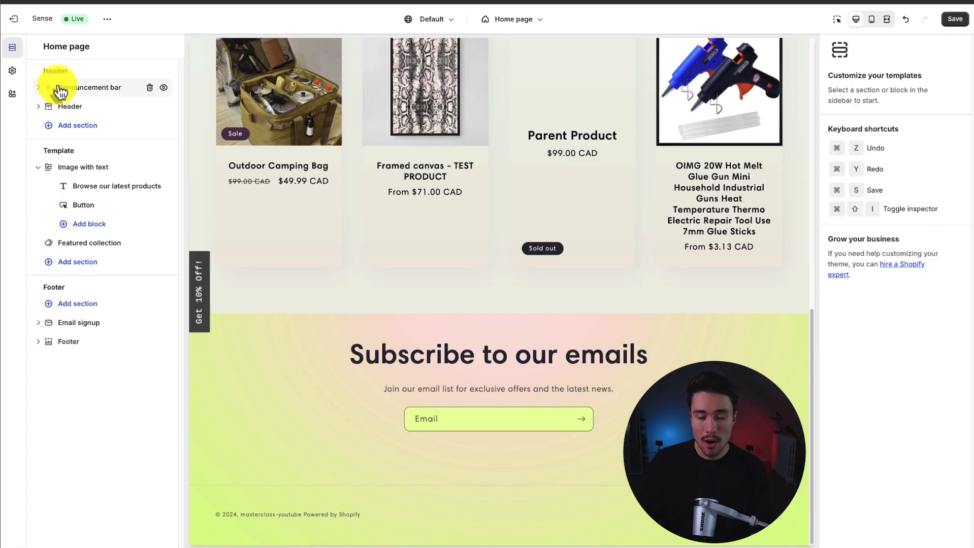
pyautogui.scroll(3)
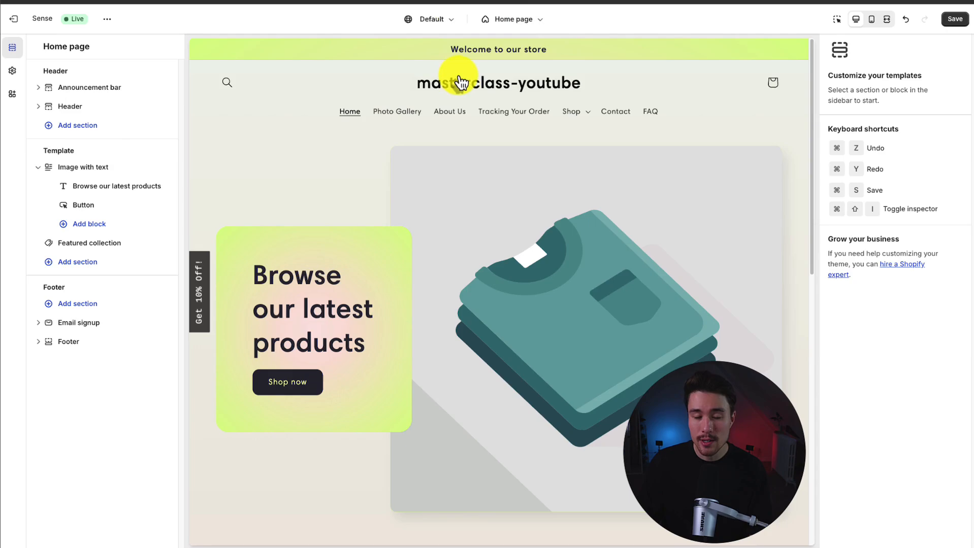
pyautogui.moveTo(76, 64)
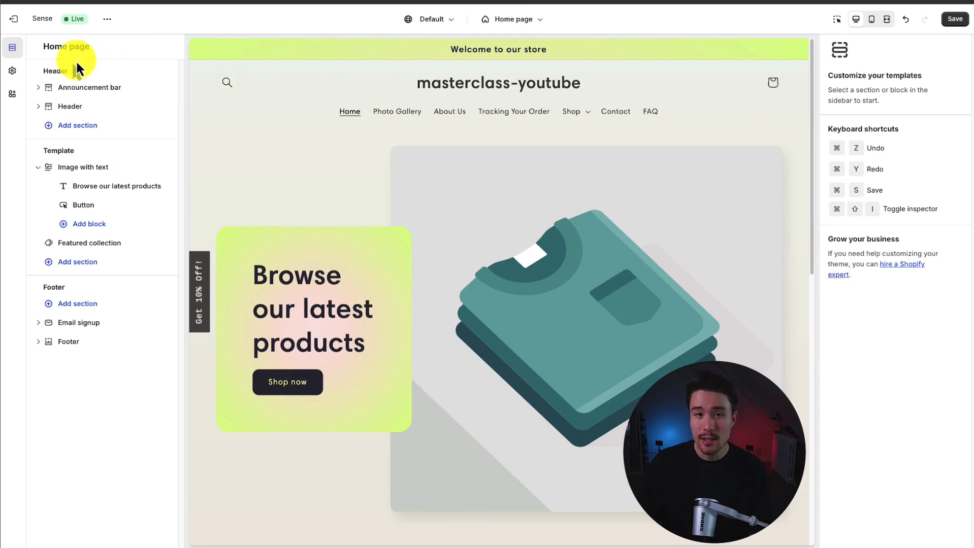
pyautogui.click(513, 20)
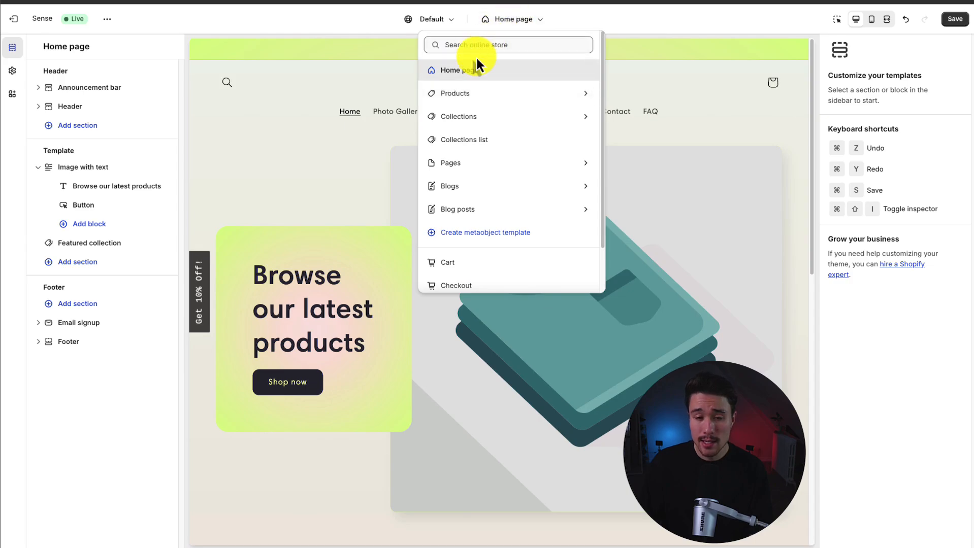
pyautogui.moveTo(475, 96)
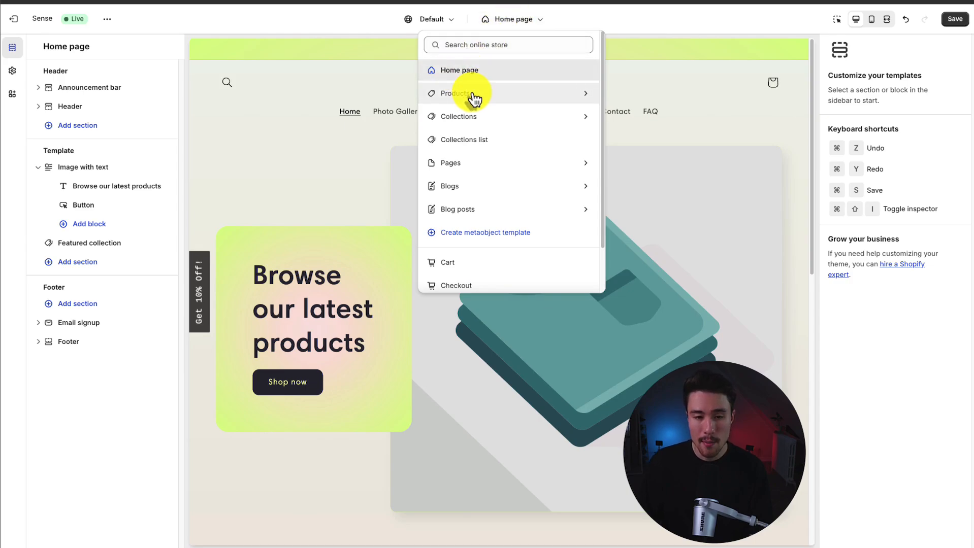
pyautogui.moveTo(636, 79)
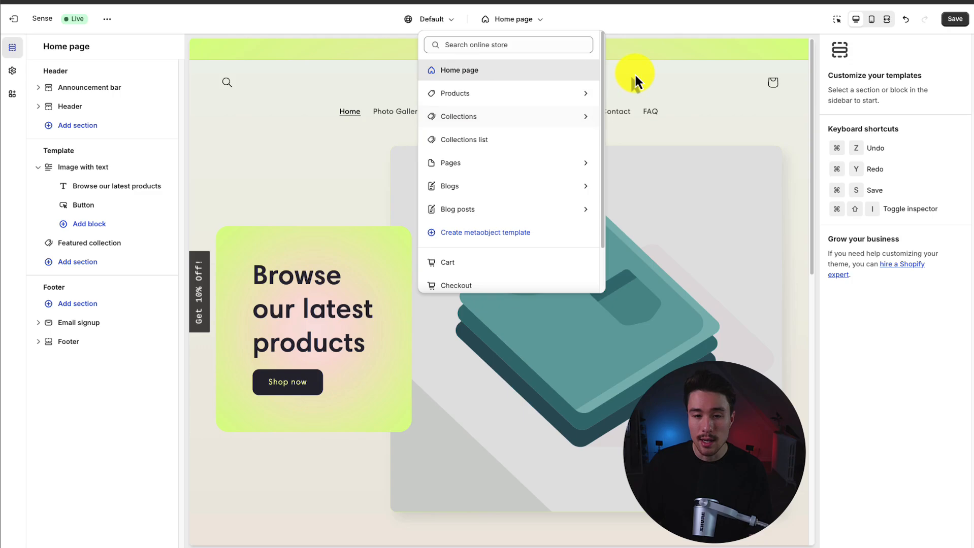
pyautogui.moveTo(484, 94)
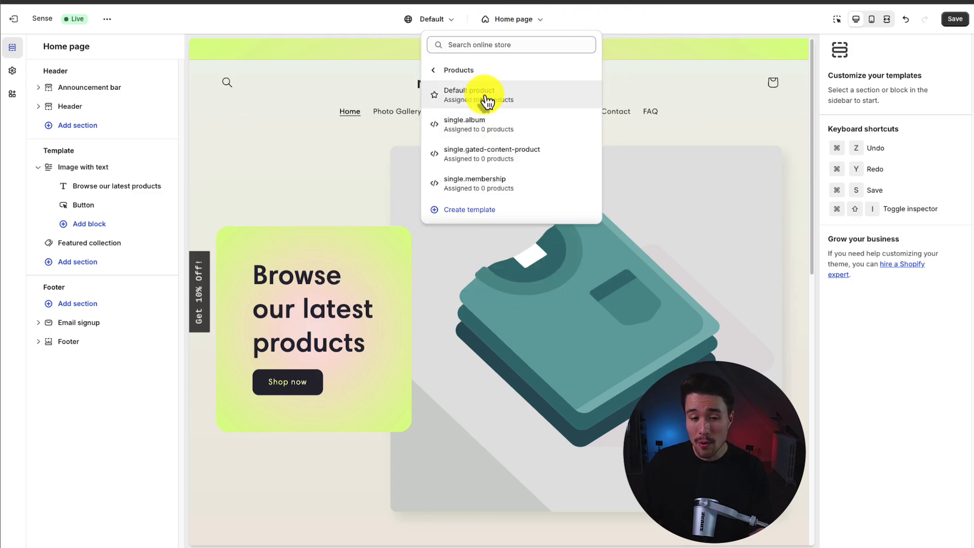
pyautogui.click(458, 69)
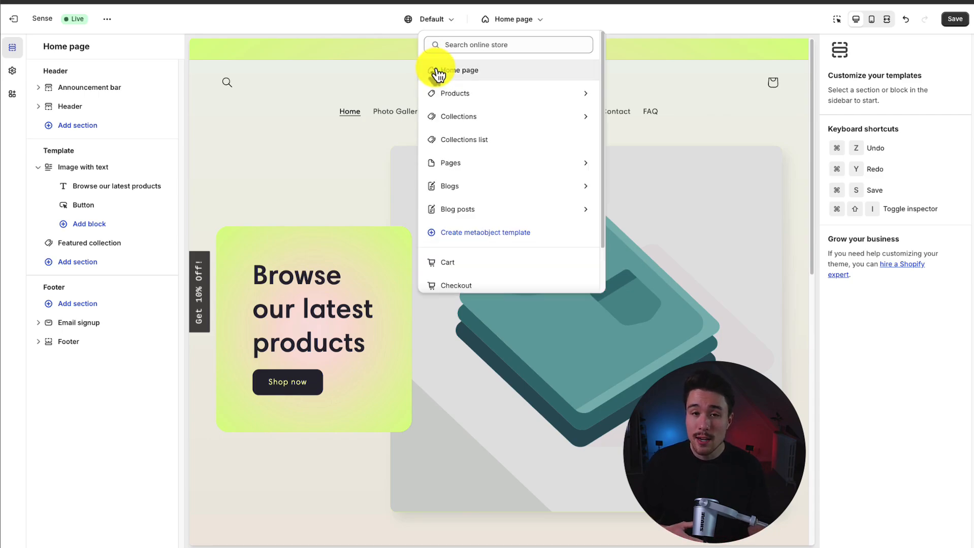
pyautogui.click(454, 94)
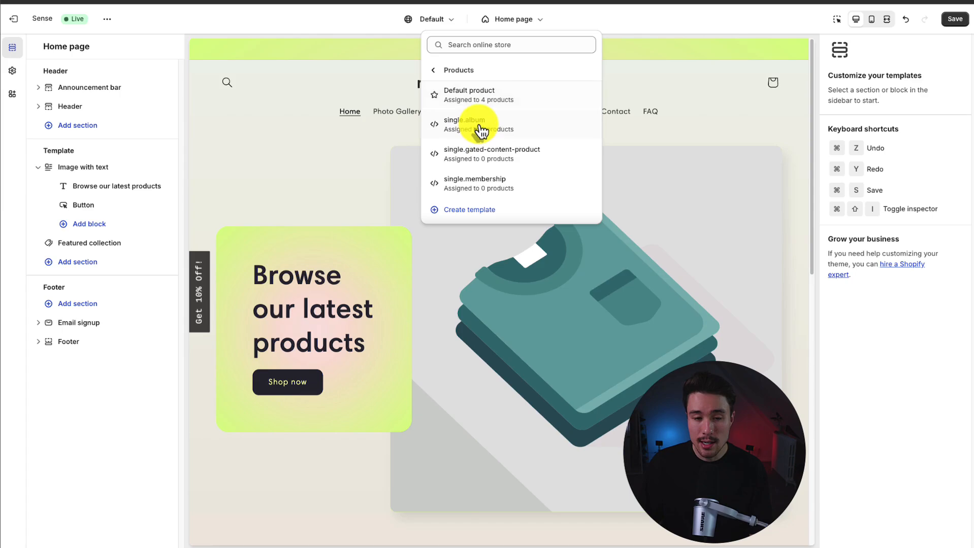
pyautogui.click(469, 94)
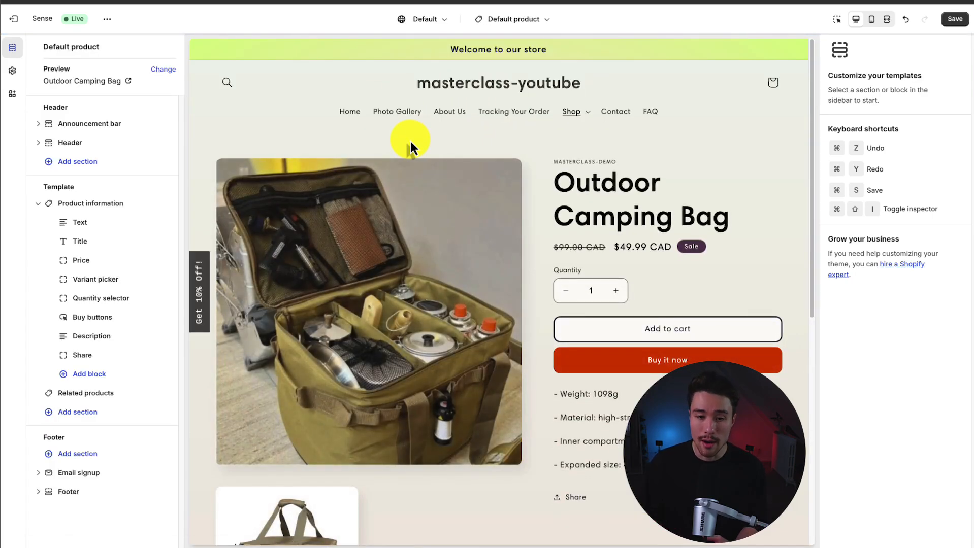
# Preview the product page on mobile, save, return to desktop view and the Home page template.
pyautogui.click(870, 18)
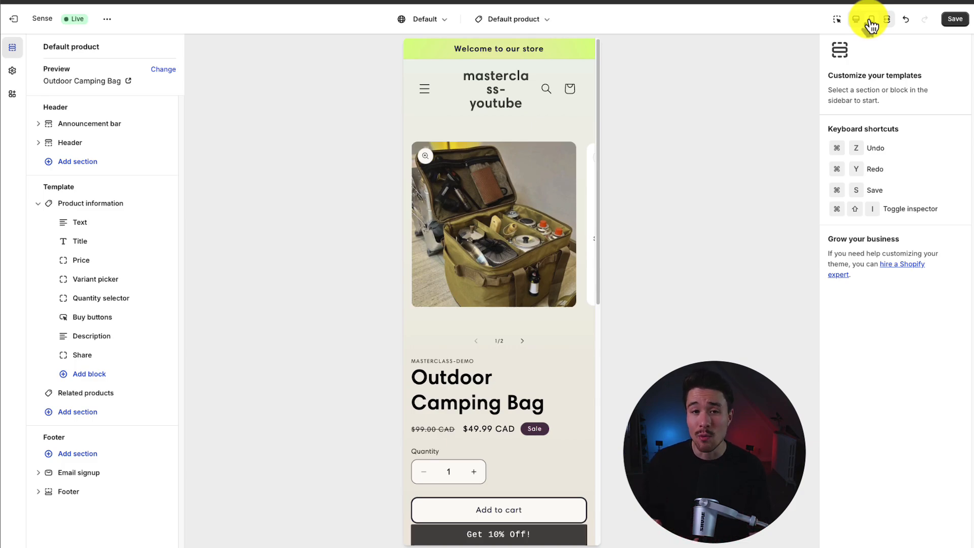
pyautogui.click(954, 18)
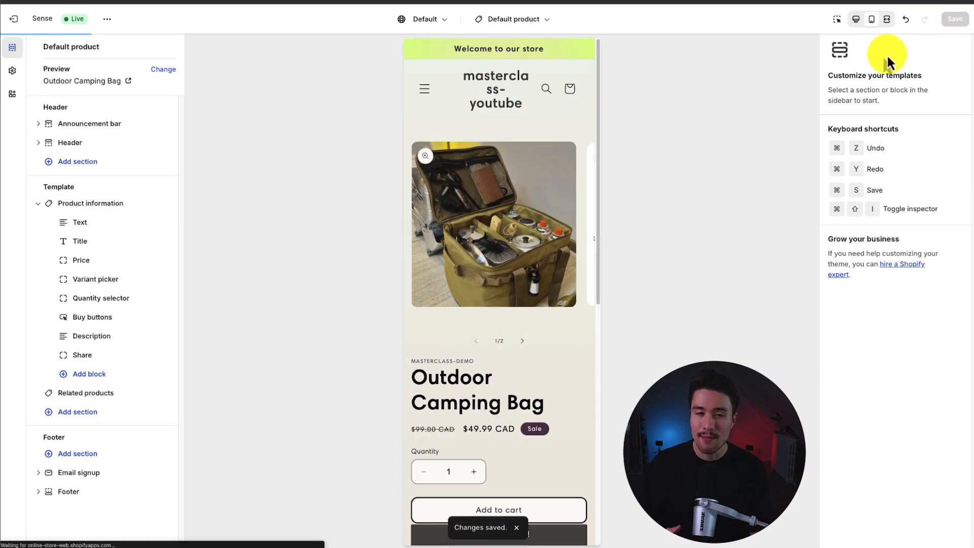
pyautogui.click(856, 19)
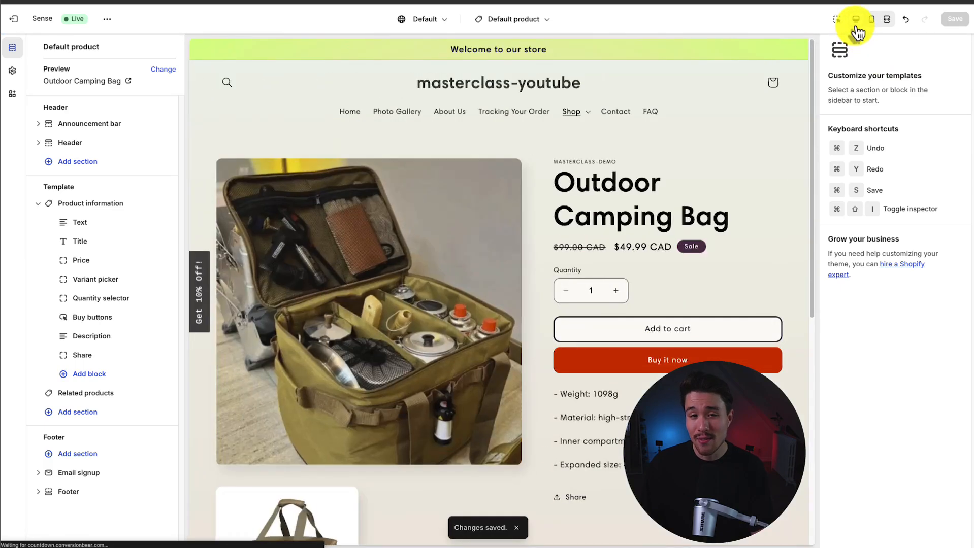
pyautogui.click(511, 18)
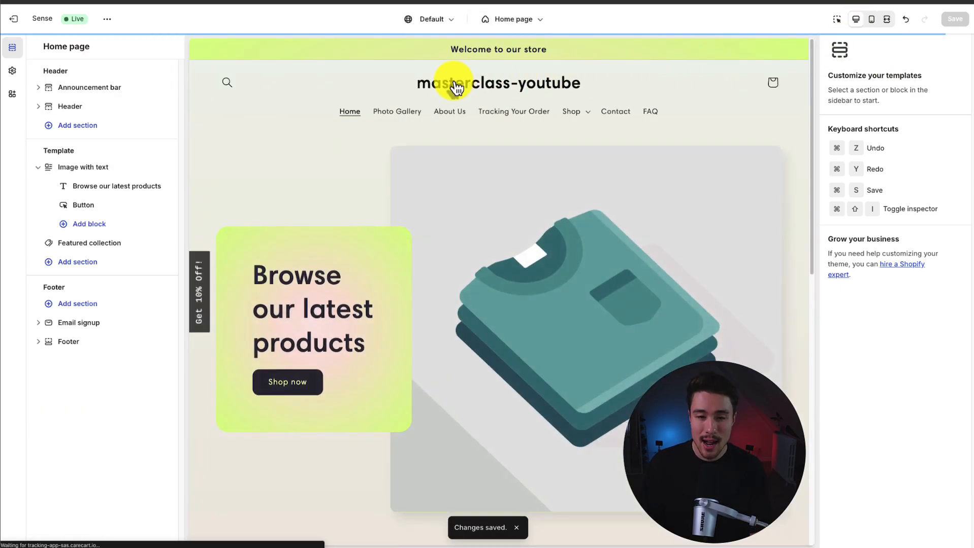
pyautogui.moveTo(599, 88)
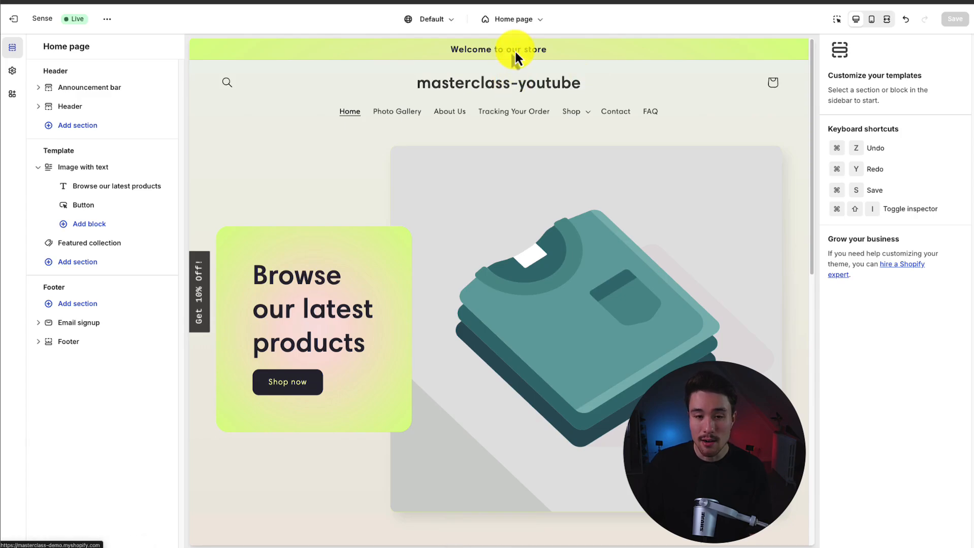
pyautogui.click(511, 18)
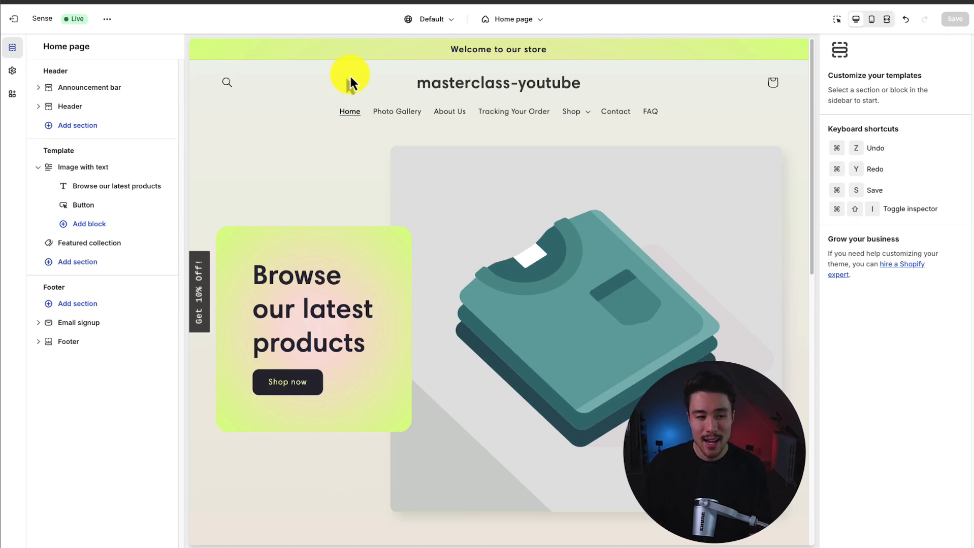
pyautogui.moveTo(357, 208)
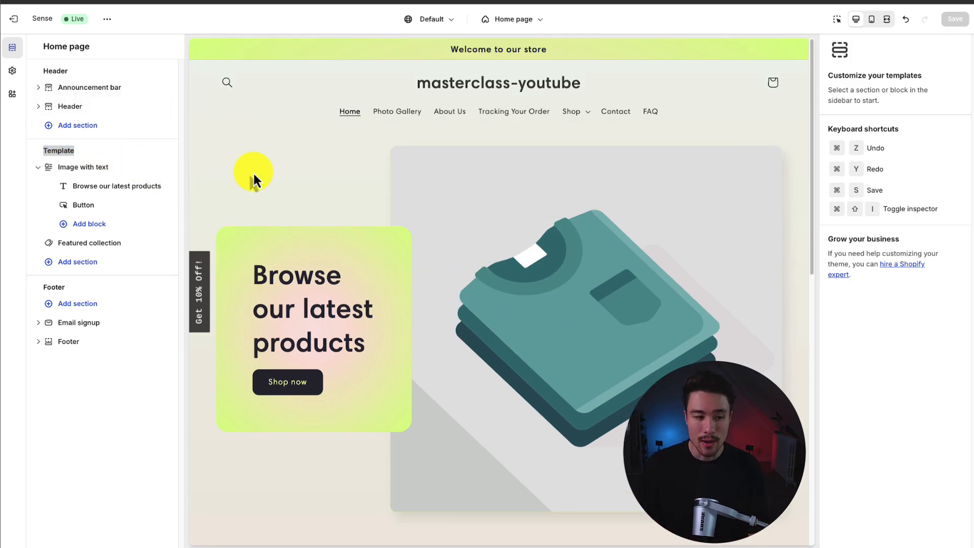
pyautogui.click(38, 167)
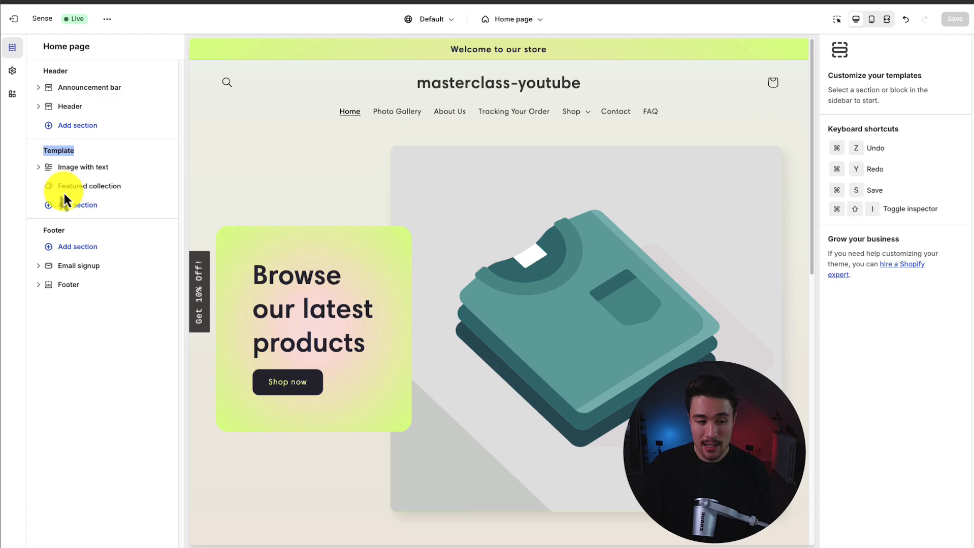
pyautogui.moveTo(71, 208)
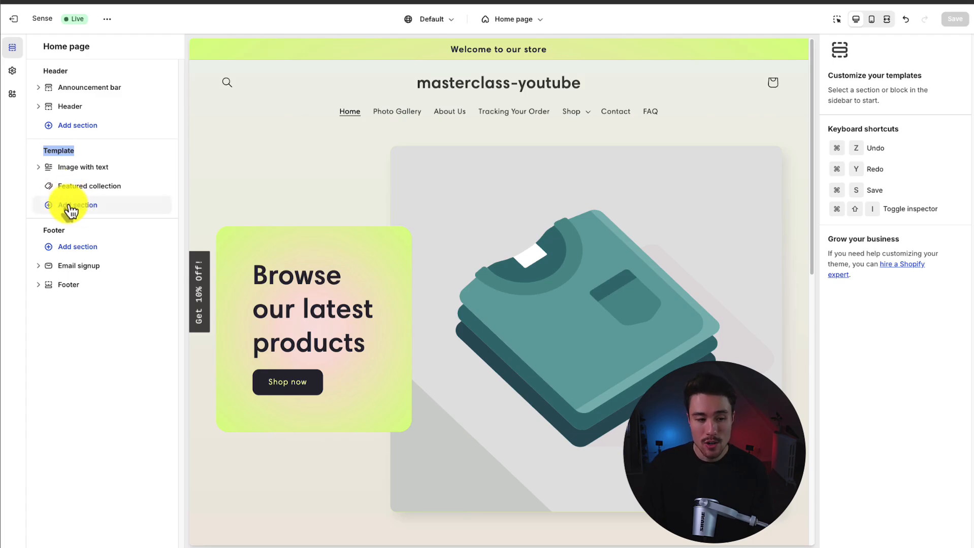
pyautogui.click(77, 205)
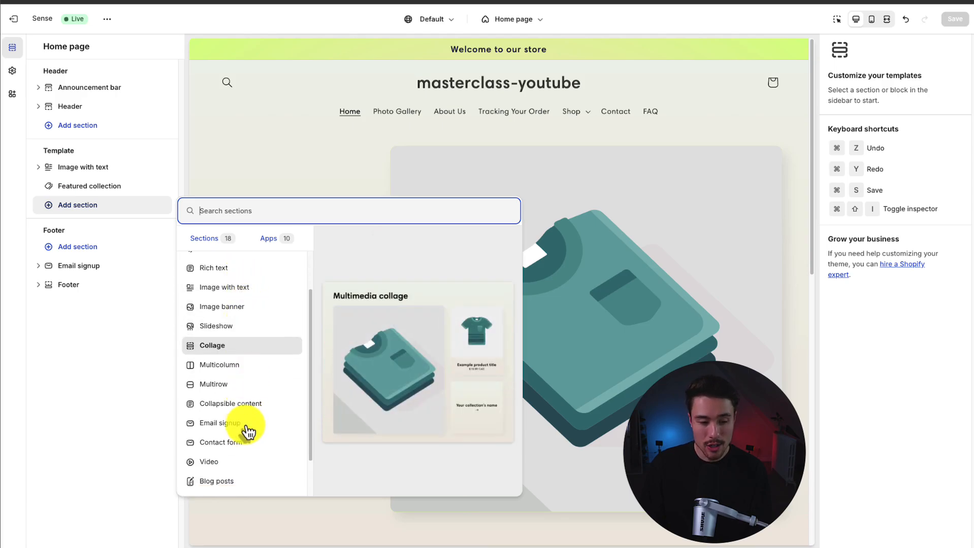
pyautogui.moveTo(249, 442)
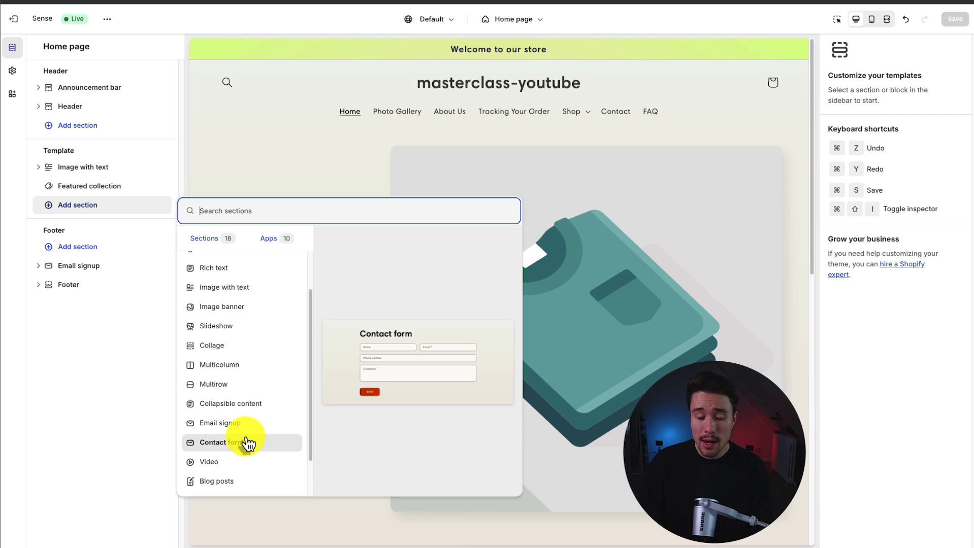
pyautogui.scroll(3)
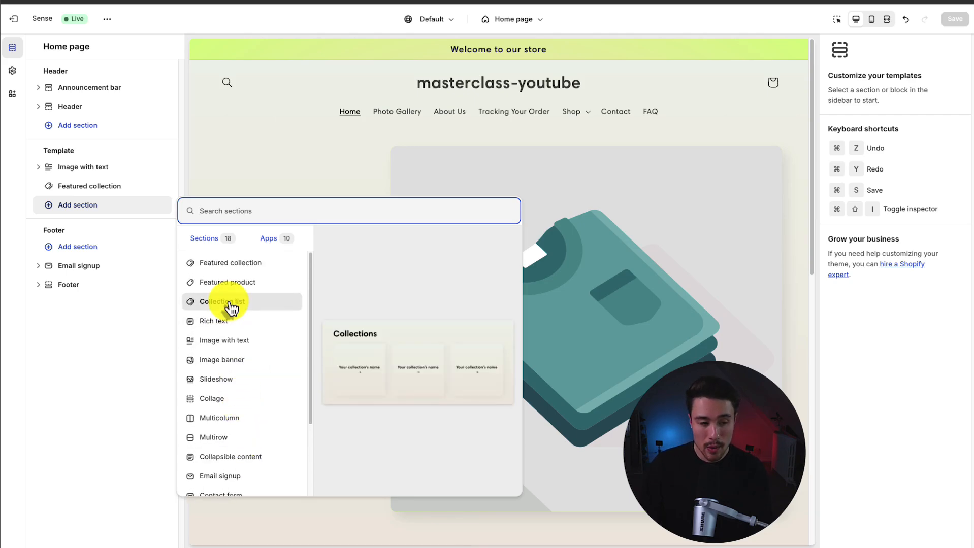
pyautogui.click(216, 301)
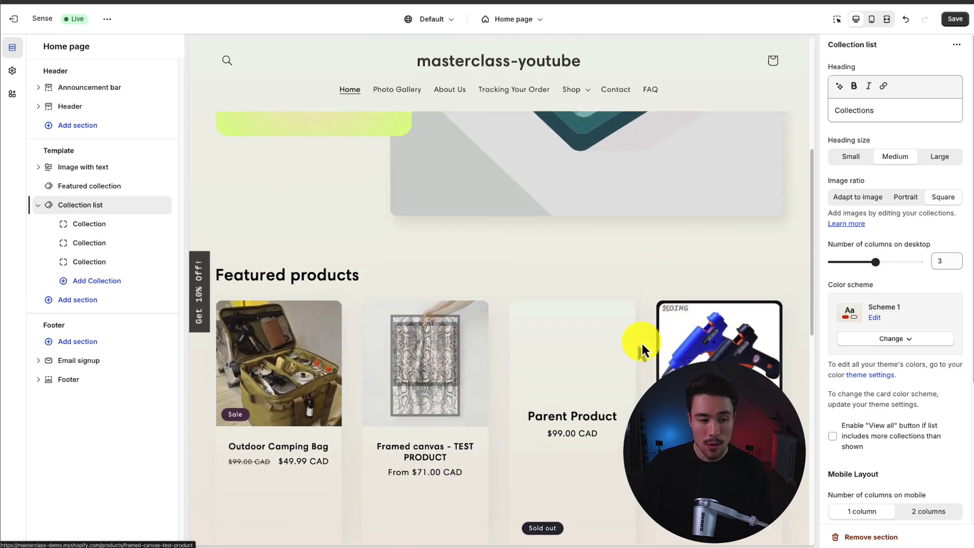
pyautogui.scroll(3)
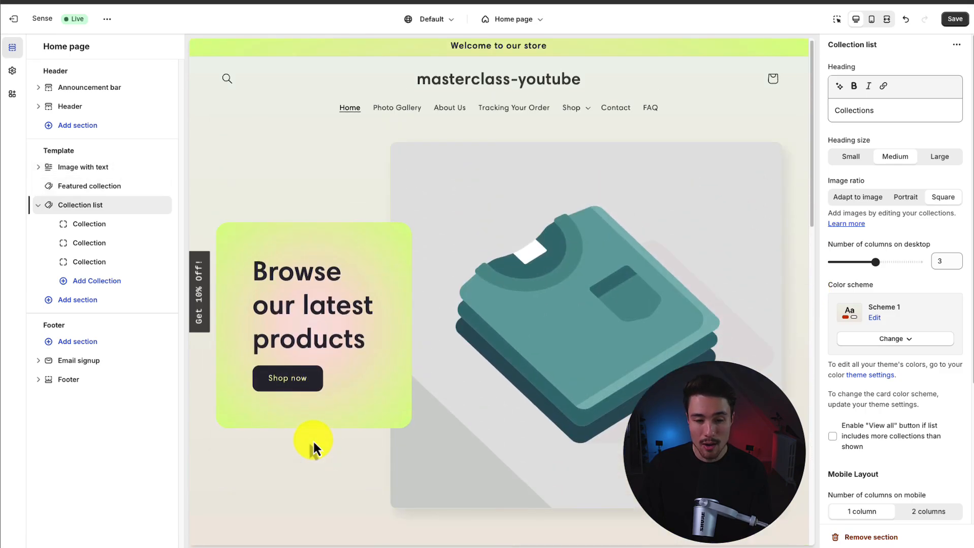
pyautogui.click(39, 205)
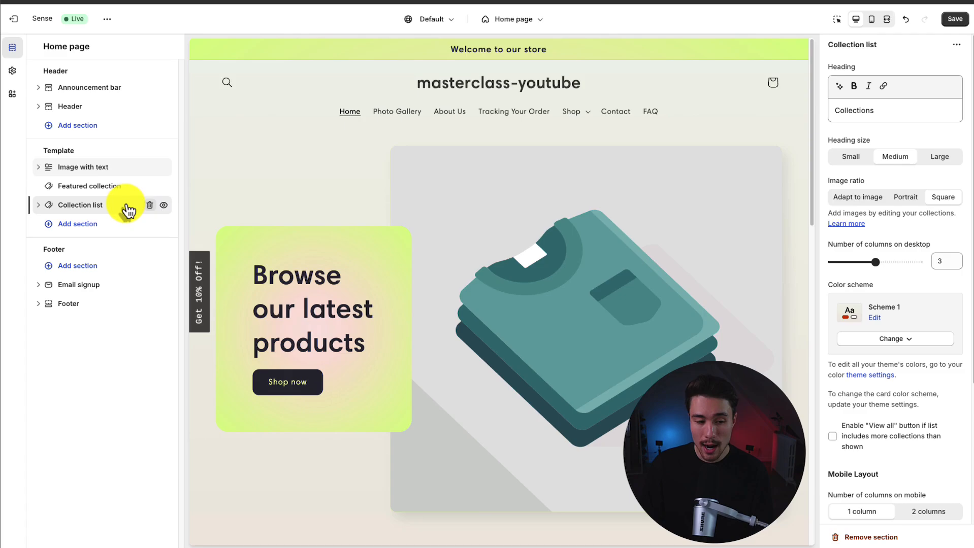
pyautogui.moveTo(152, 215)
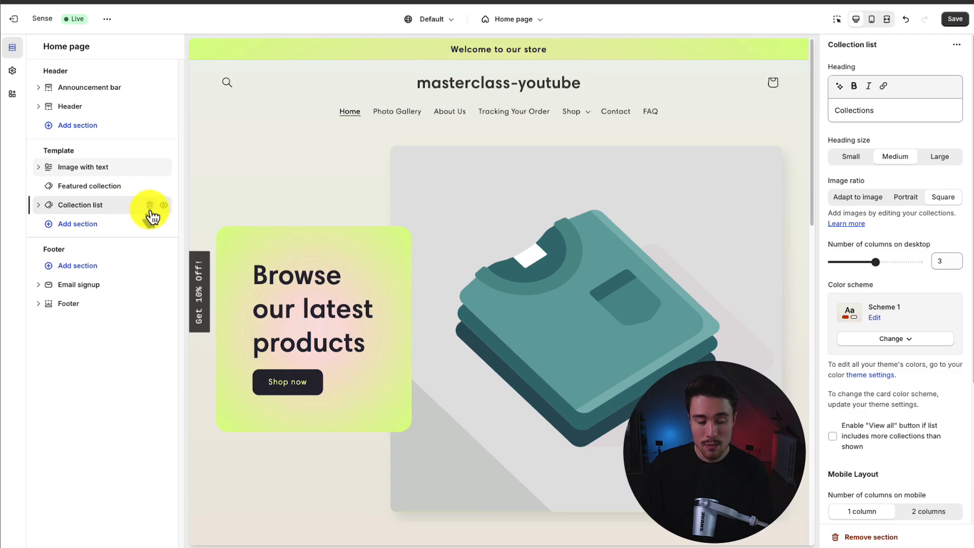
pyautogui.click(154, 205)
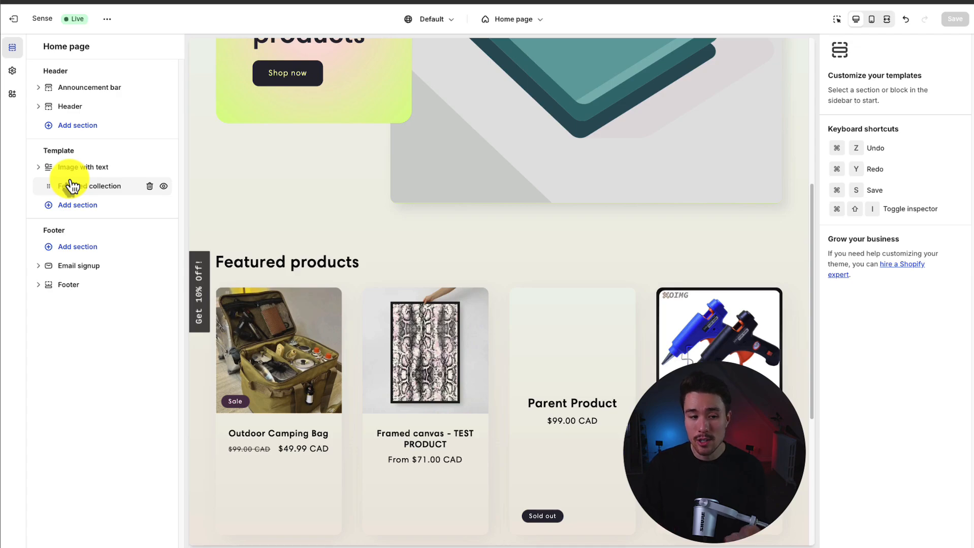
# Review the Image with text and Featured collection section settings without changing them.
pyautogui.click(84, 167)
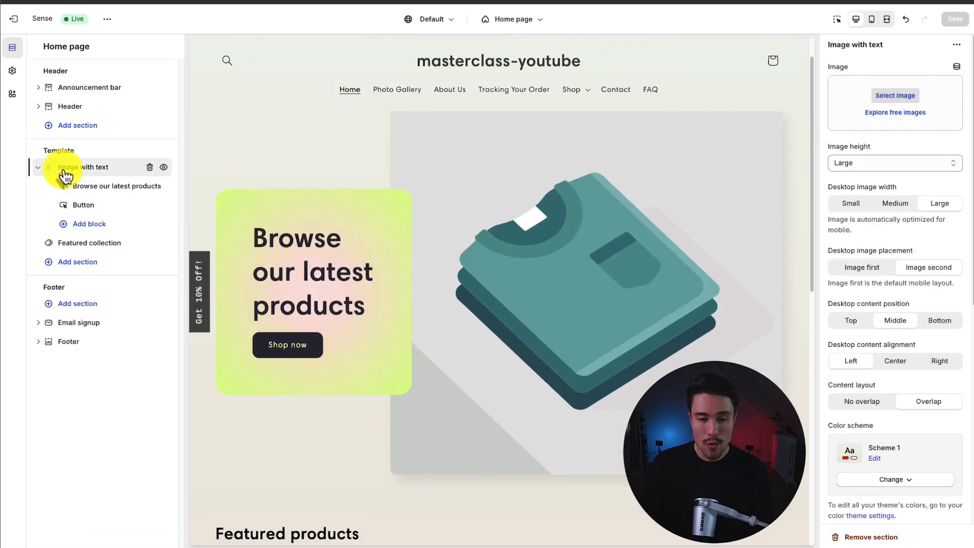
pyautogui.moveTo(569, 261)
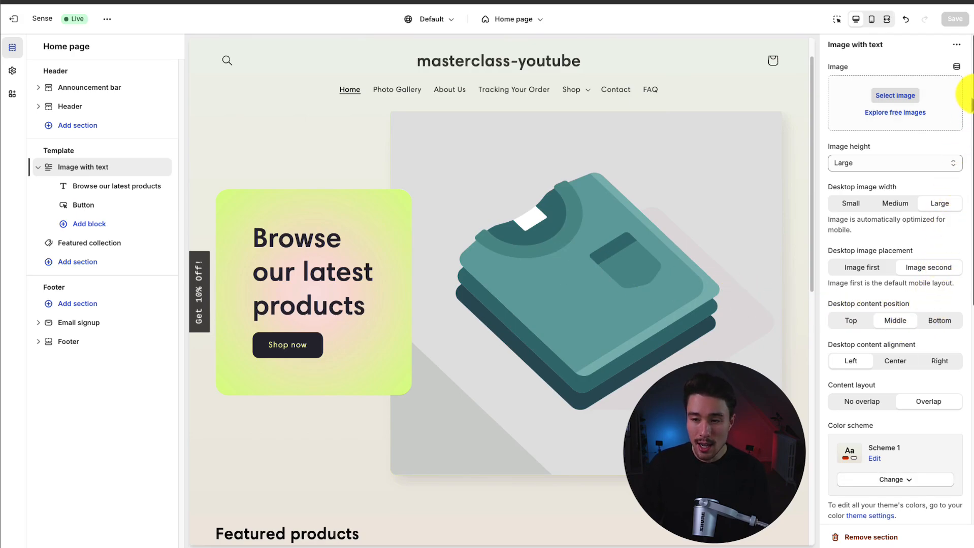
pyautogui.scroll(-3)
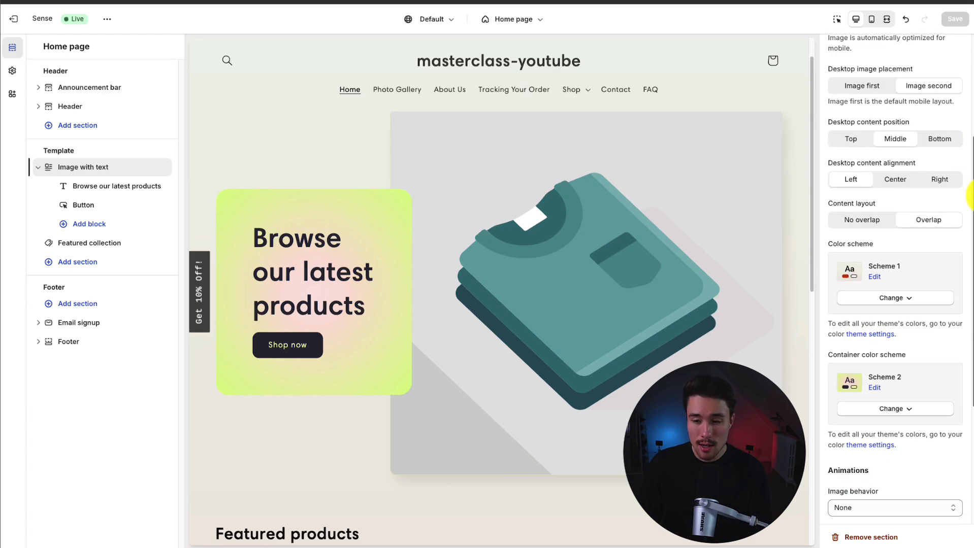
pyautogui.scroll(-3)
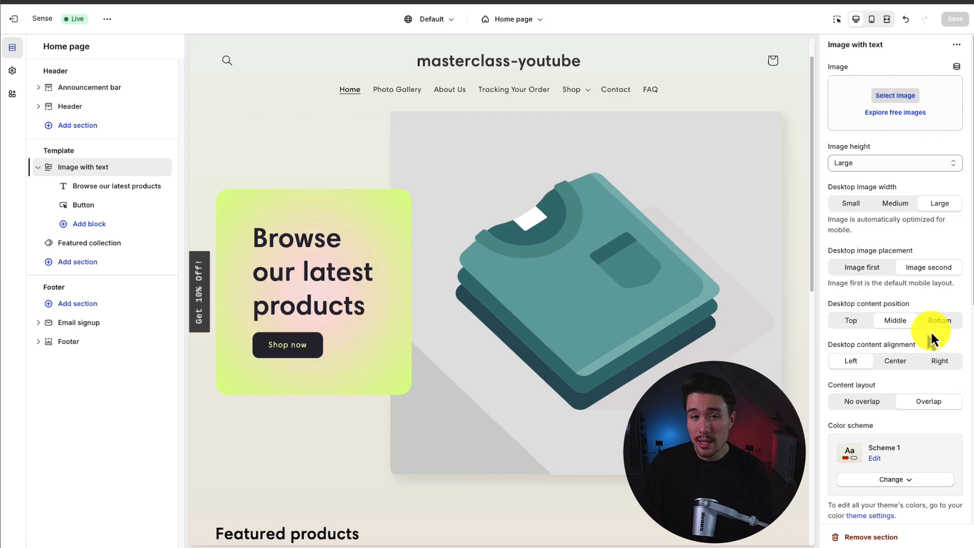
pyautogui.moveTo(100, 243)
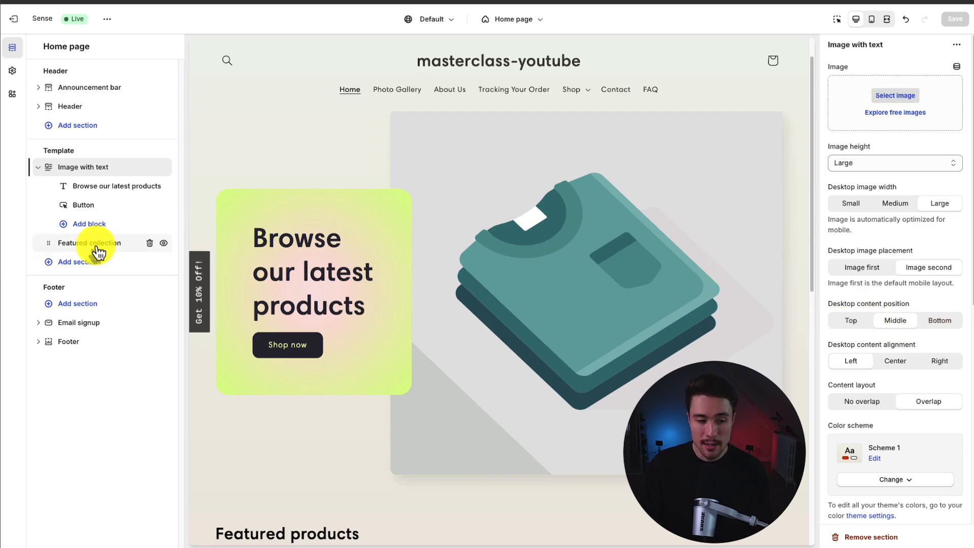
pyautogui.click(91, 243)
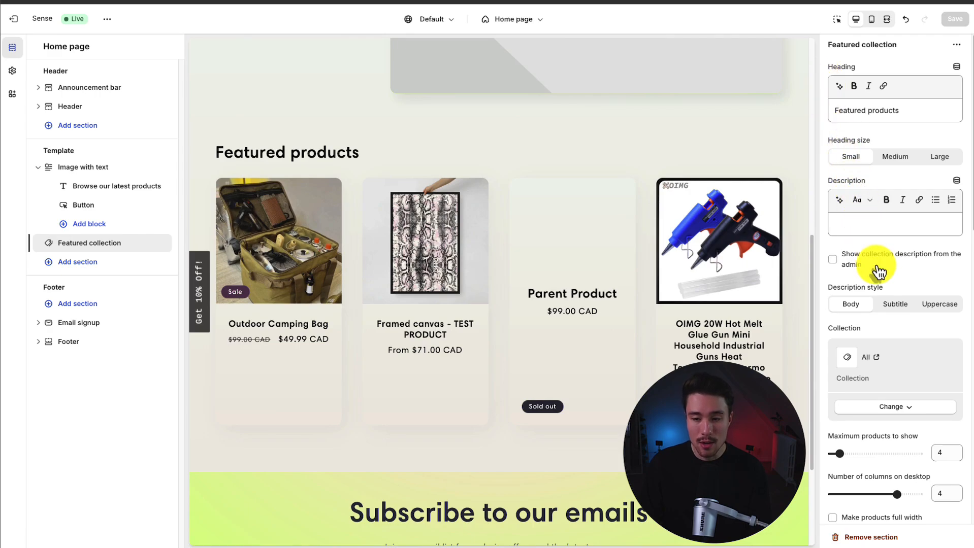
pyautogui.moveTo(880, 277)
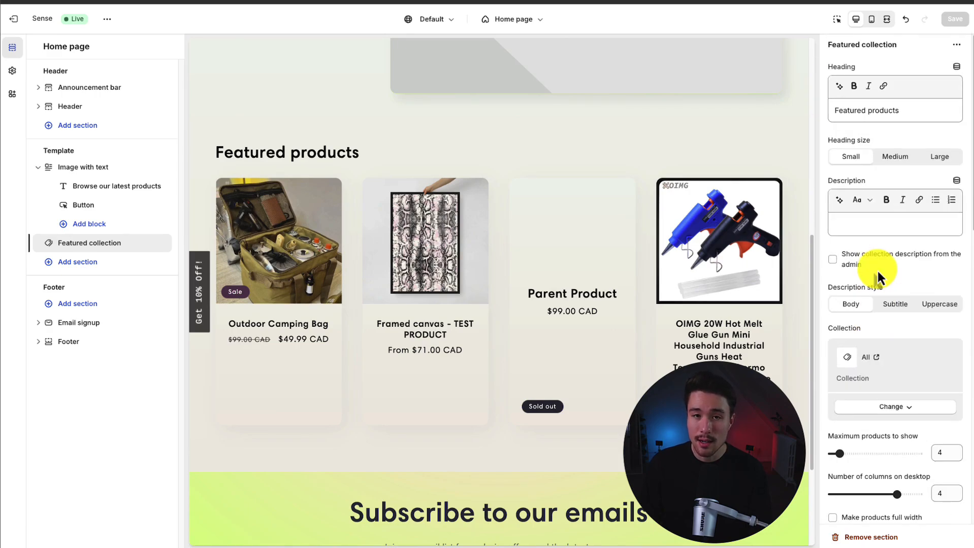
pyautogui.click(82, 168)
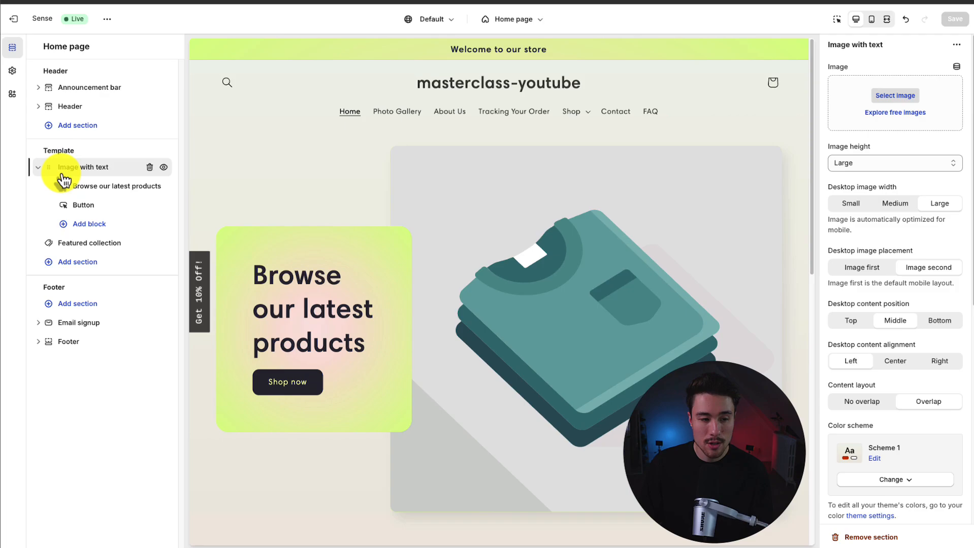
# Pick a sunset beach photo from the free images' Staff Favorites for the banner.
pyautogui.click(895, 112)
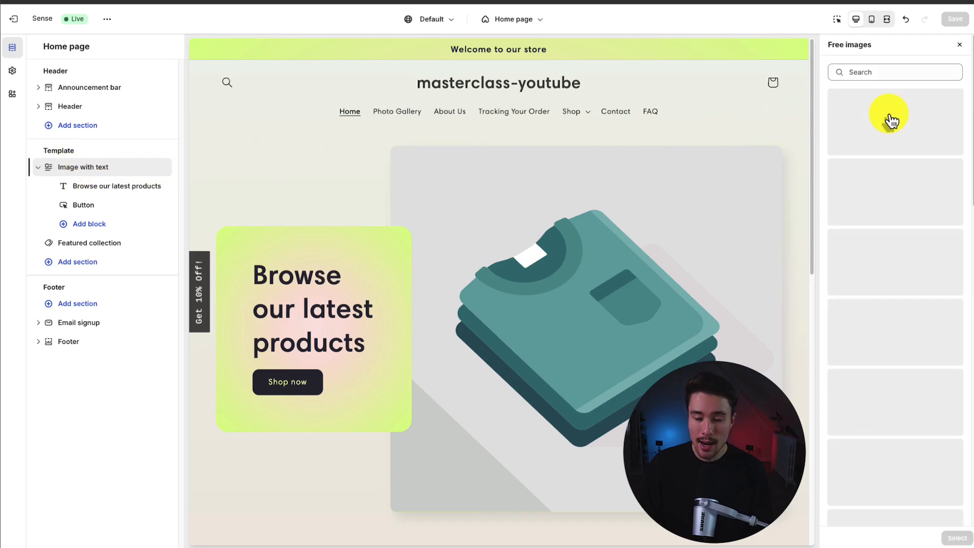
pyautogui.click(894, 121)
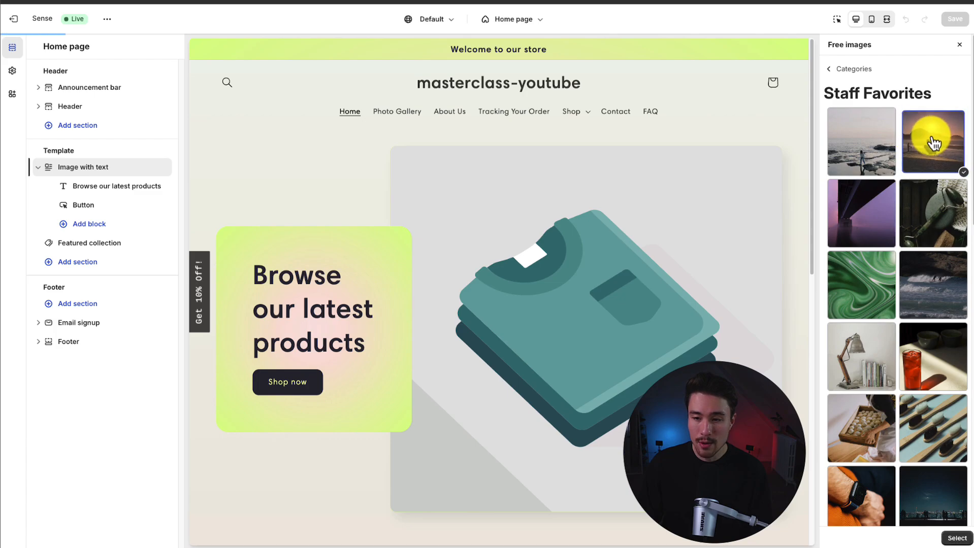
pyautogui.click(960, 538)
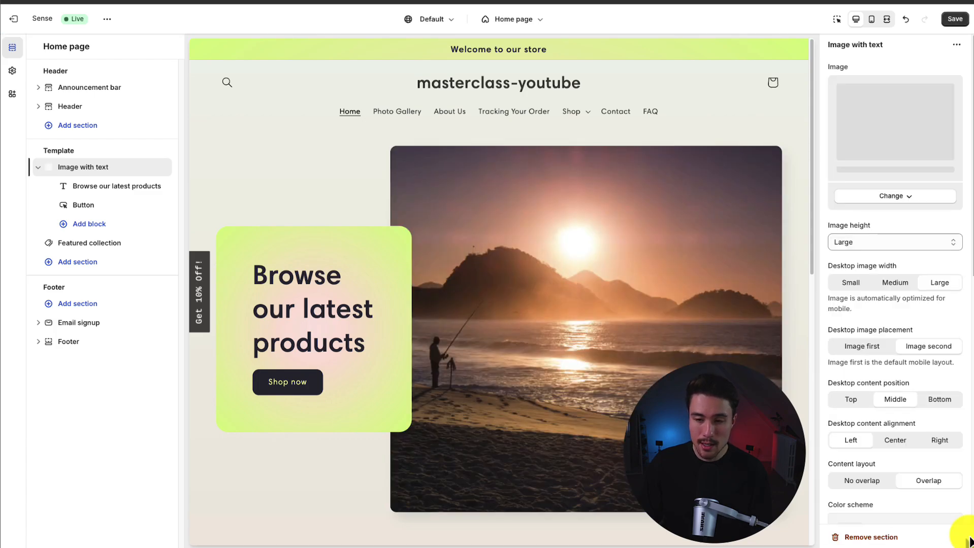
# Set the banner image height to Small and the desktop image width to medium.
pyautogui.click(895, 243)
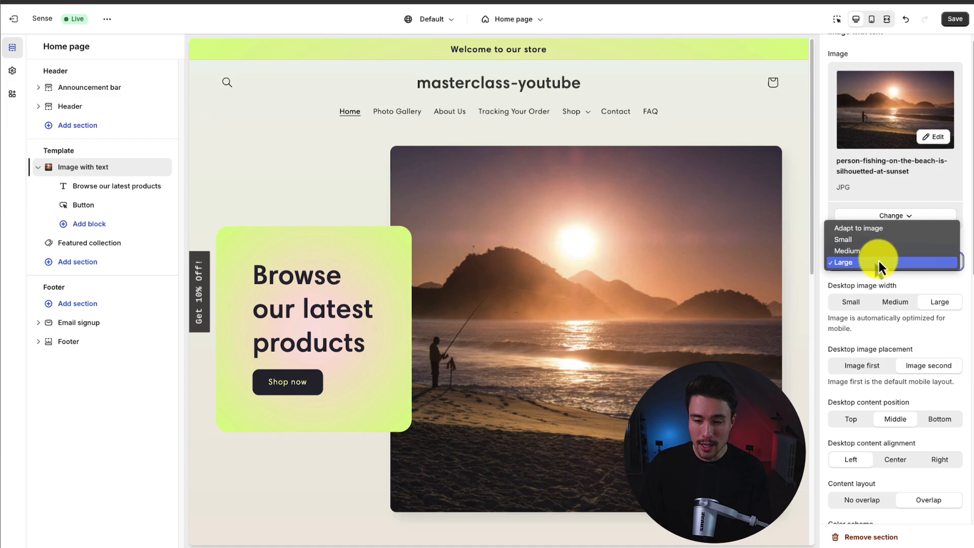
pyautogui.click(843, 238)
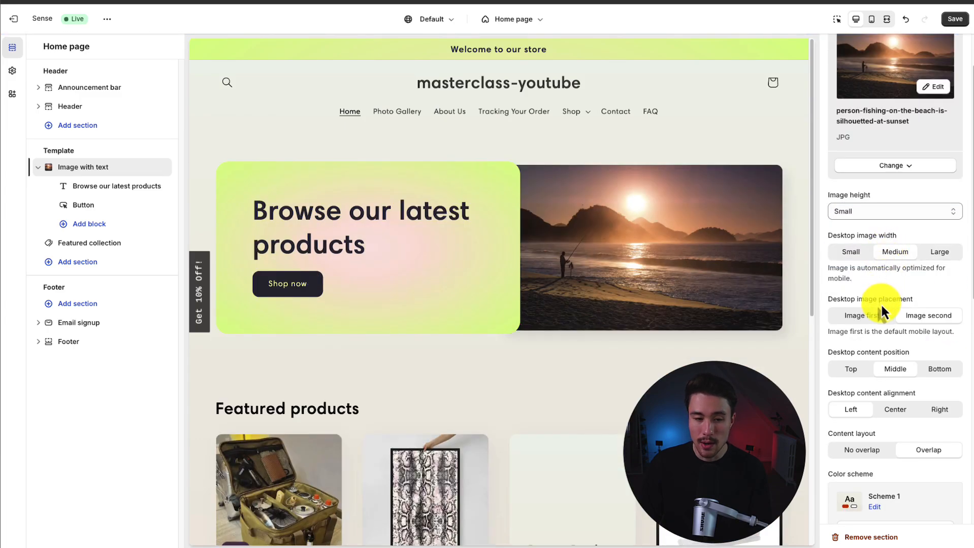
pyautogui.scroll(-3)
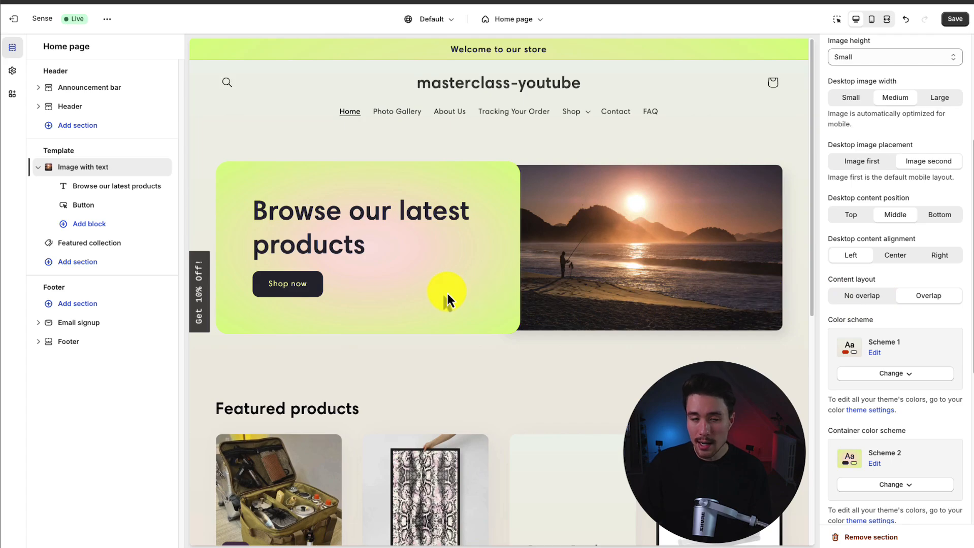
pyautogui.scroll(3)
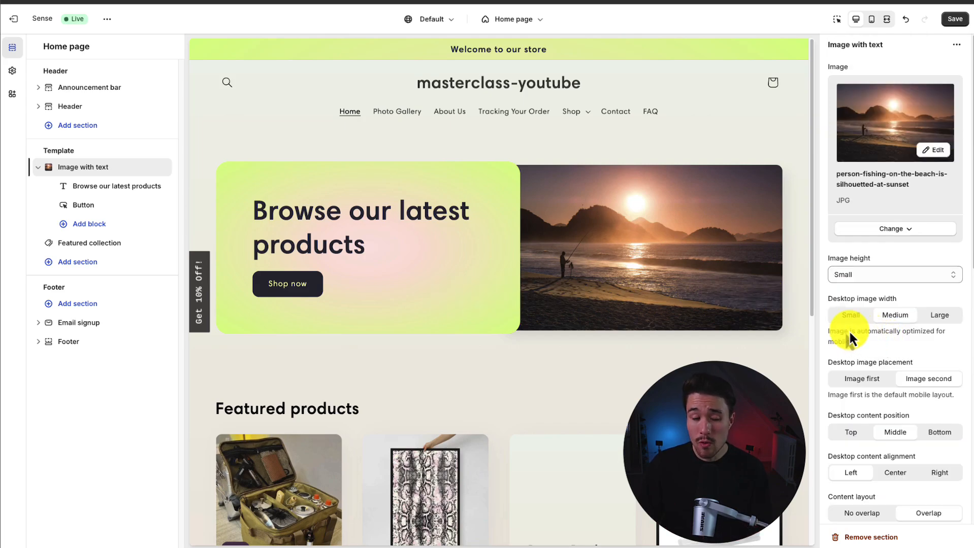
pyautogui.click(115, 186)
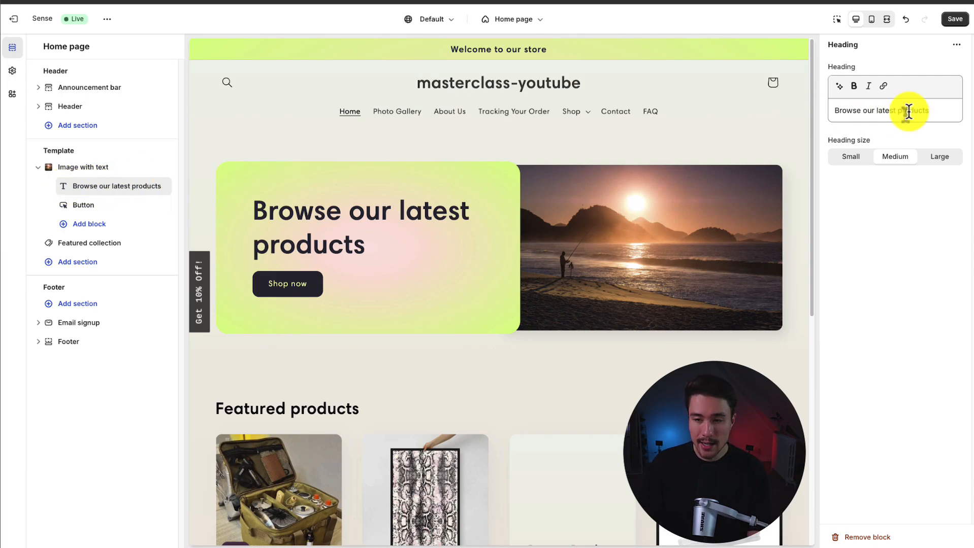
# Change the banner heading to "Shop our new years sale now.".
pyautogui.tripleClick(894, 109)
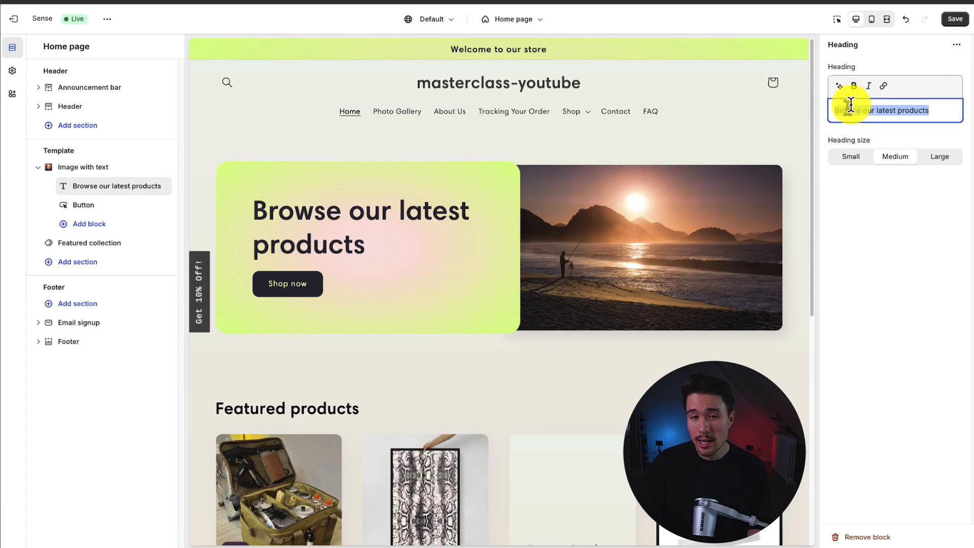
pyautogui.write('Shop our')
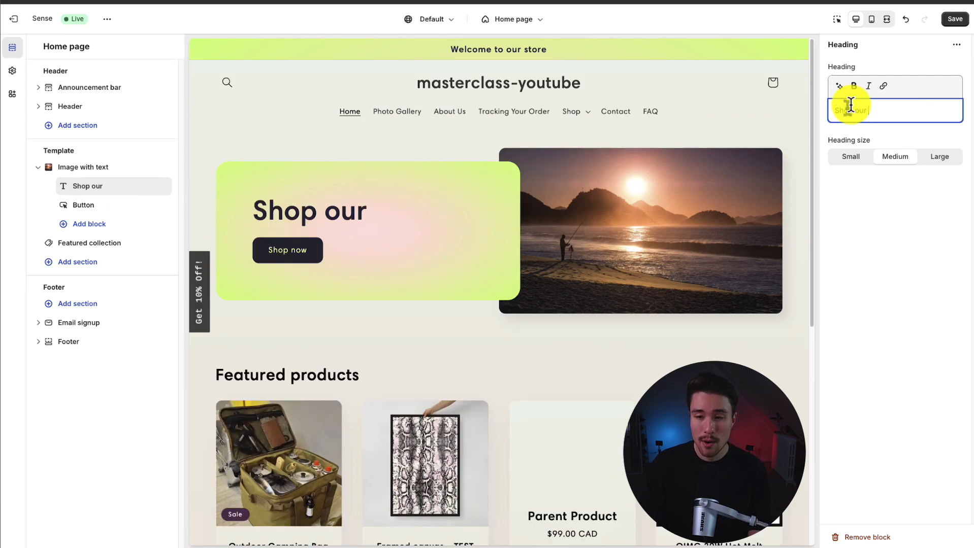
pyautogui.write('new years sale no')
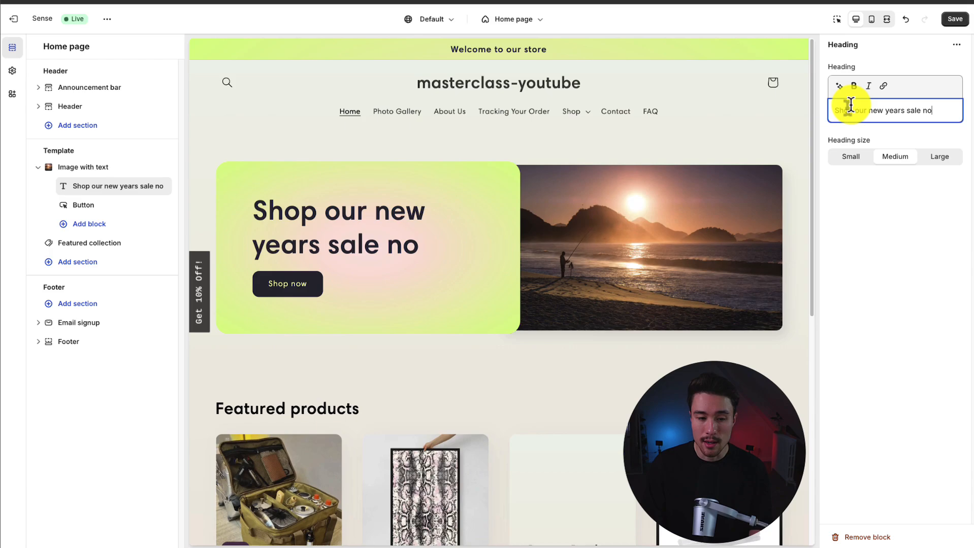
# Relabel the banner button SHOP NOW, linking to the Camping collection.
pyautogui.click(82, 205)
pyautogui.write('S')
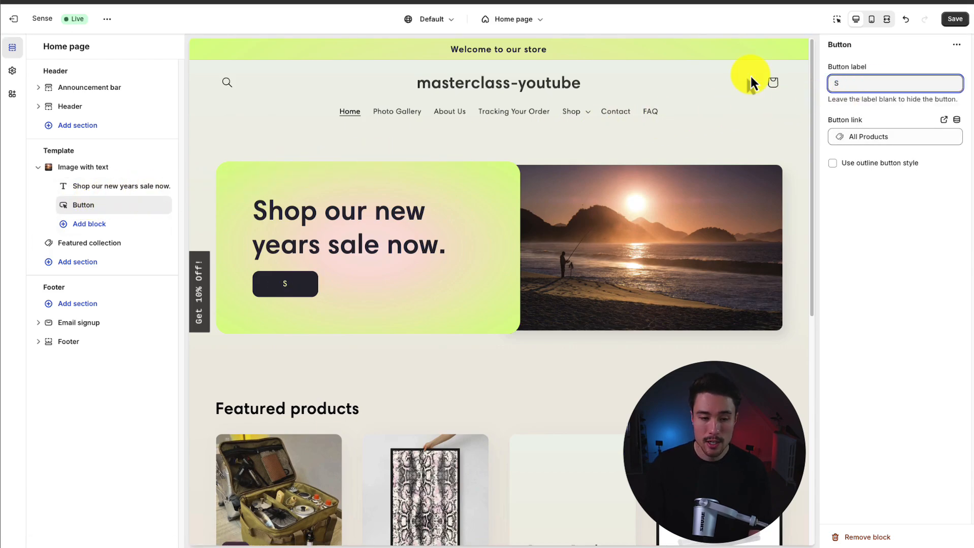
pyautogui.write('HOP NOW')
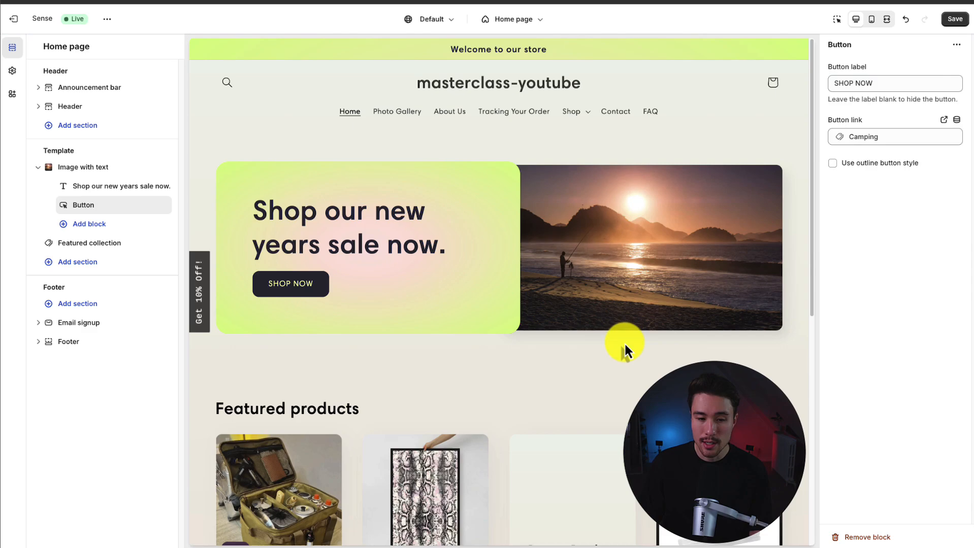
pyautogui.scroll(-3)
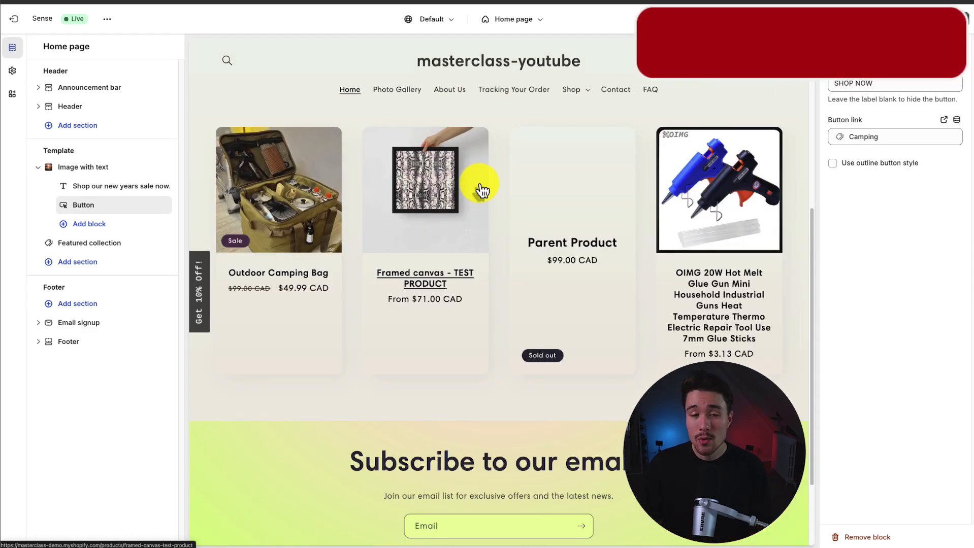
pyautogui.moveTo(88, 242)
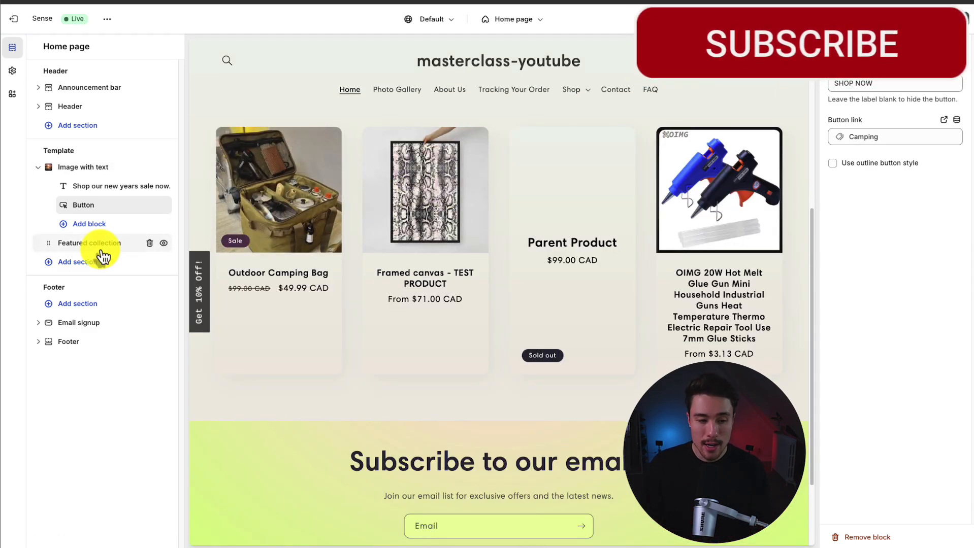
# Set the Featured collection section to show the Camping collection instead of All.
pyautogui.click(89, 243)
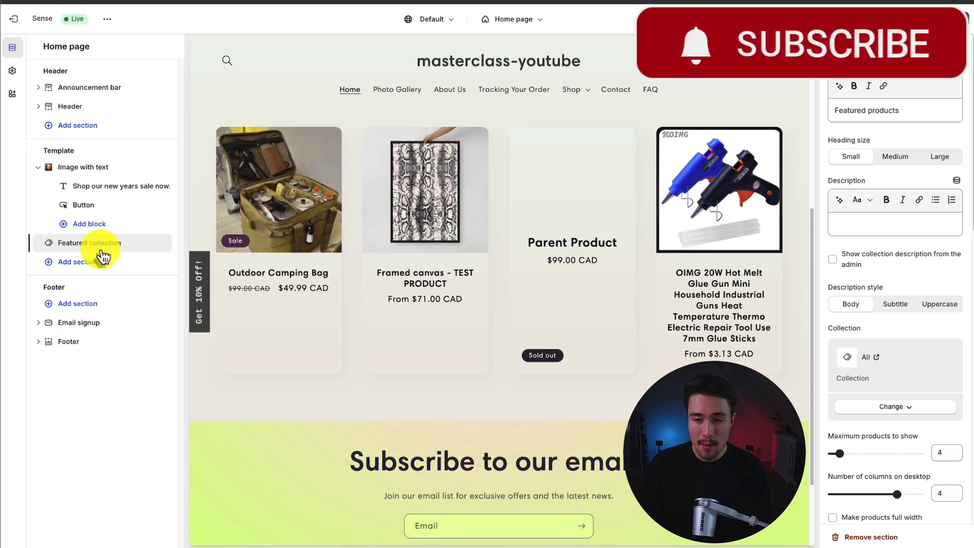
pyautogui.scroll(-3)
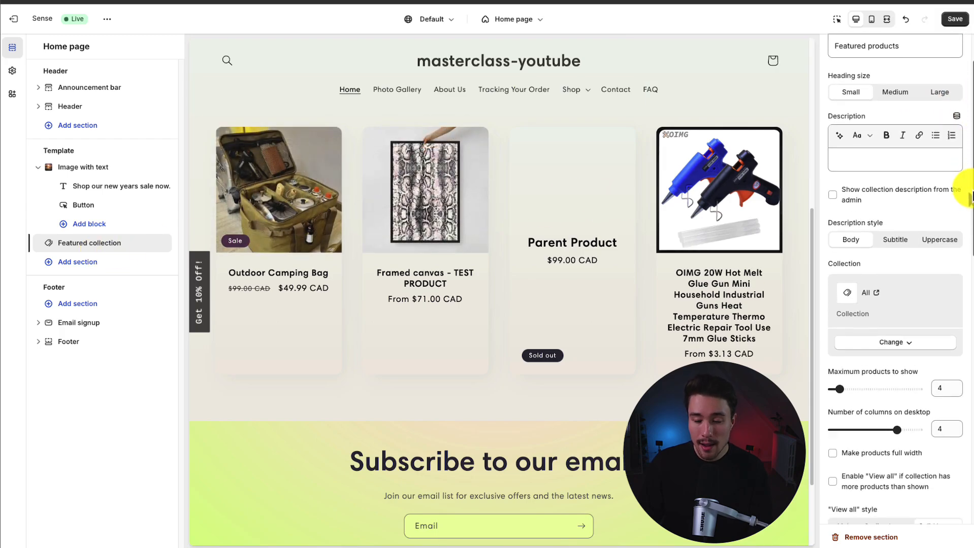
pyautogui.scroll(-3)
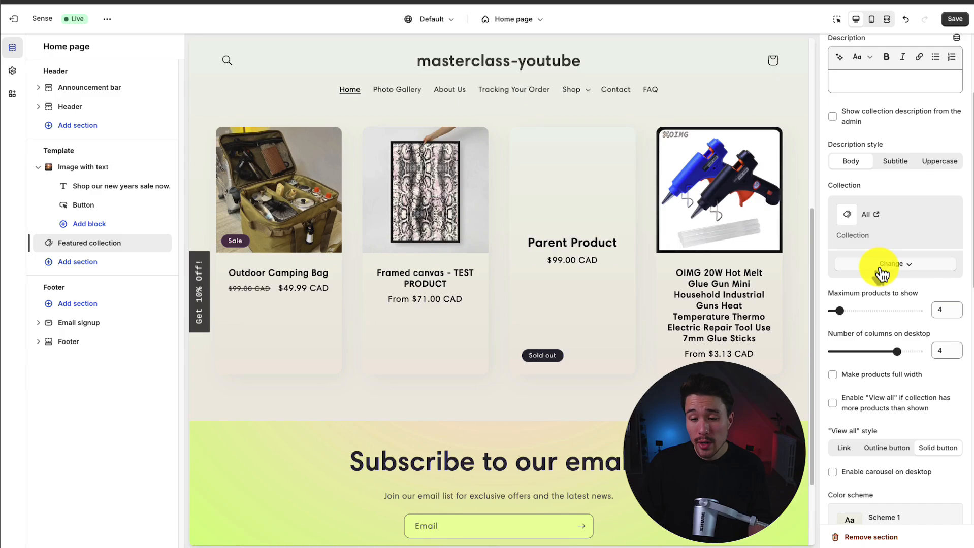
pyautogui.click(892, 264)
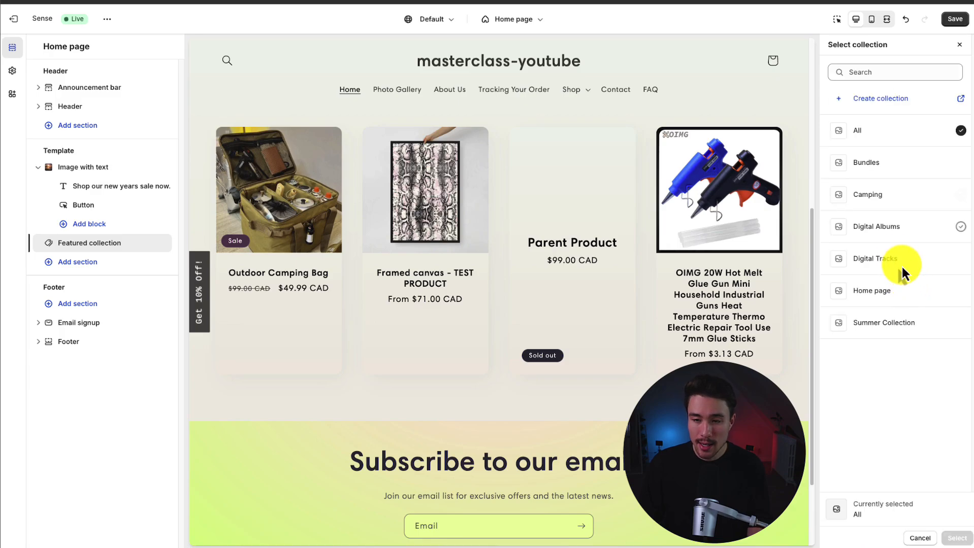
pyautogui.click(867, 194)
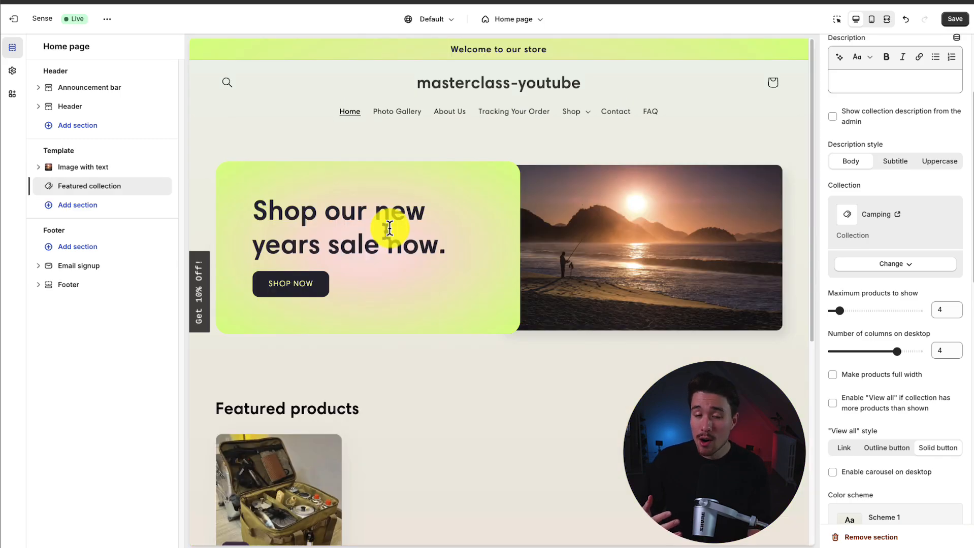
pyautogui.moveTo(92, 106)
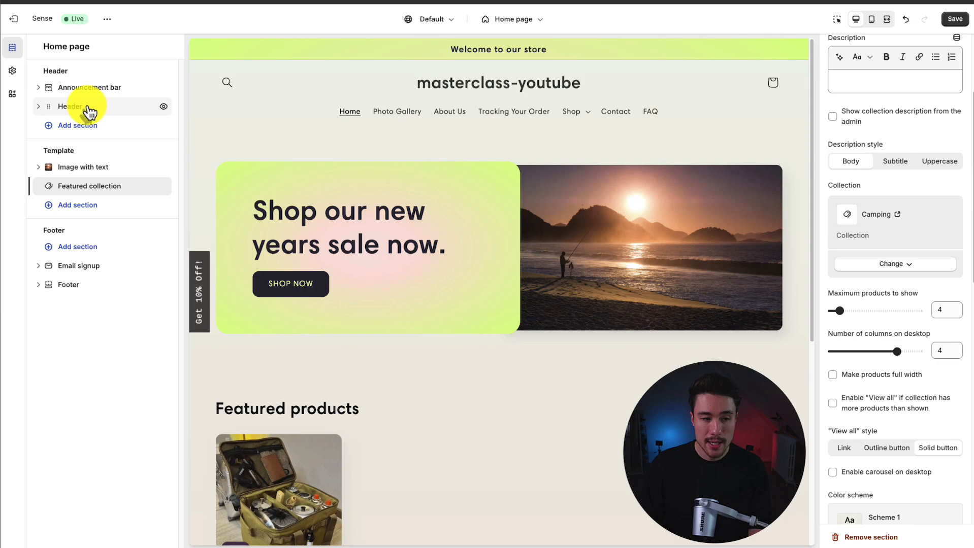
# Set the Header section's menu to Main menu and confirm.
pyautogui.click(69, 106)
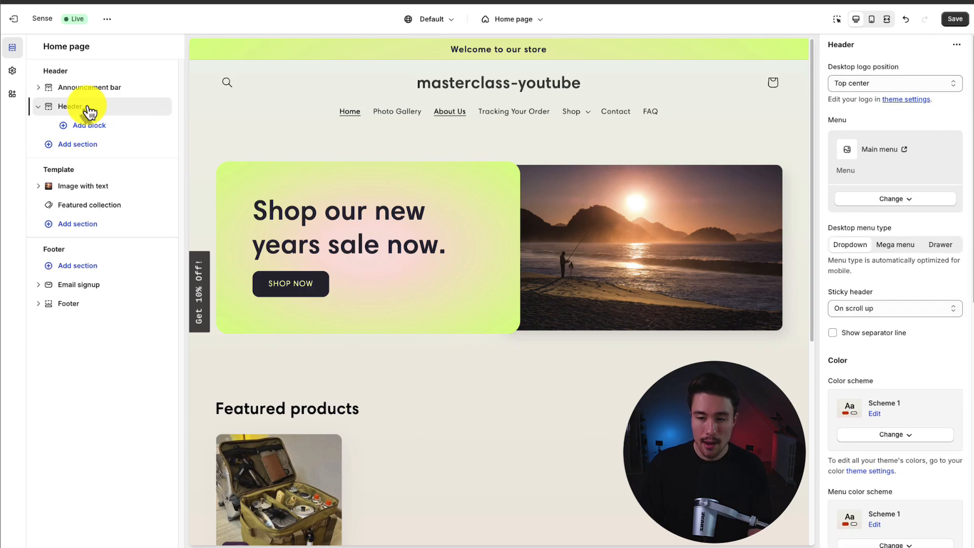
pyautogui.moveTo(825, 165)
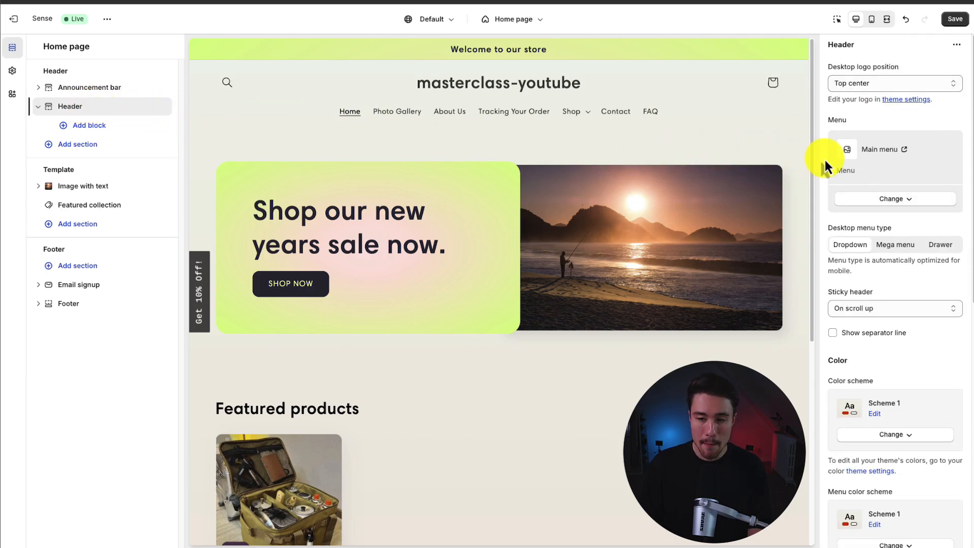
pyautogui.moveTo(848, 130)
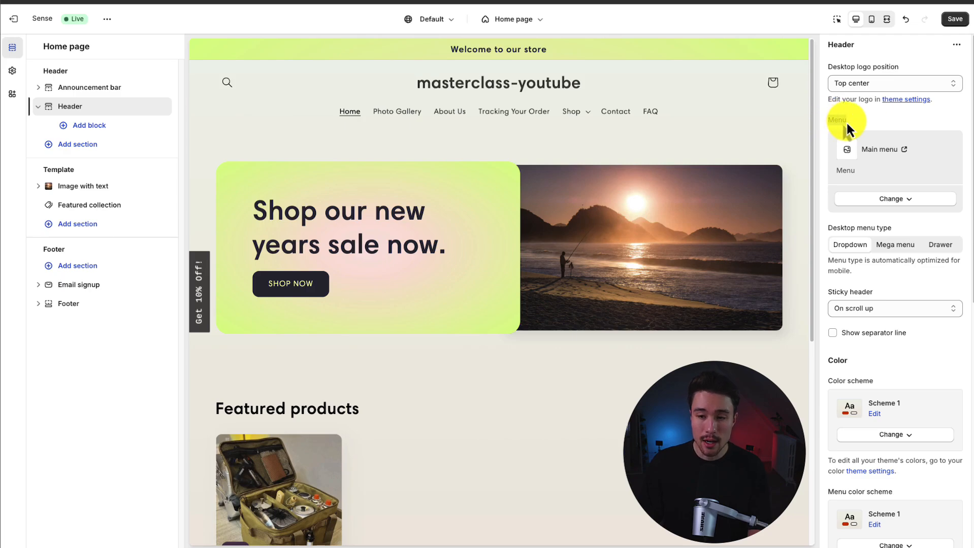
pyautogui.click(893, 199)
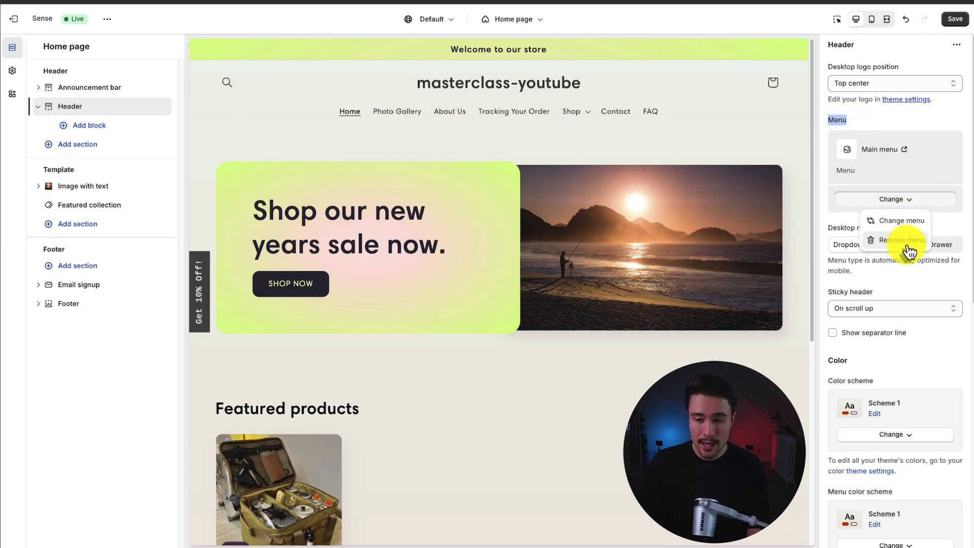
pyautogui.click(900, 220)
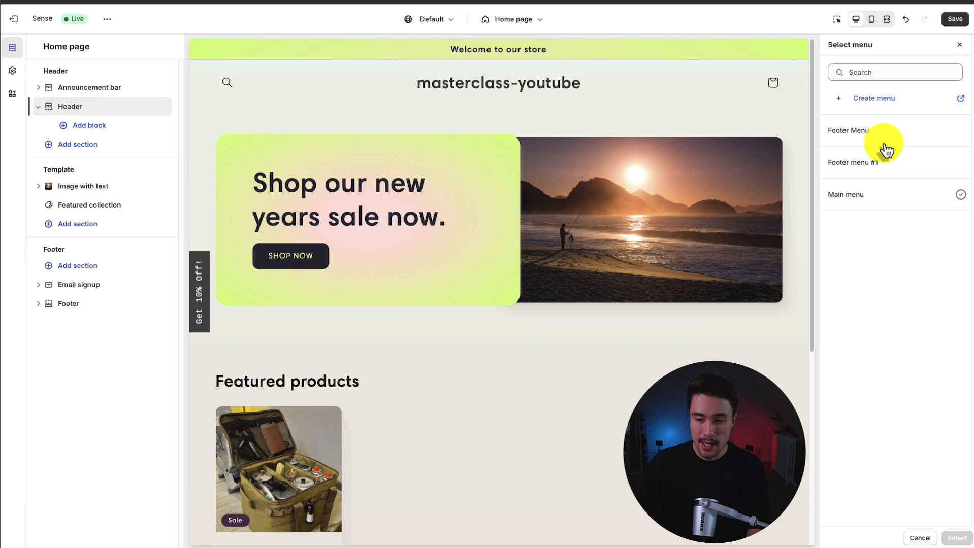
pyautogui.click(844, 194)
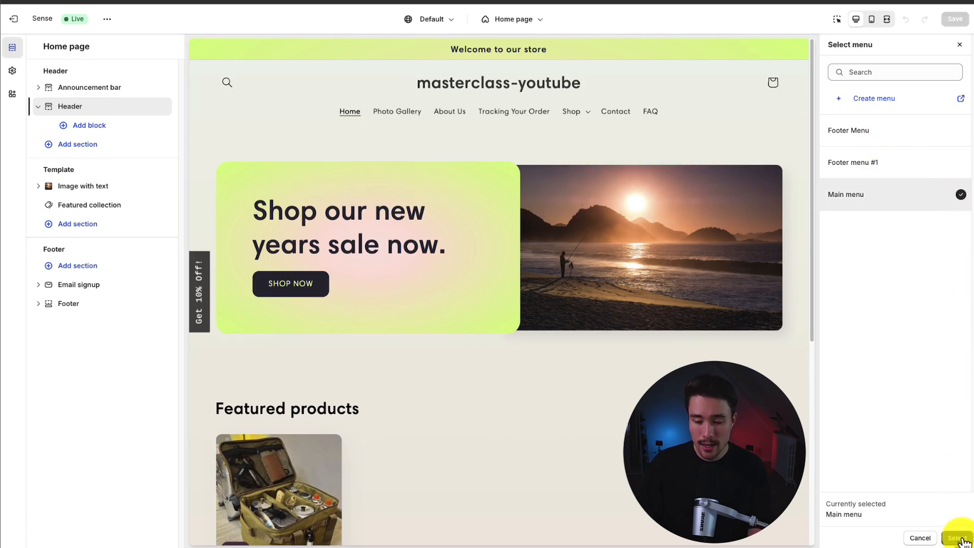
pyautogui.click(955, 538)
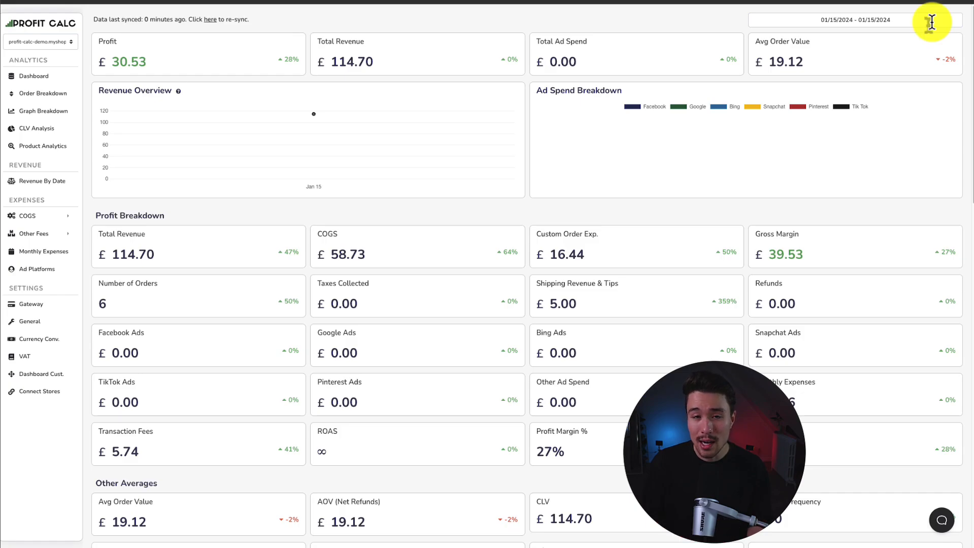
# Set the dashboard range to 01/09/2024–01/15/2024 and review the week's profit metrics.
pyautogui.click(833, 20)
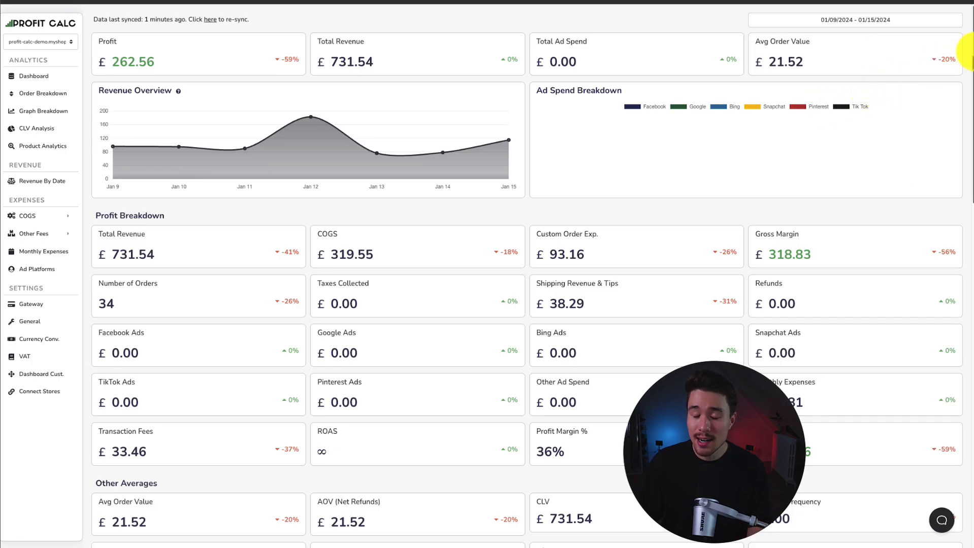
pyautogui.scroll(-3)
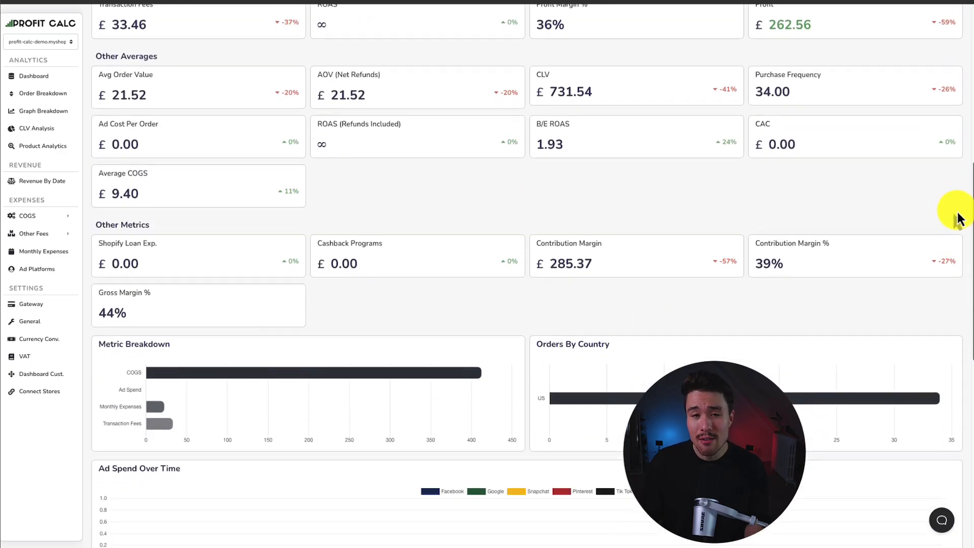
pyautogui.scroll(-3)
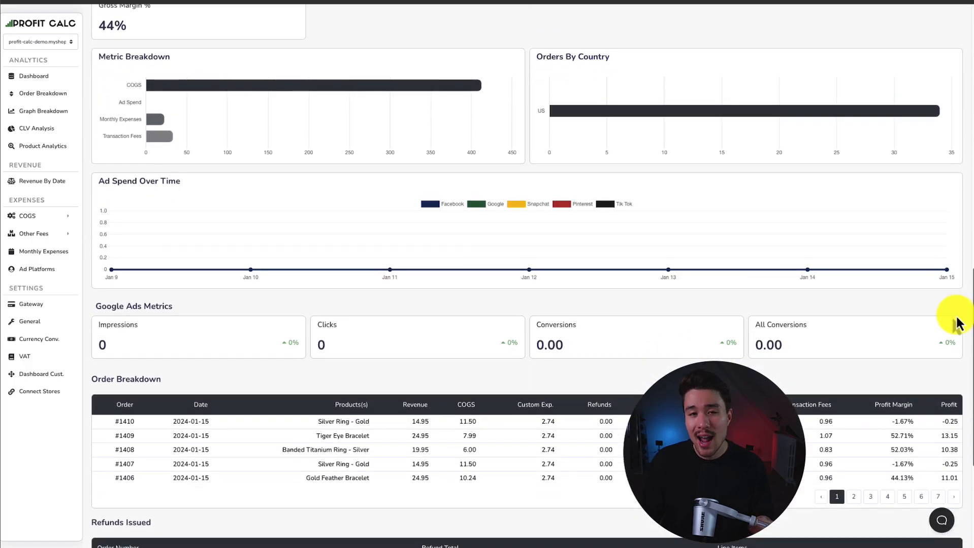
pyautogui.scroll(3)
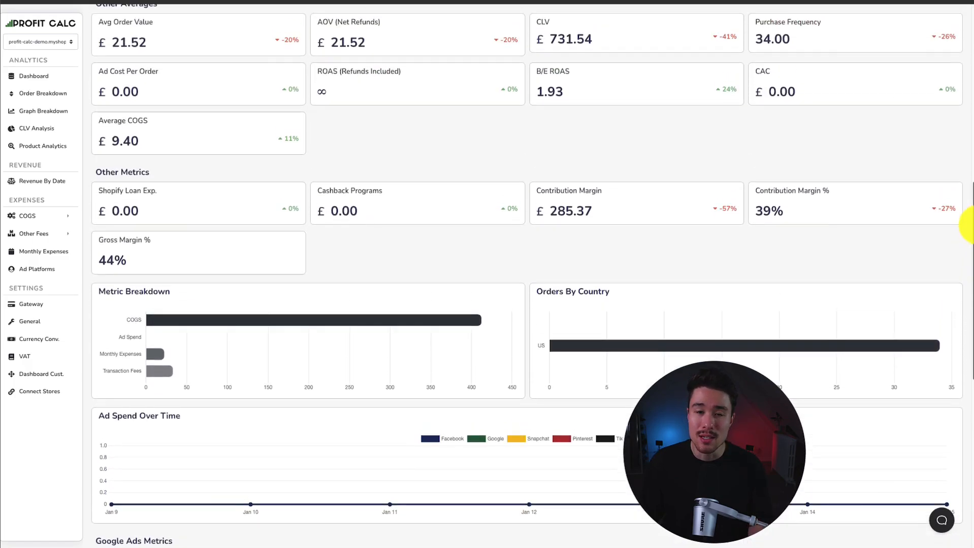
pyautogui.scroll(3)
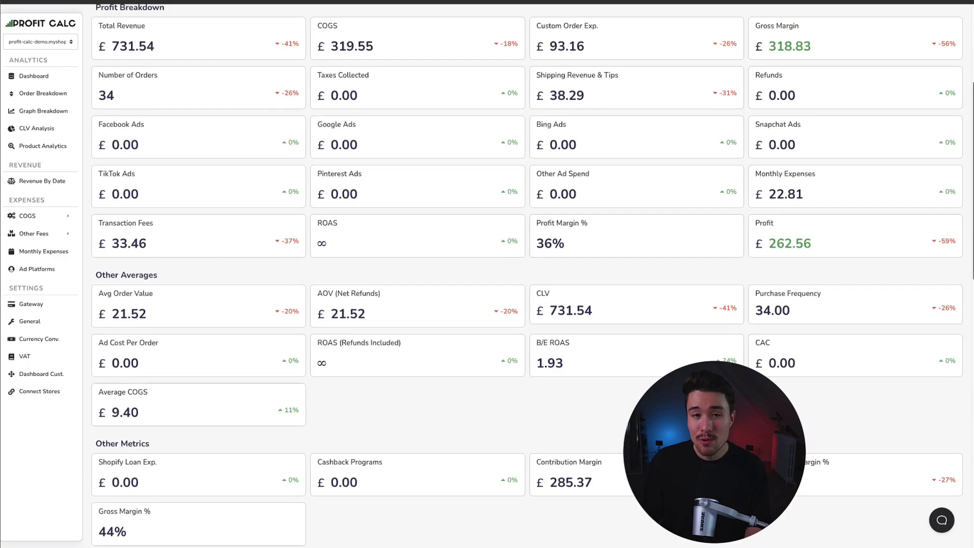
pyautogui.scroll(3)
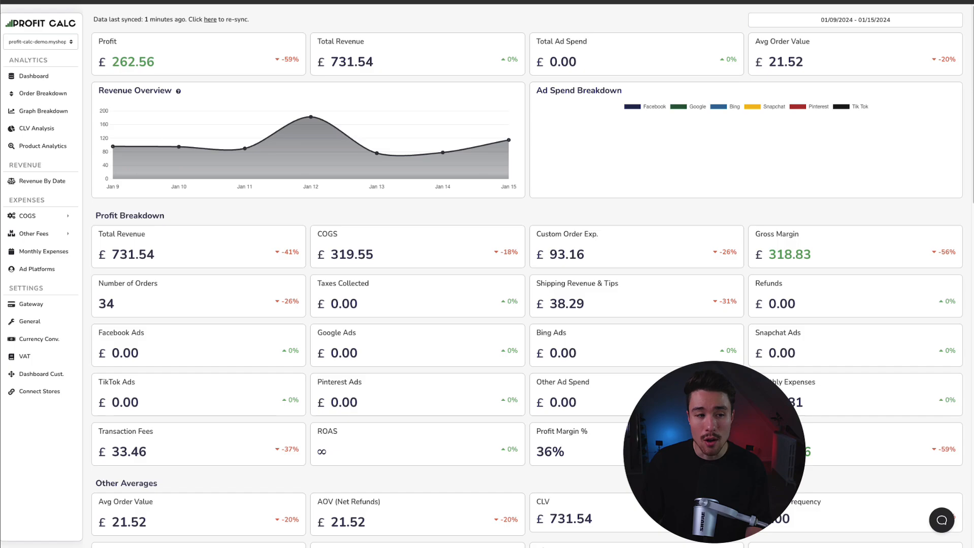
pyautogui.moveTo(399, 32)
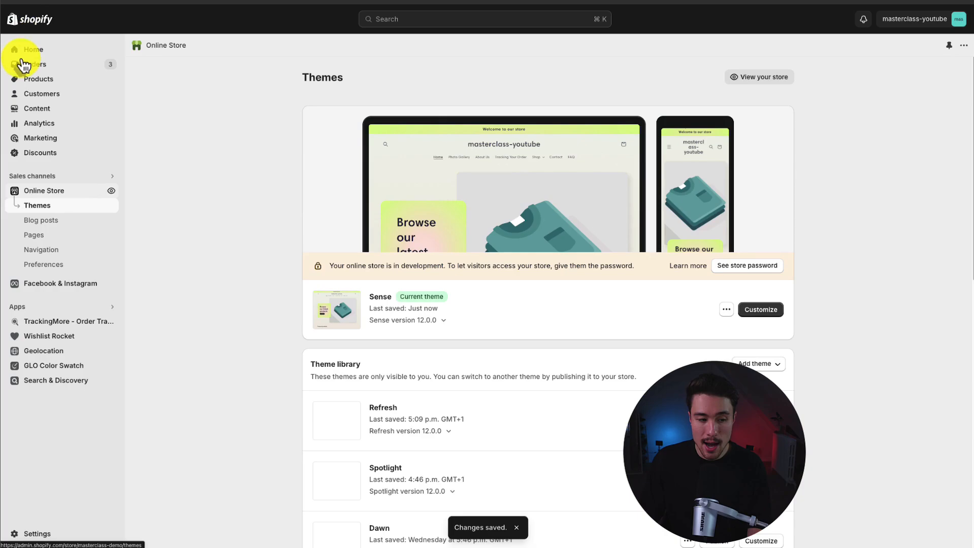
pyautogui.click(42, 250)
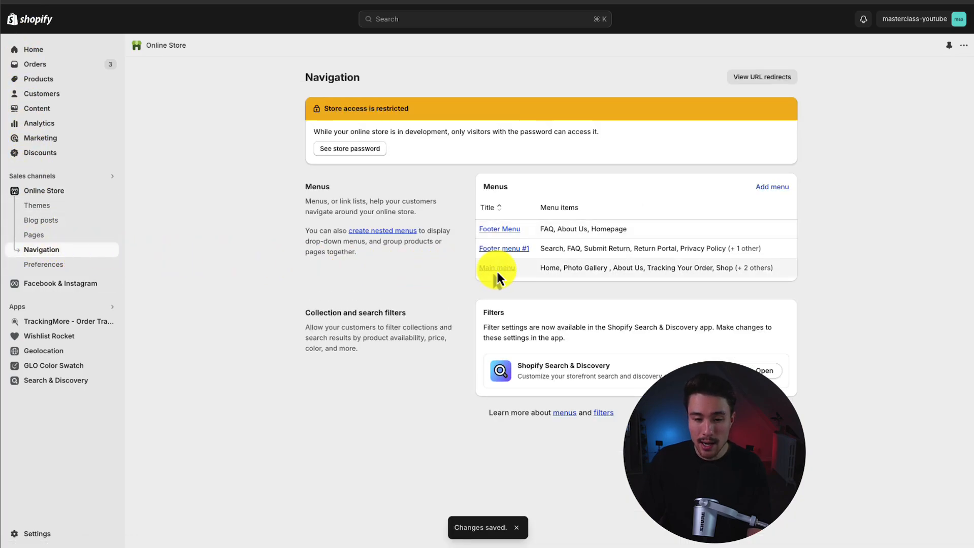
pyautogui.click(497, 268)
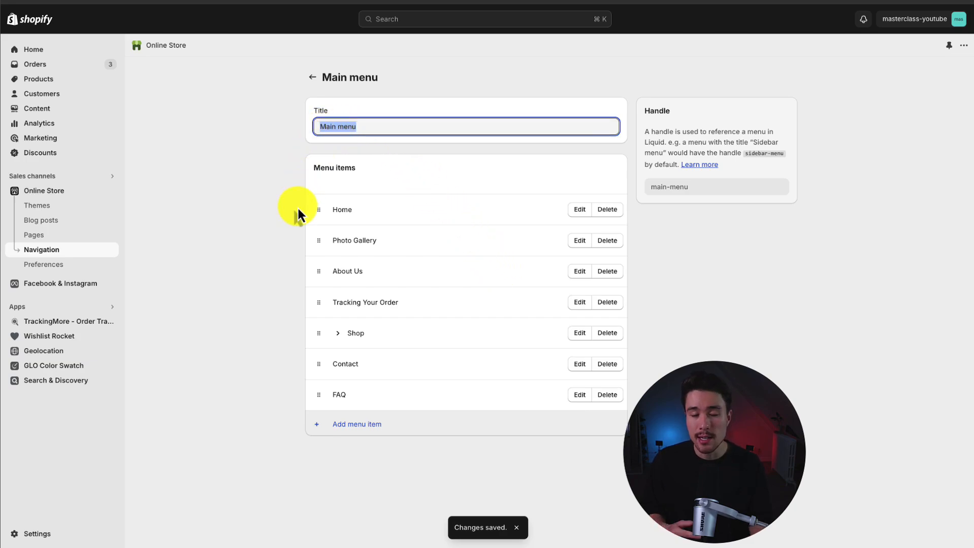
pyautogui.click(357, 425)
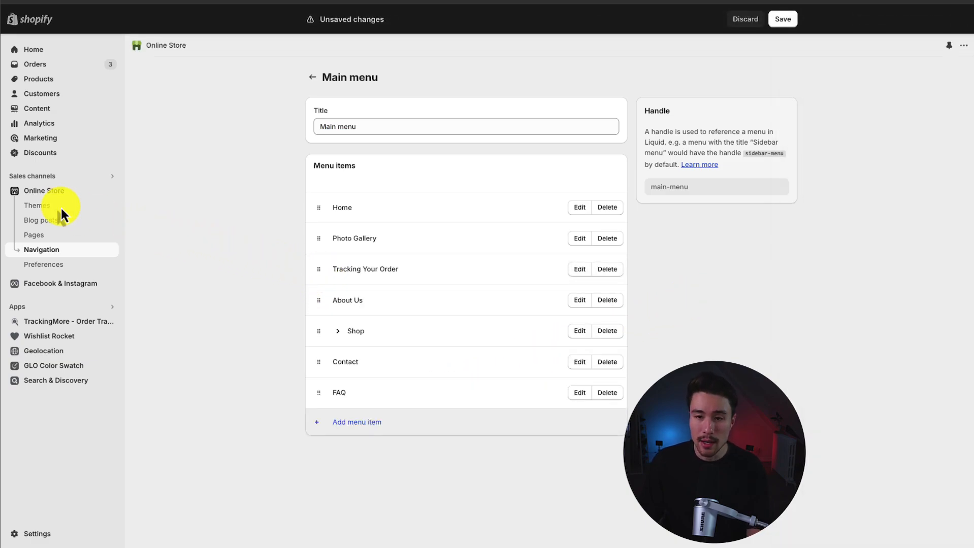
pyautogui.click(37, 205)
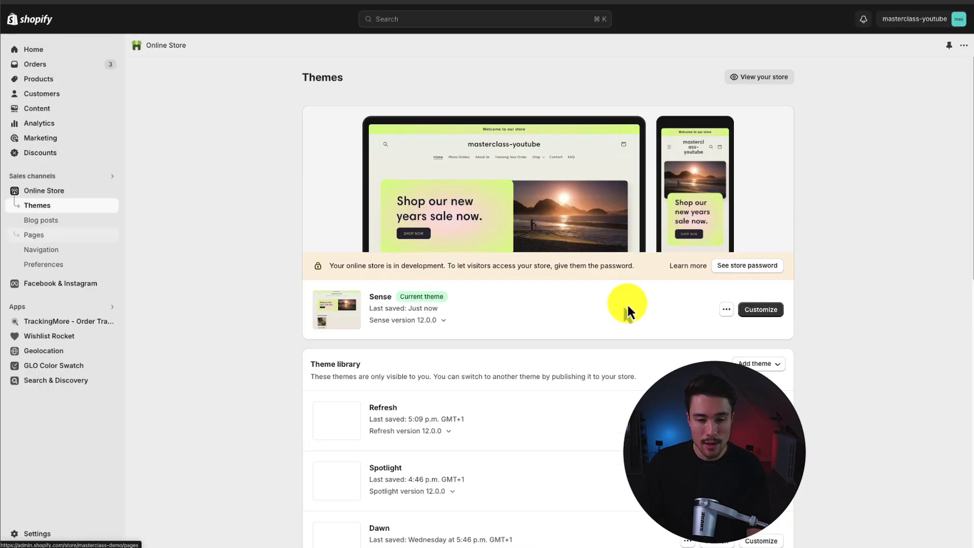
pyautogui.moveTo(761, 310)
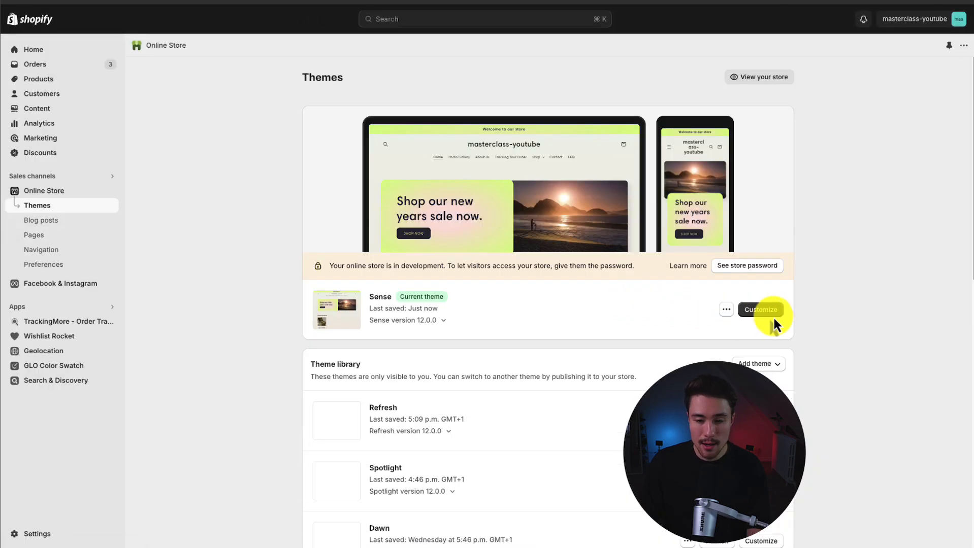
# Start customising the Sense theme in the theme editor.
pyautogui.click(760, 309)
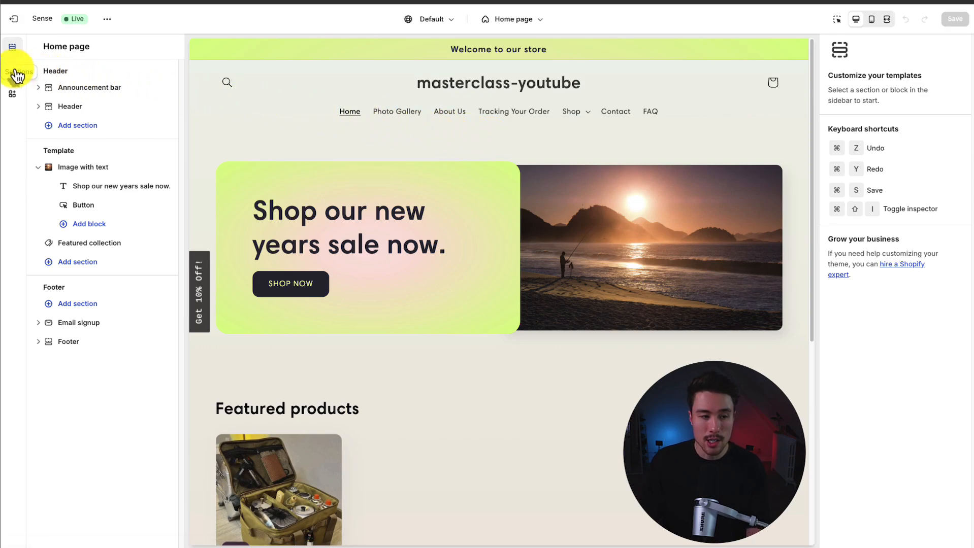
pyautogui.moveTo(12, 73)
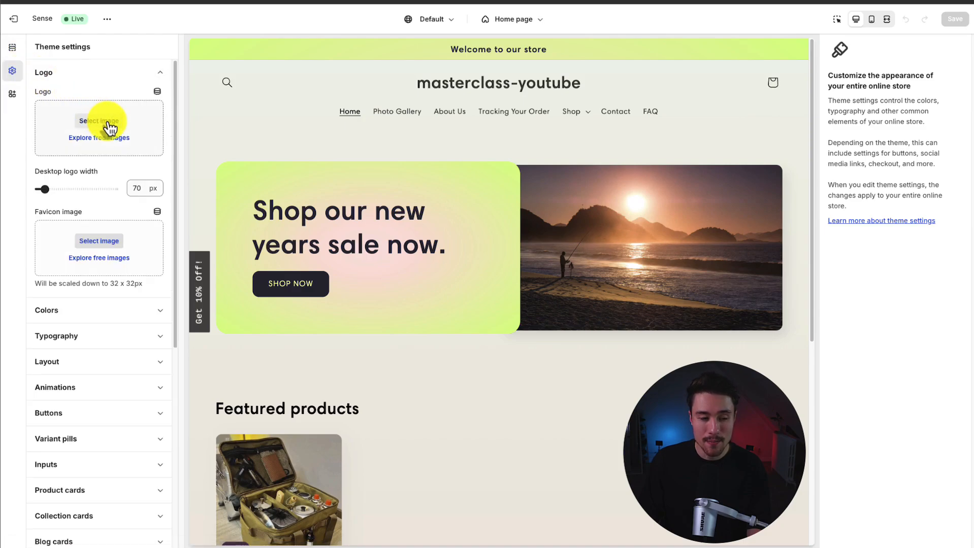
# Use Ecom_masterclass_logo as the store logo and favicon, with the desktop logo at 210 px.
pyautogui.click(99, 121)
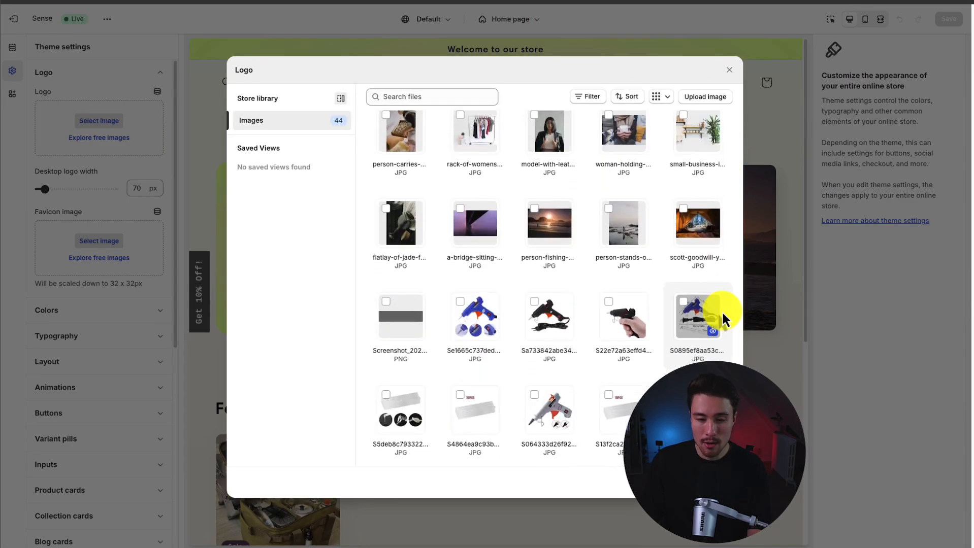
pyautogui.scroll(3)
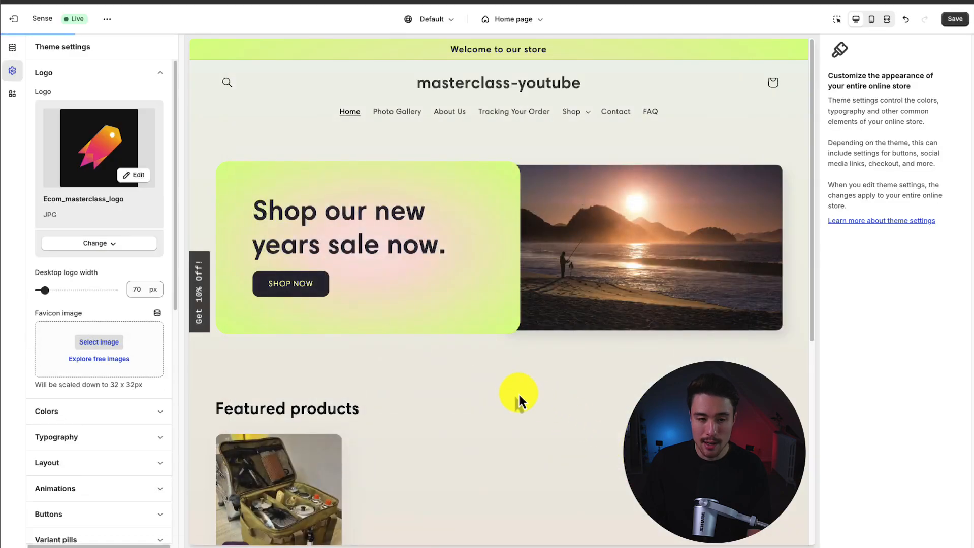
pyautogui.click(99, 242)
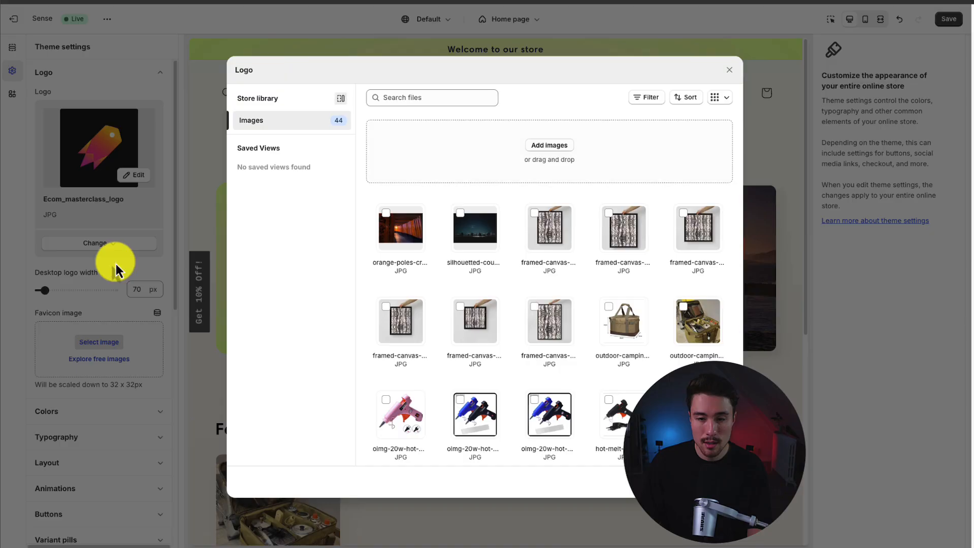
pyautogui.moveTo(527, 133)
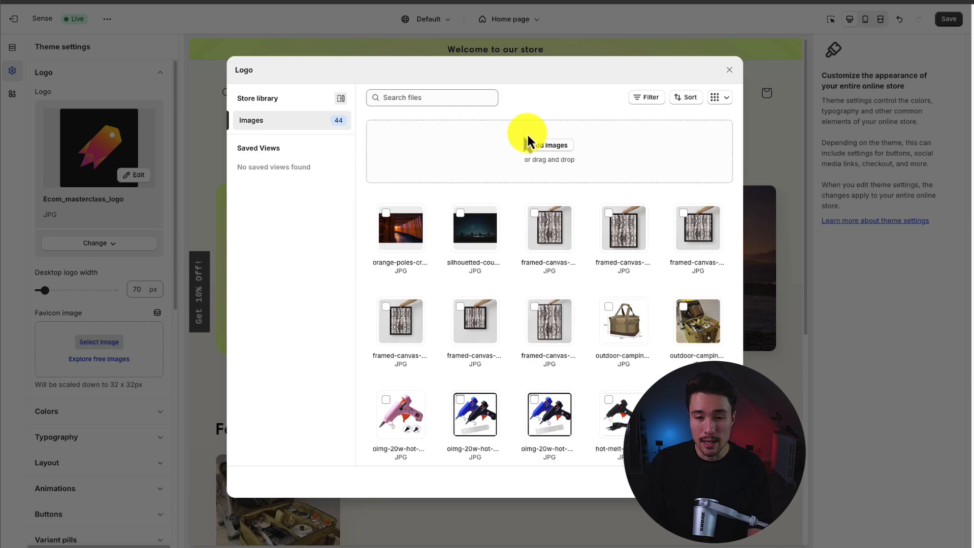
pyautogui.click(729, 69)
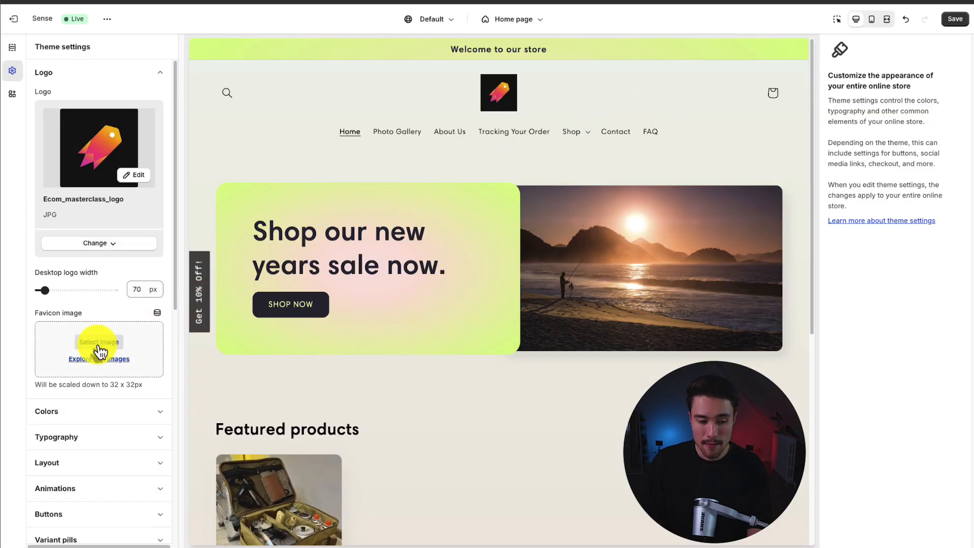
pyautogui.click(98, 342)
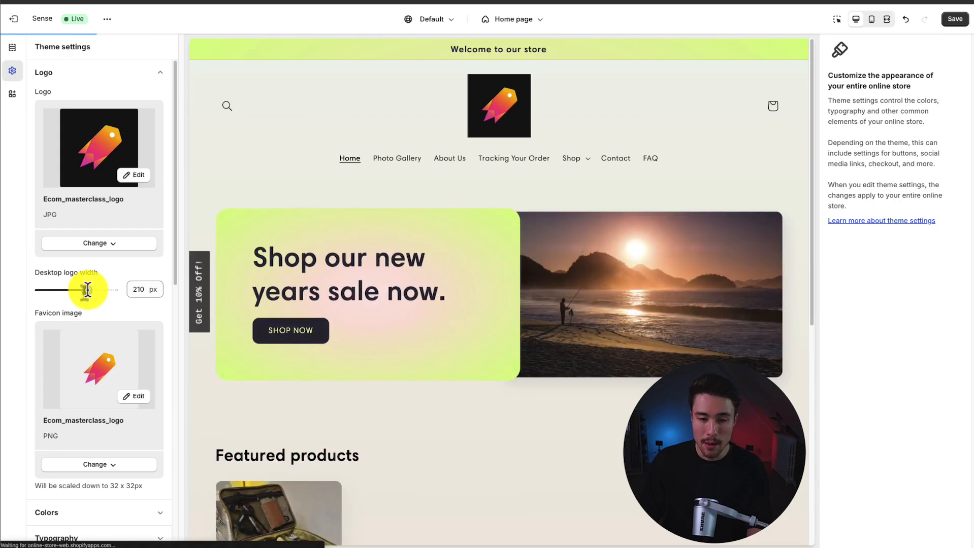
pyautogui.click(13, 47)
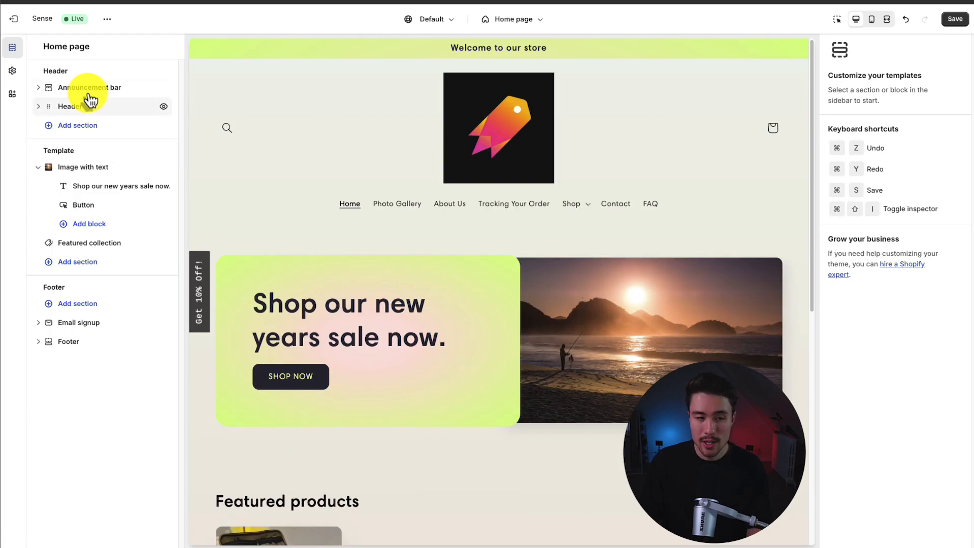
# Add a second announcement to the announcement bar and check it at phone and desktop sizes.
pyautogui.click(91, 87)
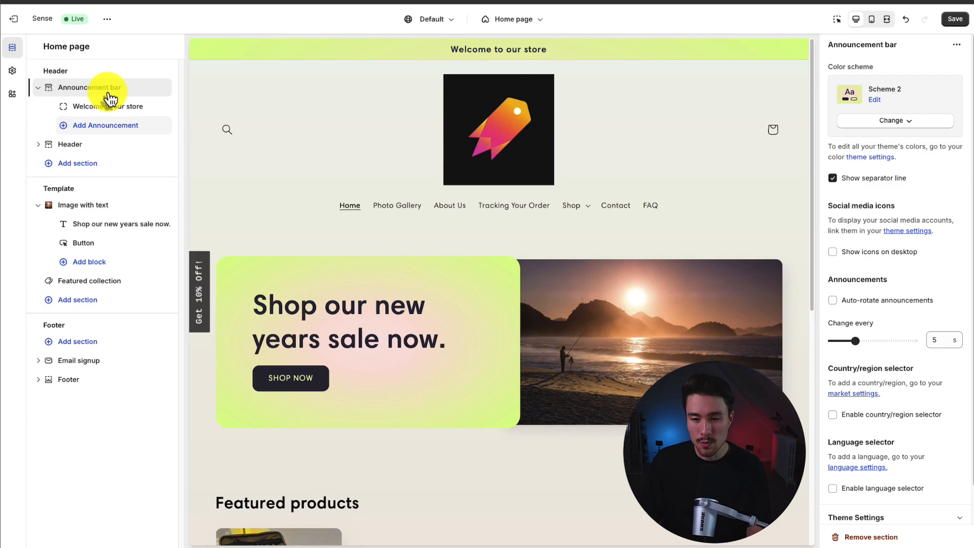
pyautogui.click(109, 107)
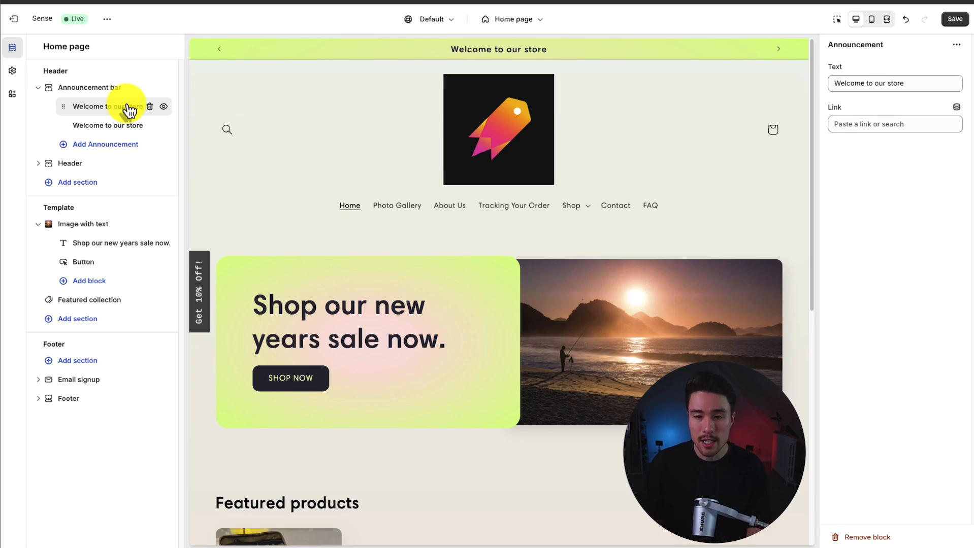
pyautogui.click(871, 19)
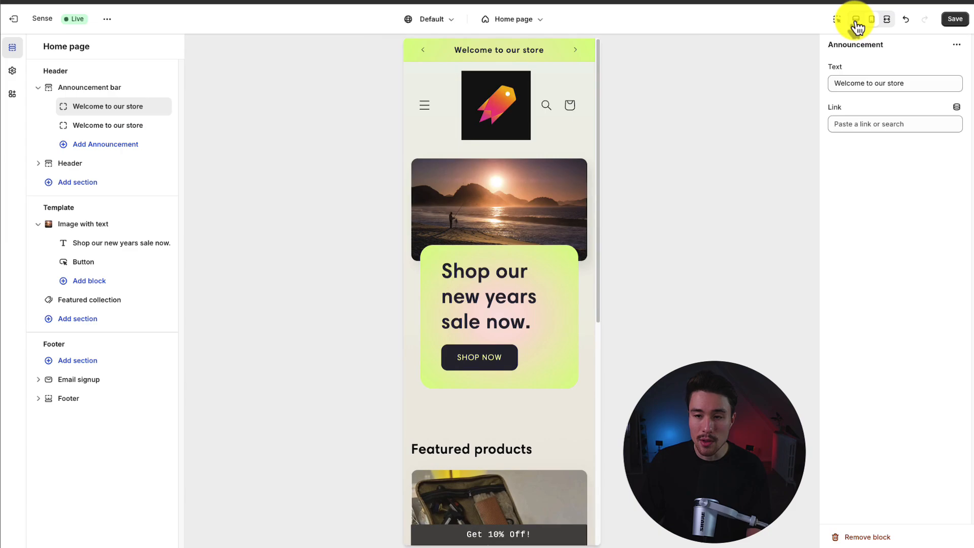
pyautogui.click(855, 18)
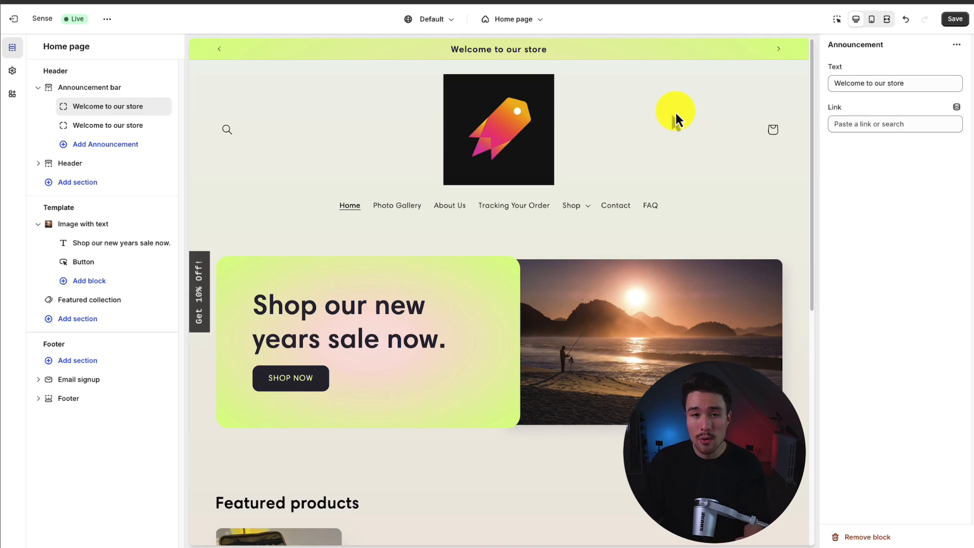
pyautogui.moveTo(112, 110)
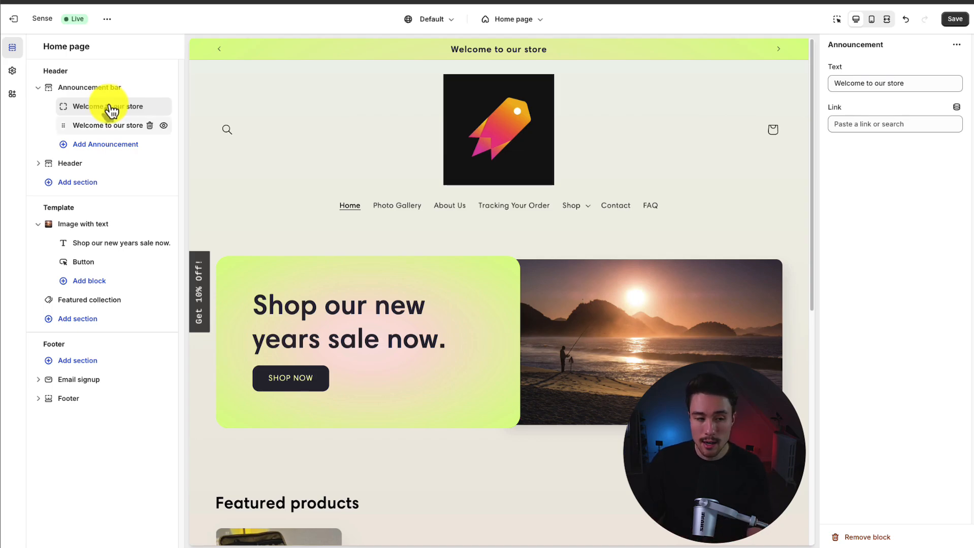
# Reword the first announcement to FREE SHIPPING ON ALL ORDERS.
pyautogui.click(895, 83)
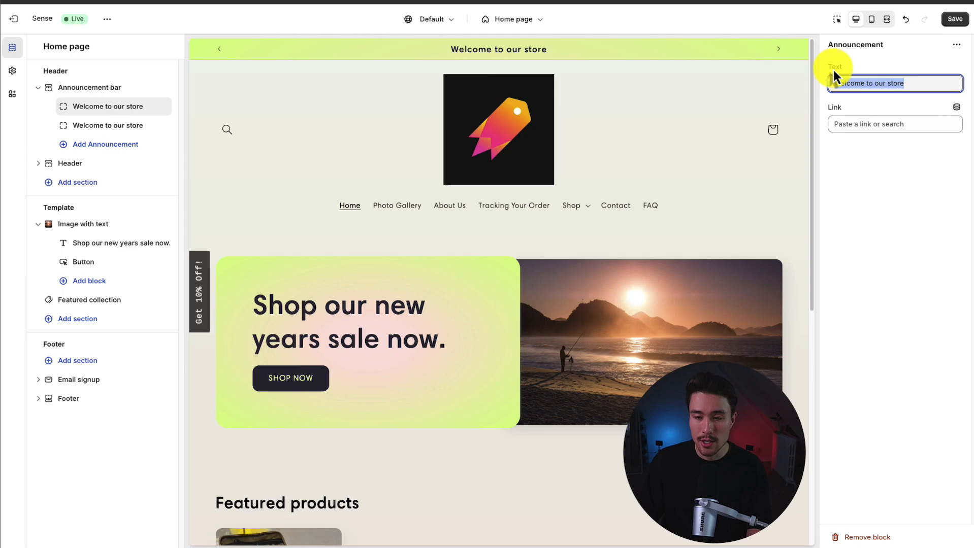
pyautogui.write('FREE SHIPPING ON')
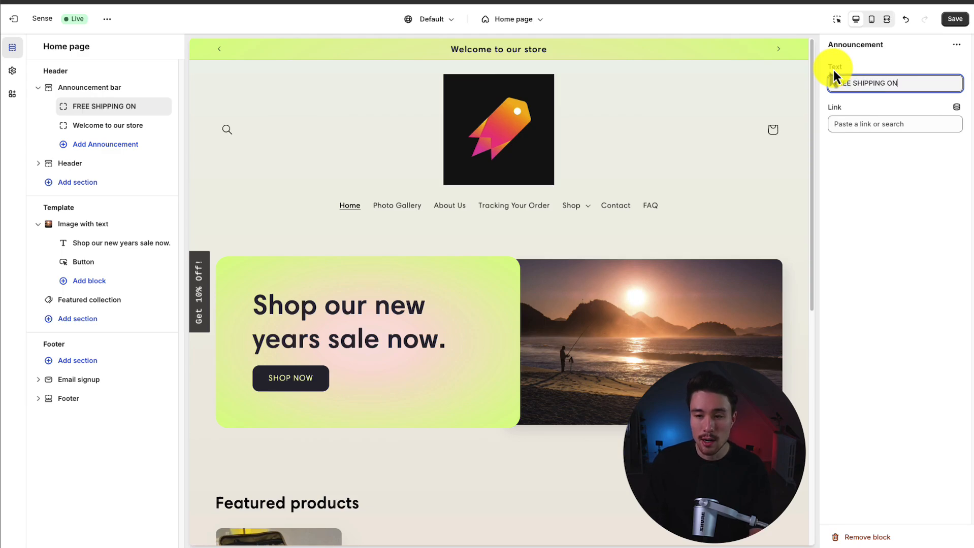
pyautogui.write('ALL ORDERS')
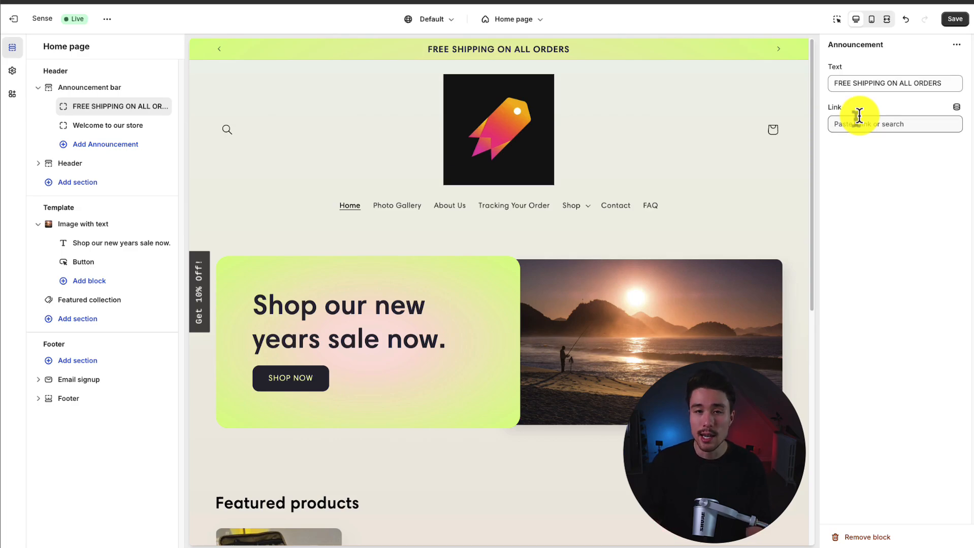
pyautogui.moveTo(813, 82)
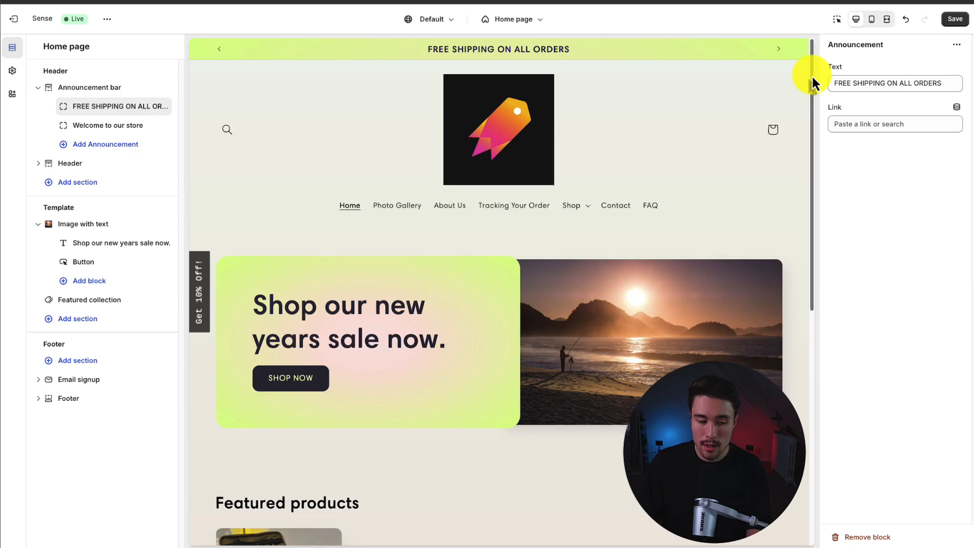
# Look through the Email signup section and expand the Footer section's block list.
pyautogui.scroll(-3)
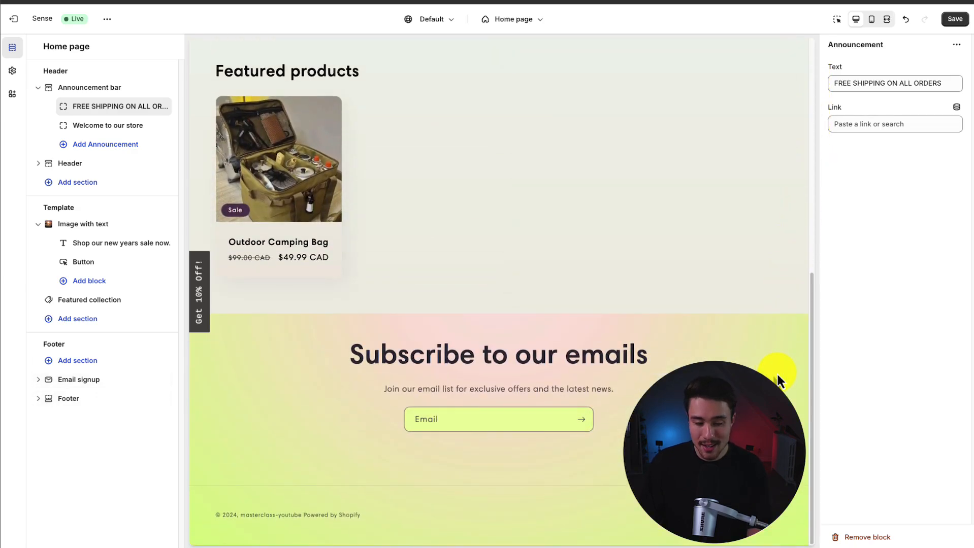
pyautogui.click(39, 380)
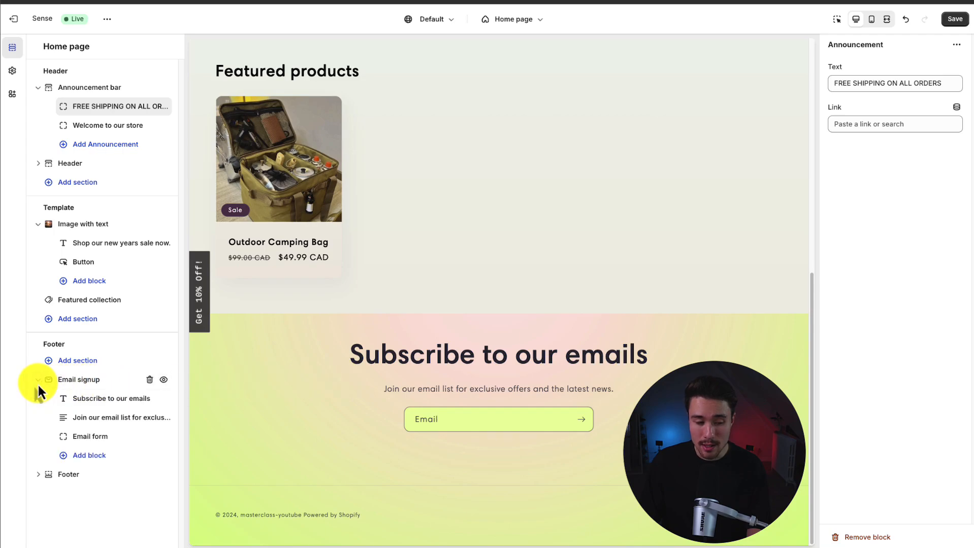
pyautogui.click(38, 379)
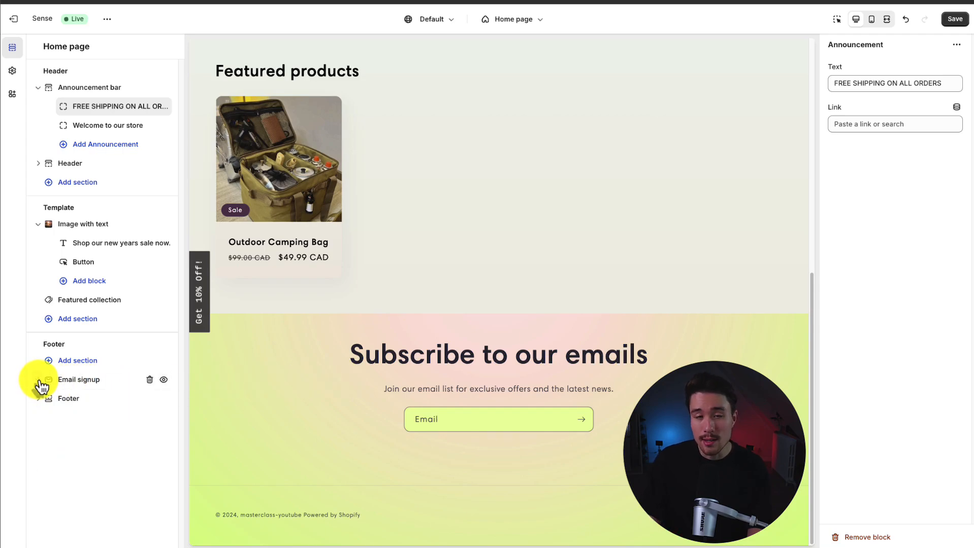
pyautogui.click(79, 380)
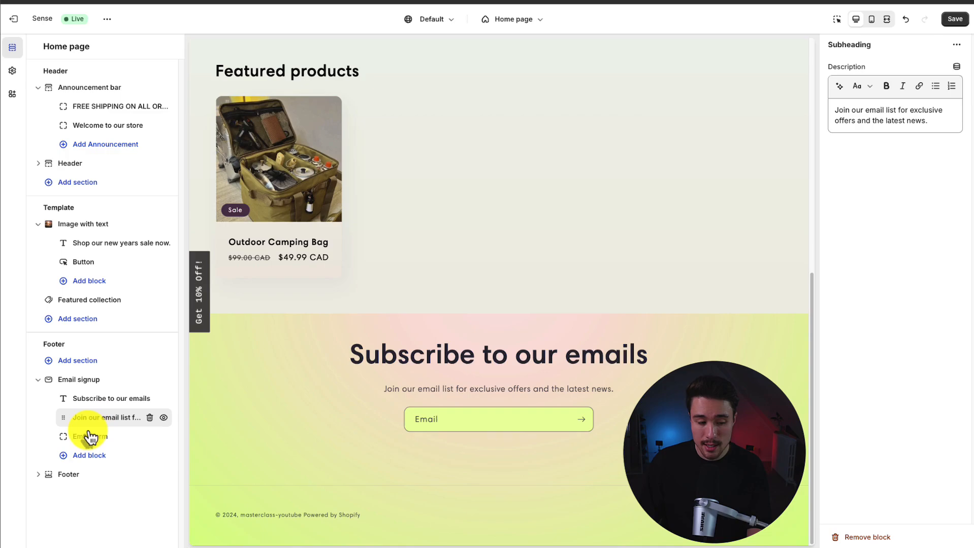
pyautogui.click(68, 474)
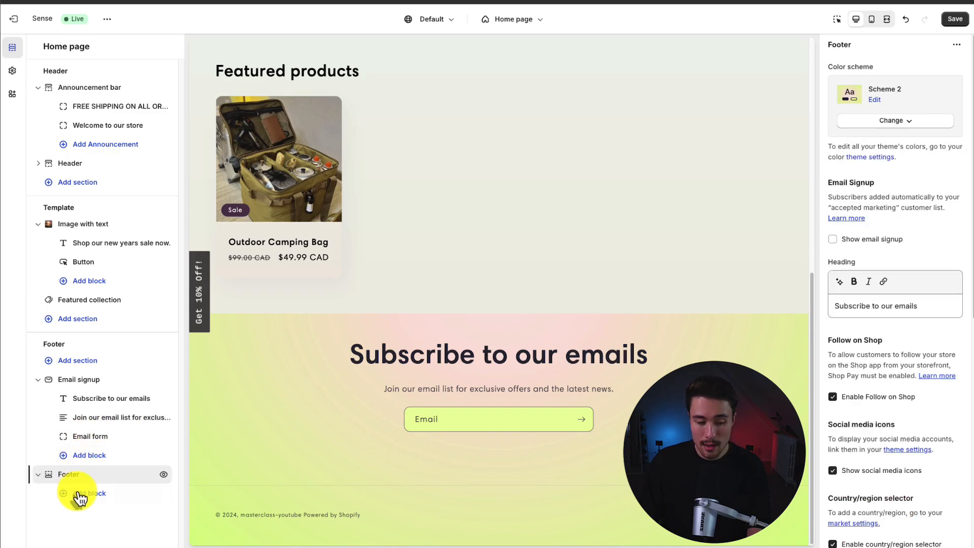
pyautogui.click(88, 493)
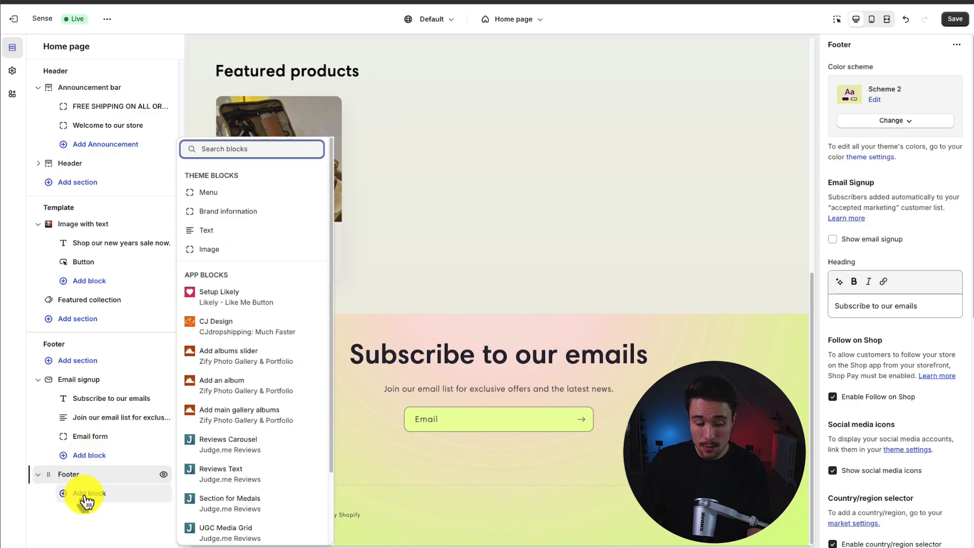
pyautogui.moveTo(240, 196)
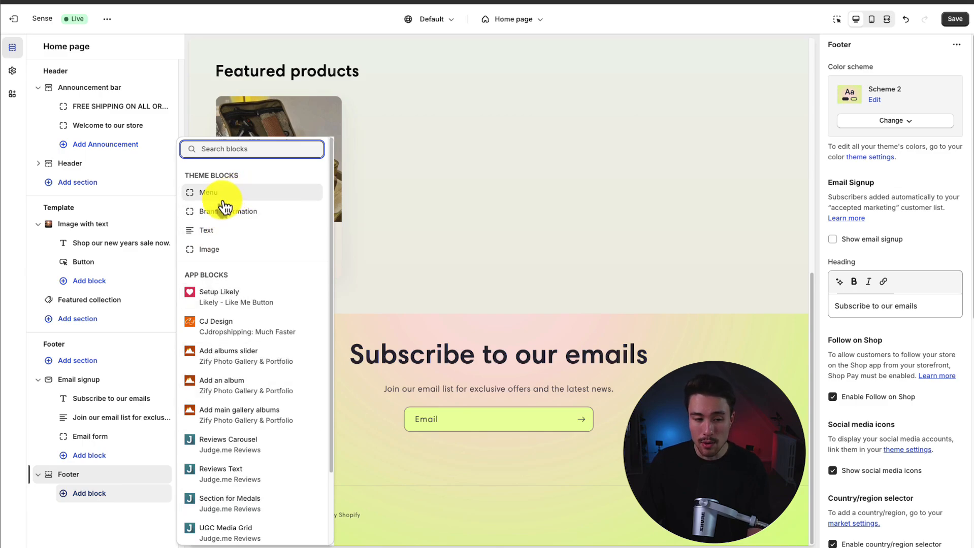
# Add a Quick links menu block and a Brand information block to the footer.
pyautogui.click(210, 192)
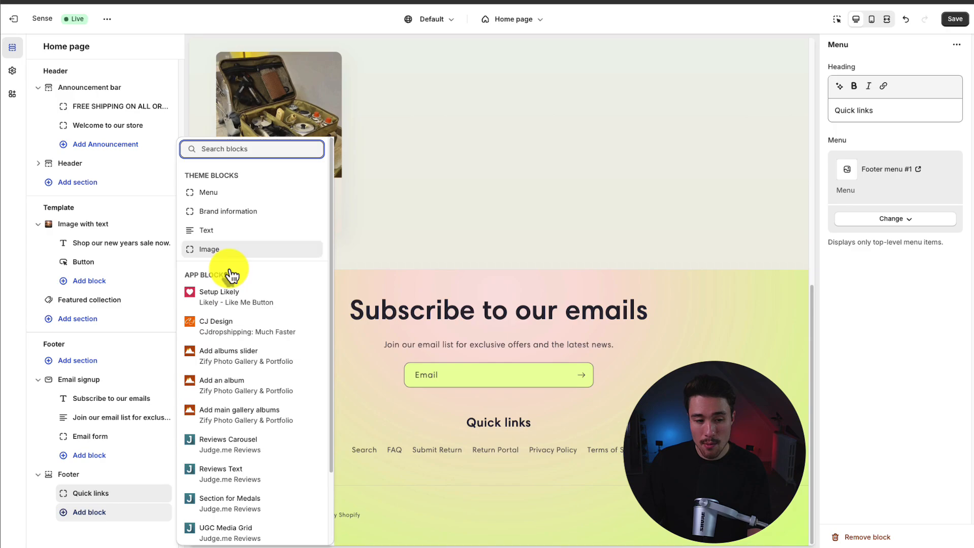
pyautogui.click(227, 211)
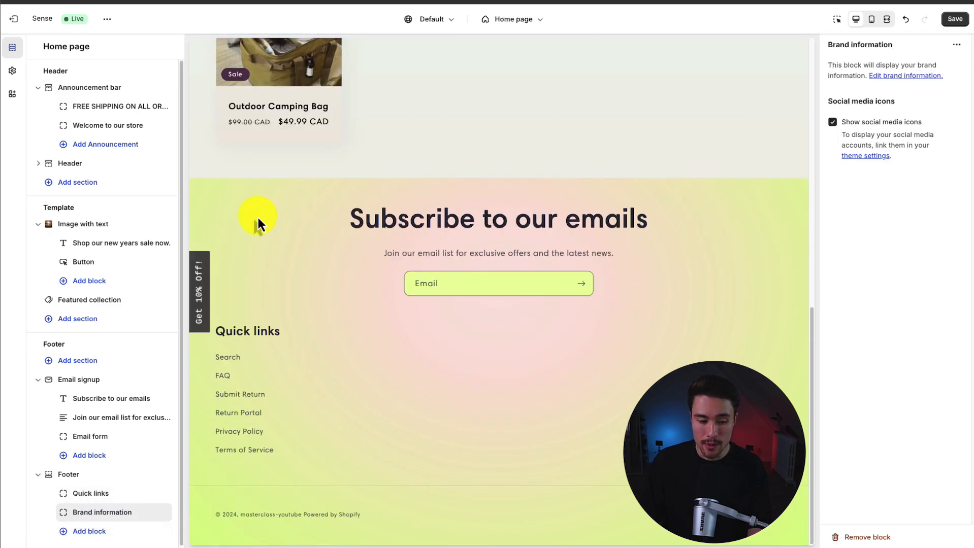
pyautogui.click(90, 490)
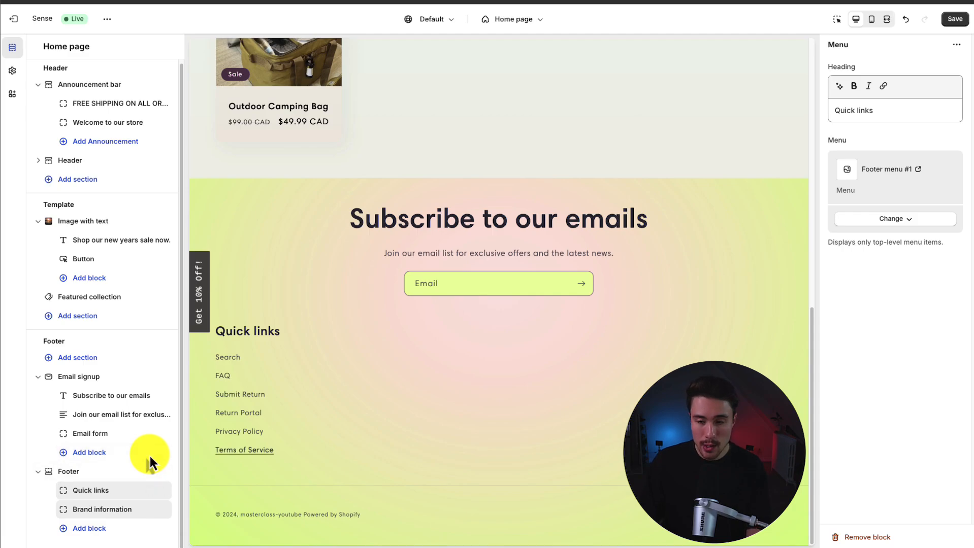
pyautogui.click(892, 219)
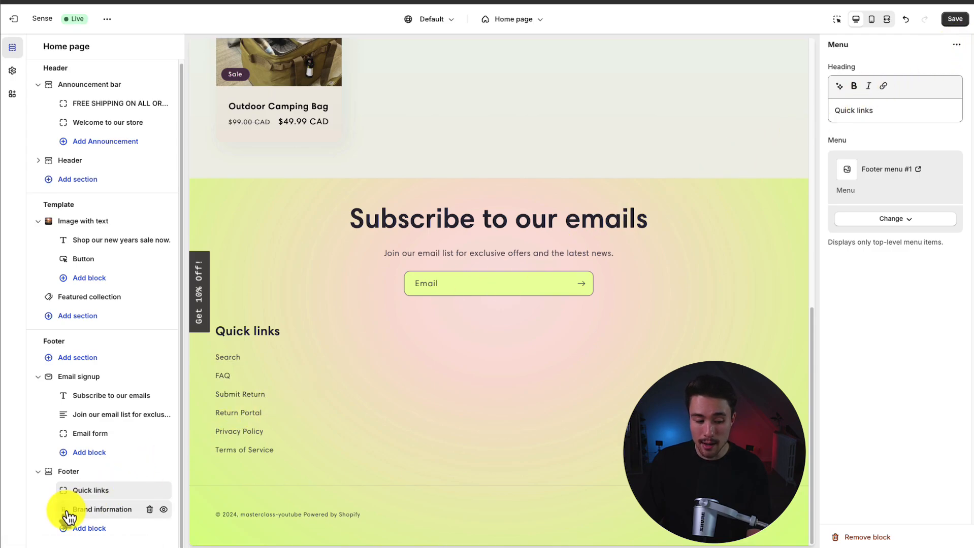
pyautogui.click(103, 509)
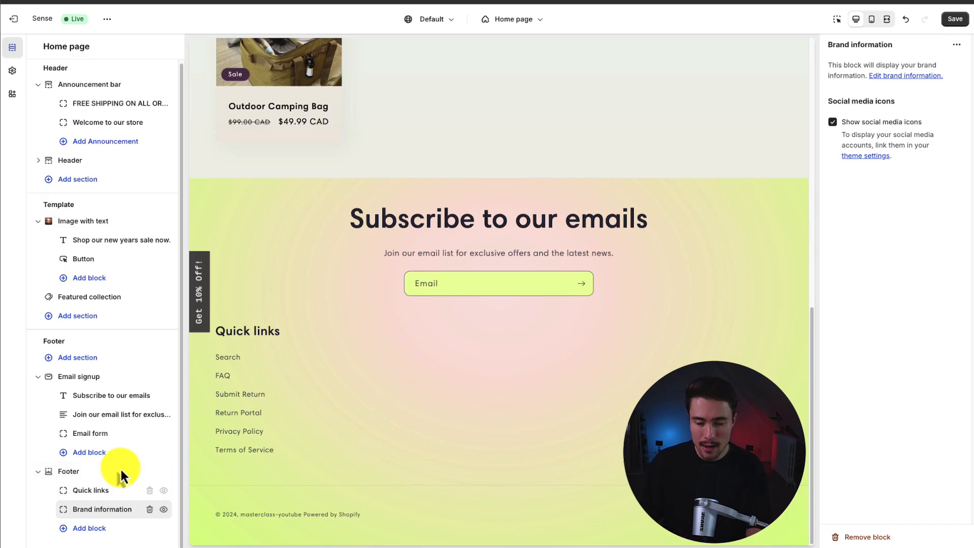
pyautogui.moveTo(842, 65)
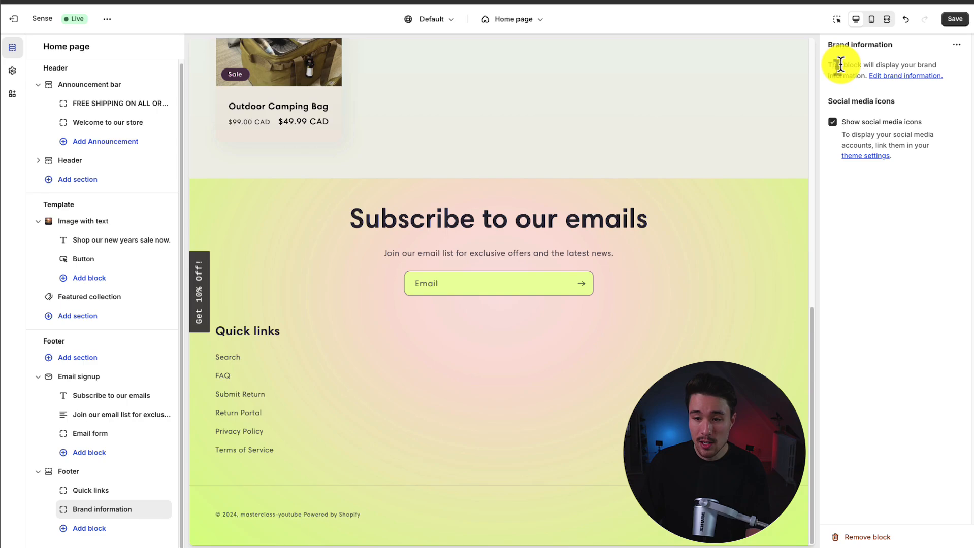
pyautogui.moveTo(869, 92)
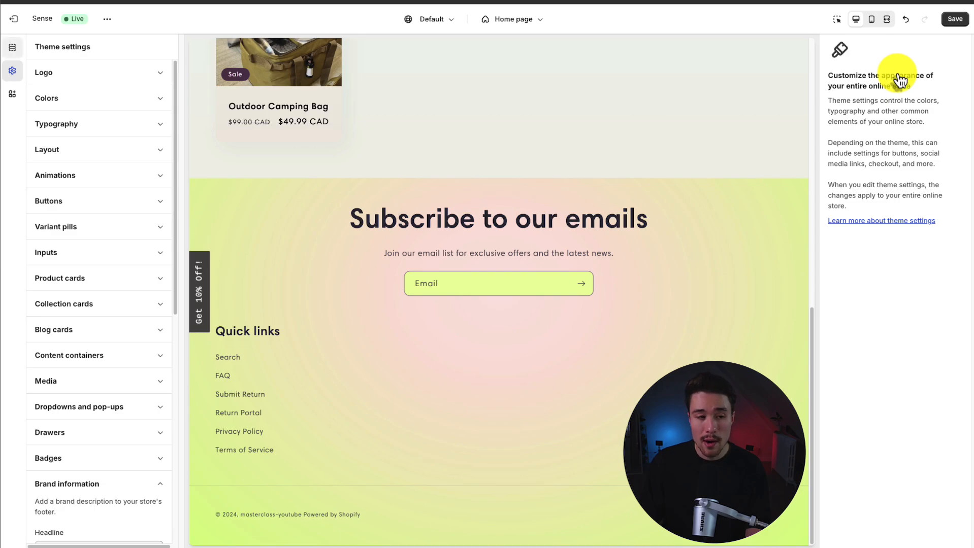
pyautogui.moveTo(160, 117)
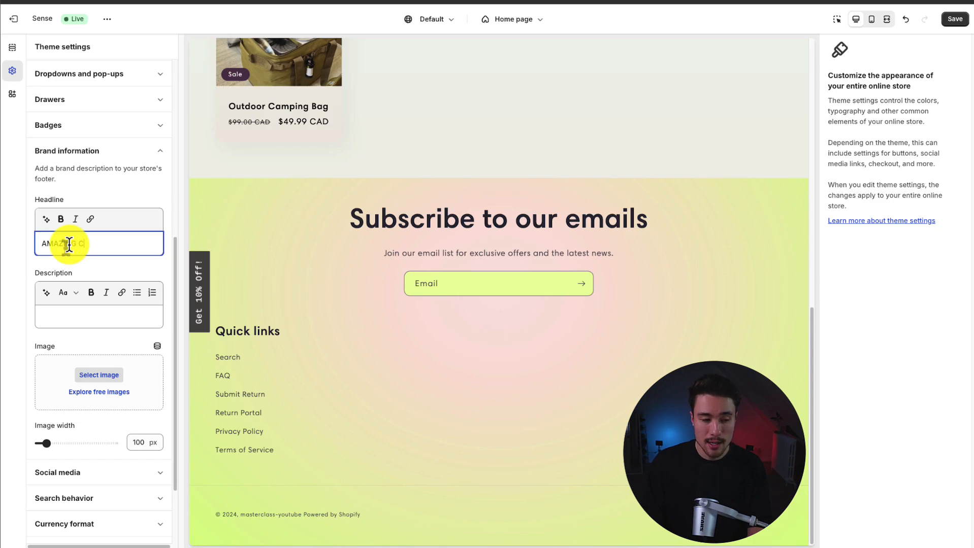
# Give the brand block the headline AMAZING CAMPING GEAR and description Make 2024 your best camping year yet, then save.
pyautogui.write('AMPING EAR')
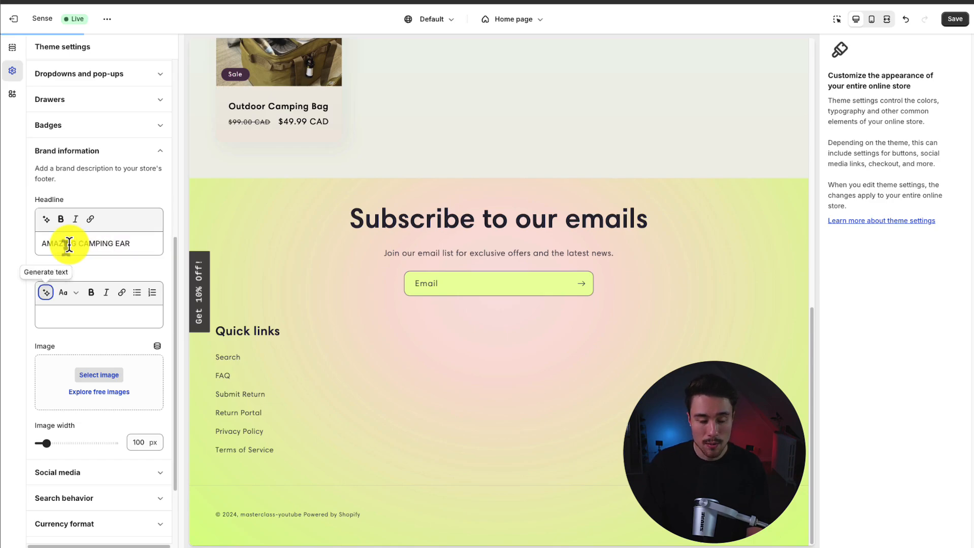
pyautogui.write('Make 2024 your best camping year yet.')
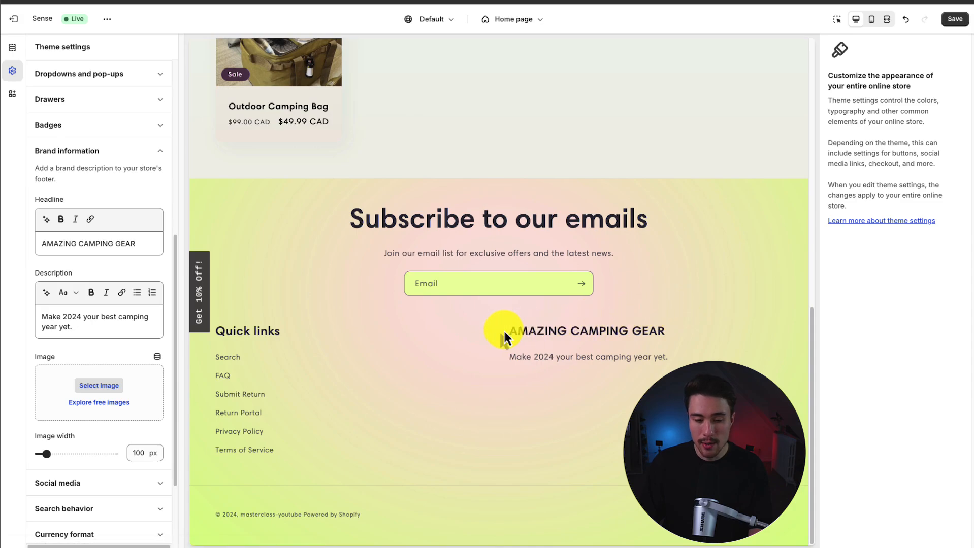
pyautogui.click(12, 48)
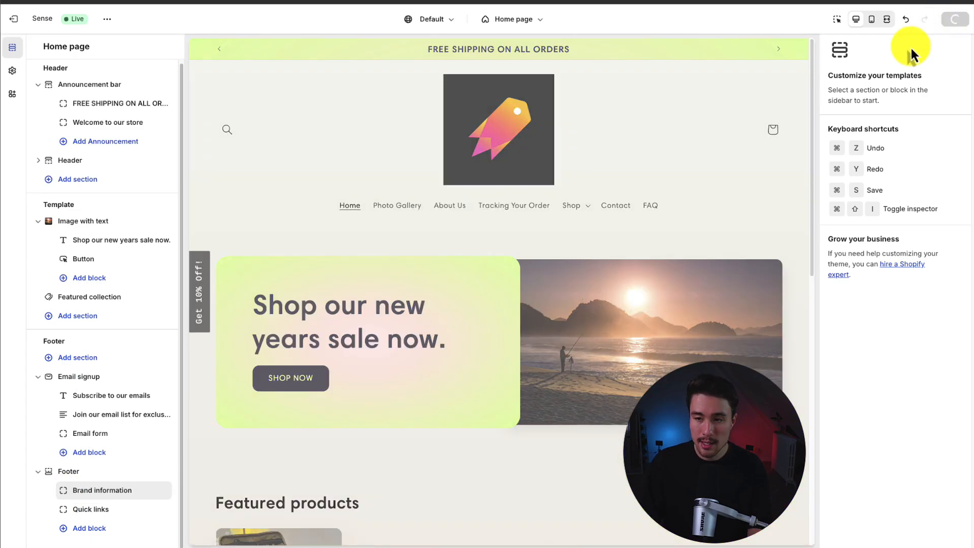
# Switch the editor to the Default product template.
pyautogui.scroll(-3)
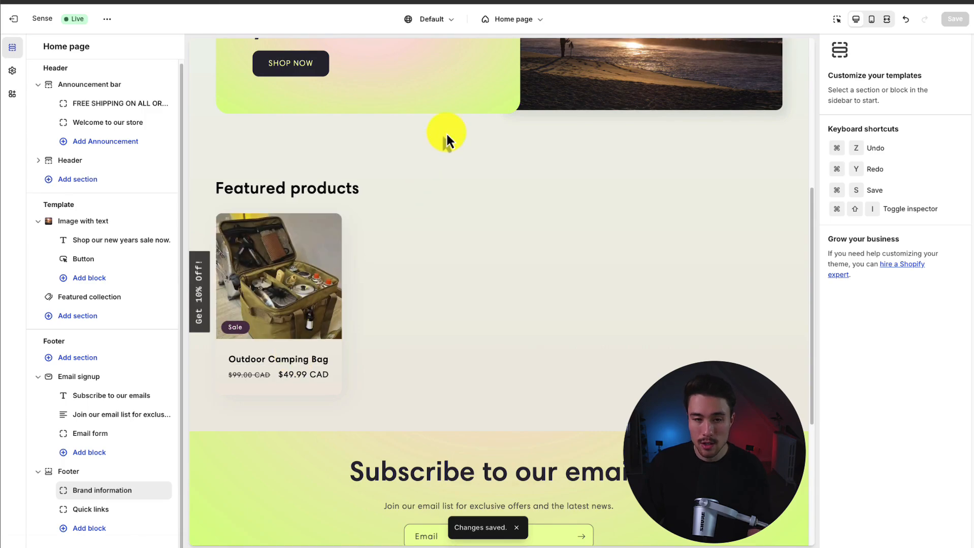
pyautogui.click(511, 20)
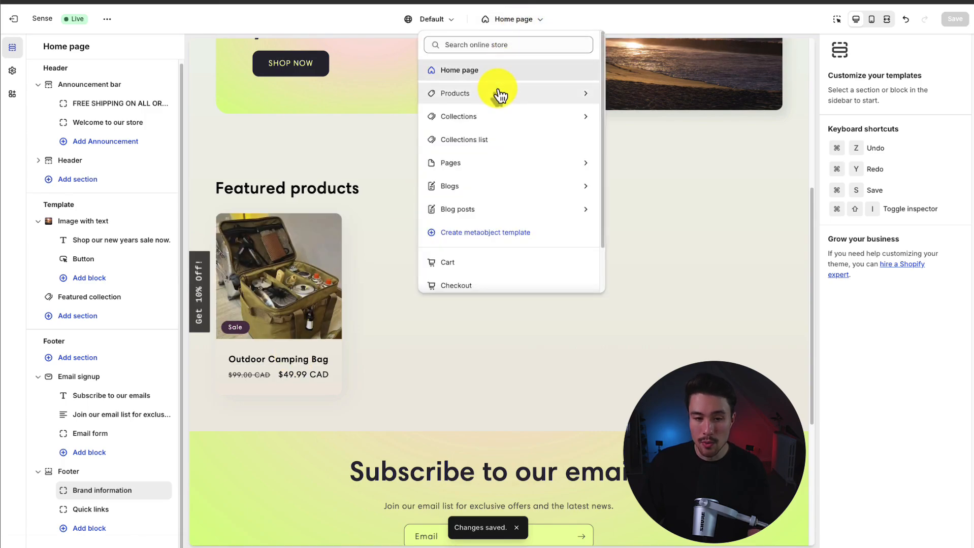
pyautogui.click(454, 93)
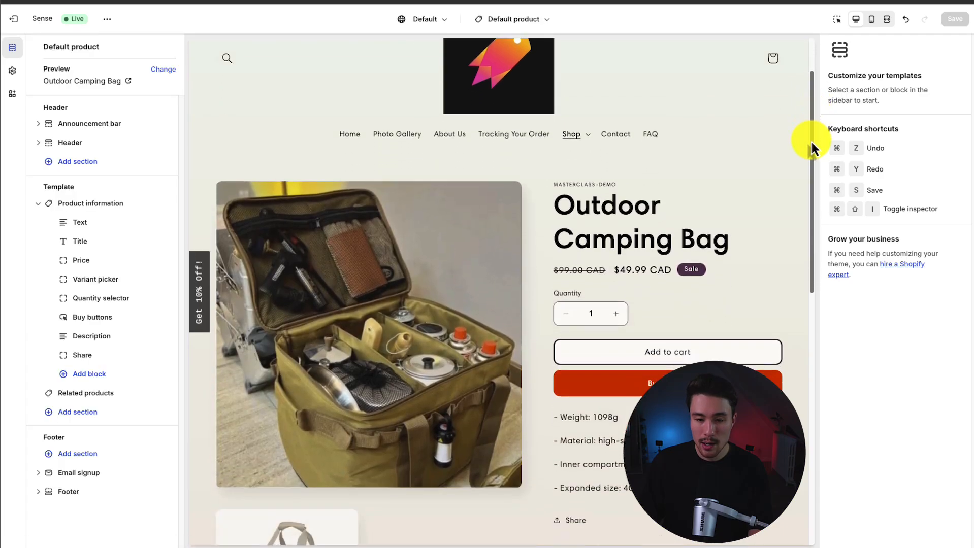
pyautogui.scroll(-3)
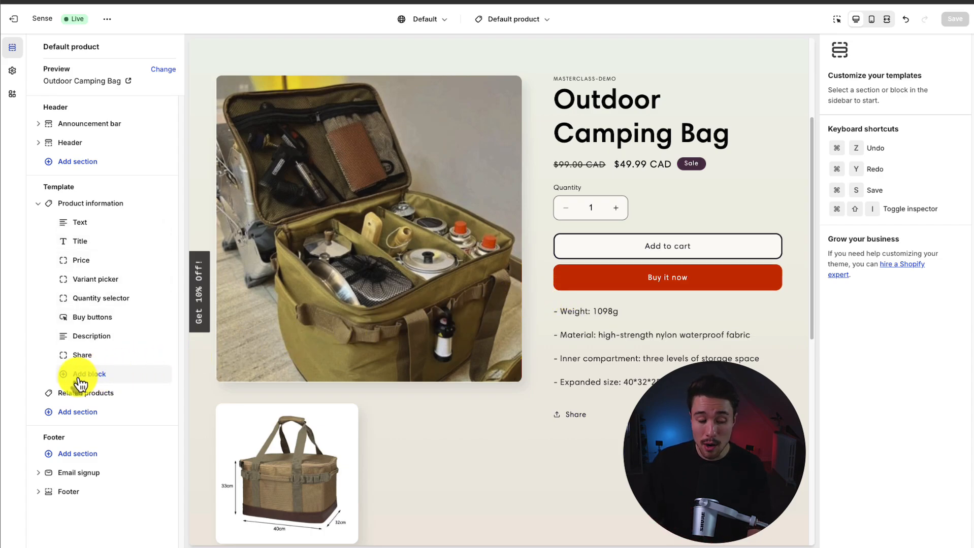
# Add a Product rating block under Product information so stars show on the Outdoor Camping Bag page.
pyautogui.click(86, 373)
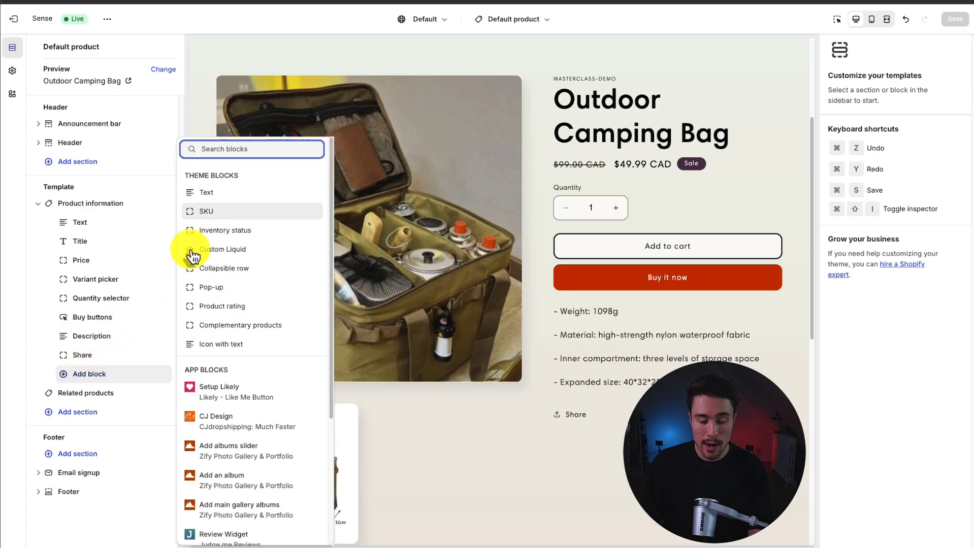
pyautogui.click(205, 211)
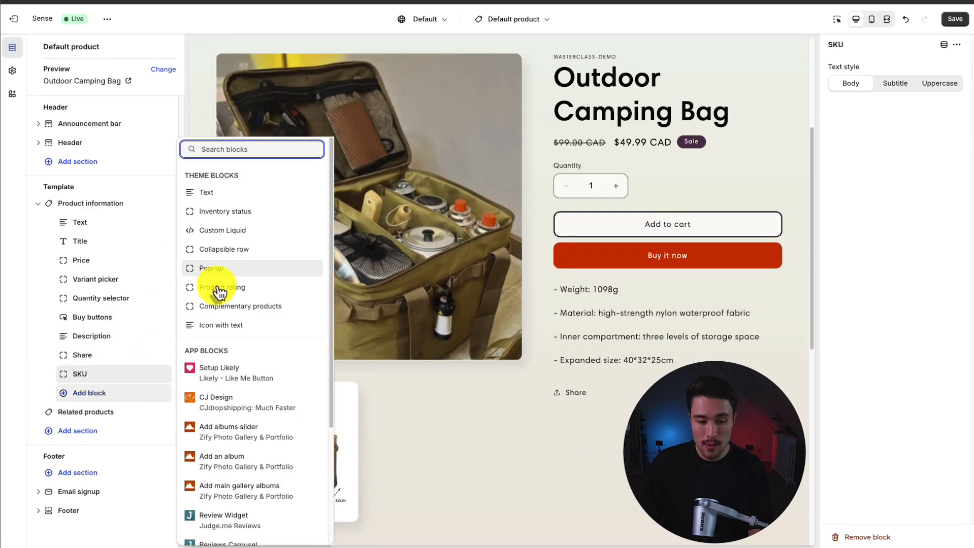
pyautogui.click(222, 287)
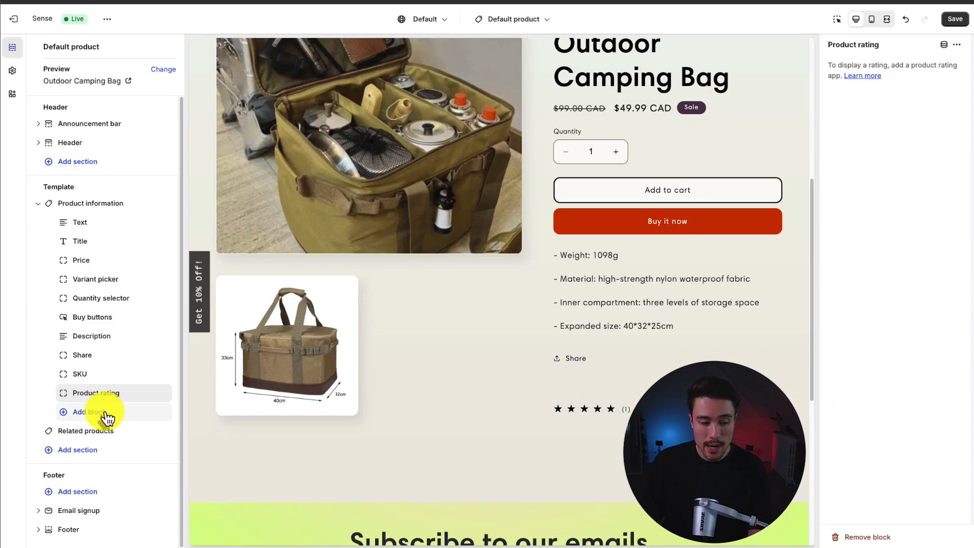
pyautogui.click(85, 412)
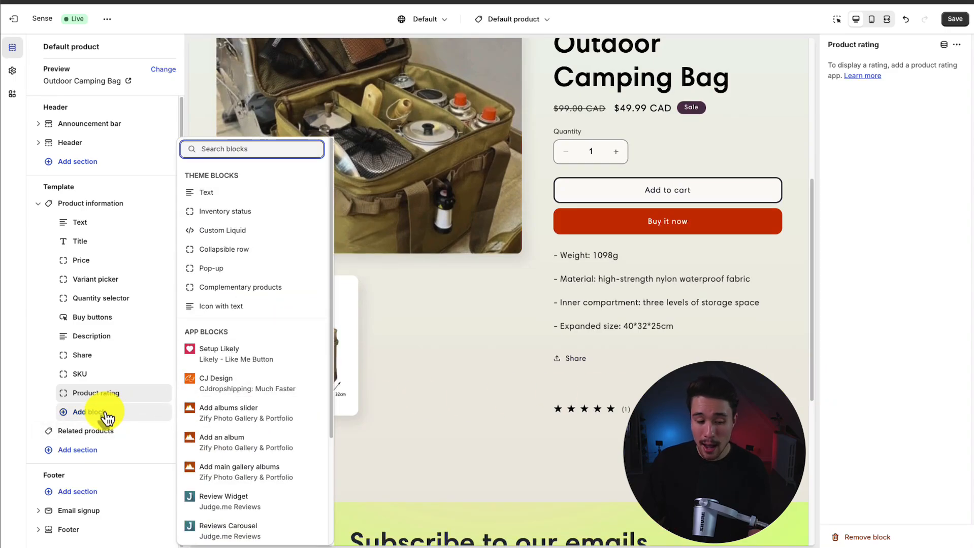
pyautogui.scroll(-3)
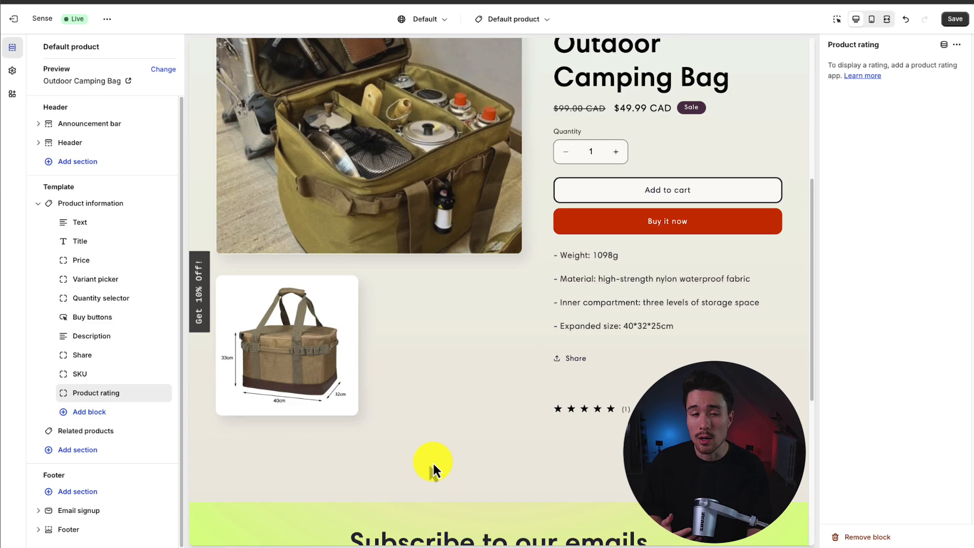
pyautogui.click(77, 450)
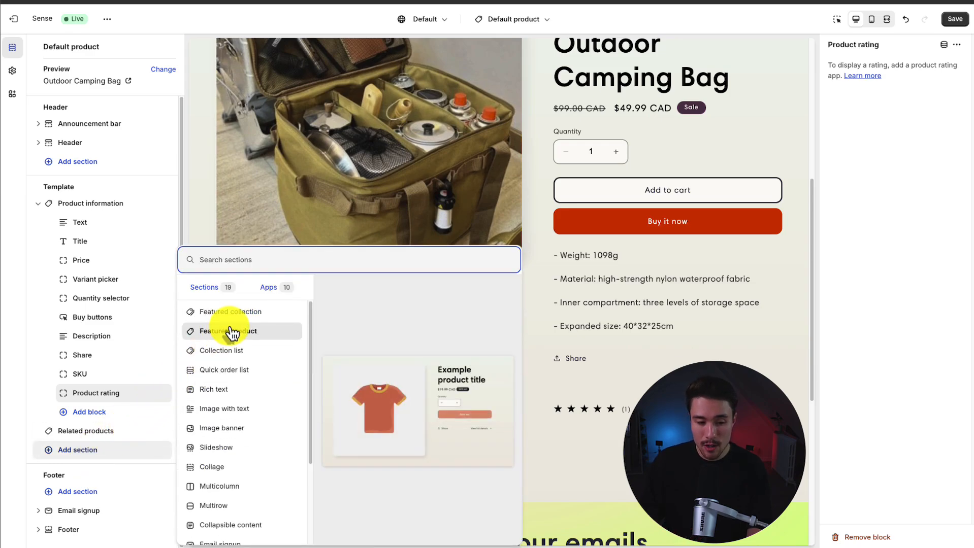
# Add a Featured product section to the product template, then move to the Home page template.
pyautogui.click(232, 331)
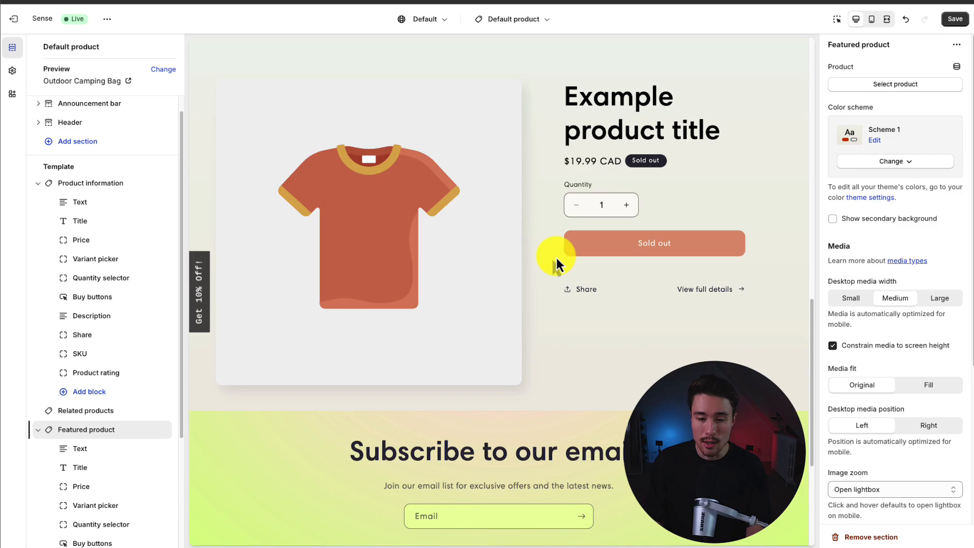
pyautogui.scroll(-3)
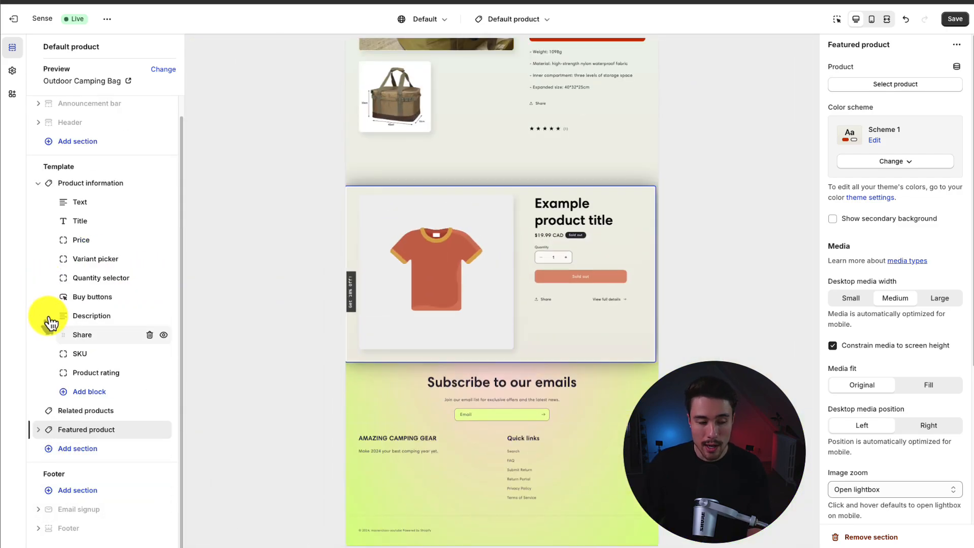
pyautogui.moveTo(233, 391)
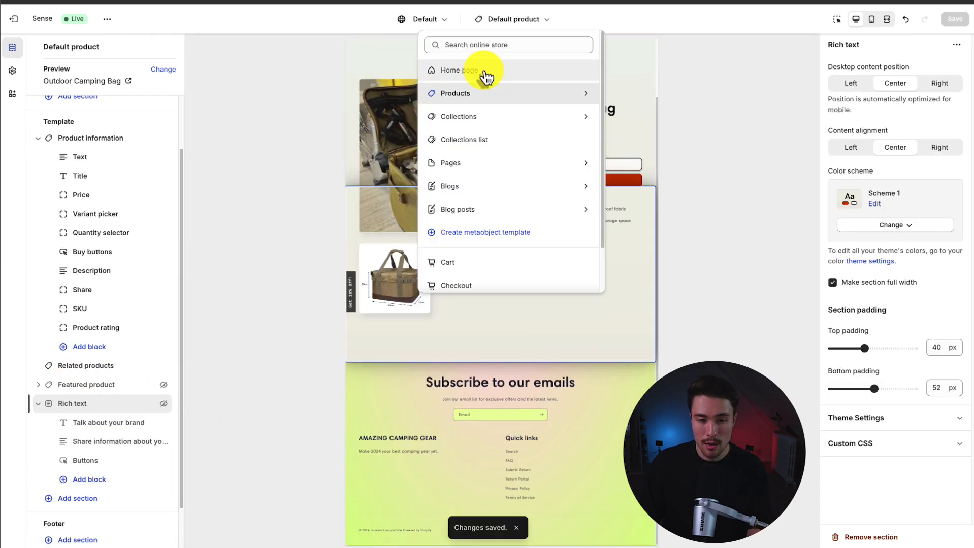
pyautogui.click(455, 69)
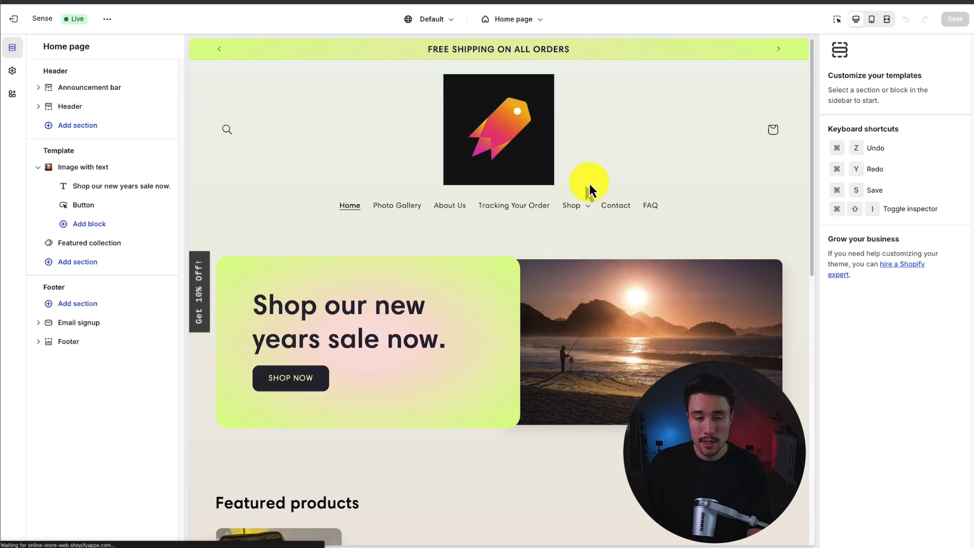
pyautogui.moveTo(775, 129)
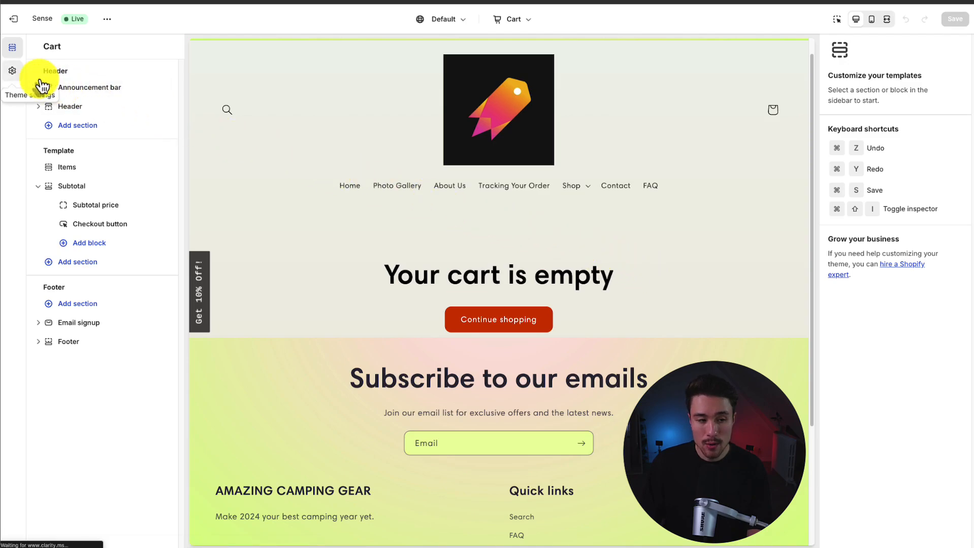
# Set the cart type to Drawer in Theme settings and preview the drawer.
pyautogui.click(12, 70)
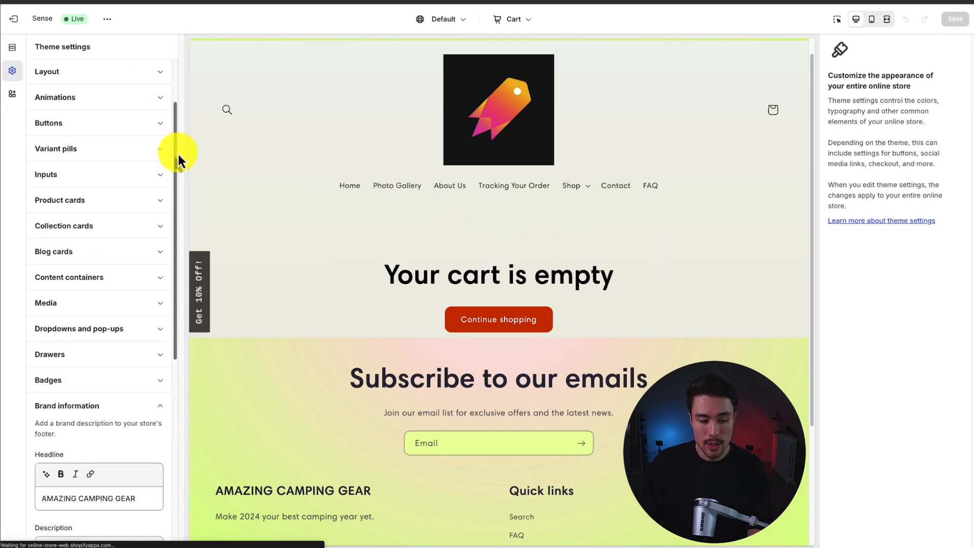
pyautogui.scroll(-3)
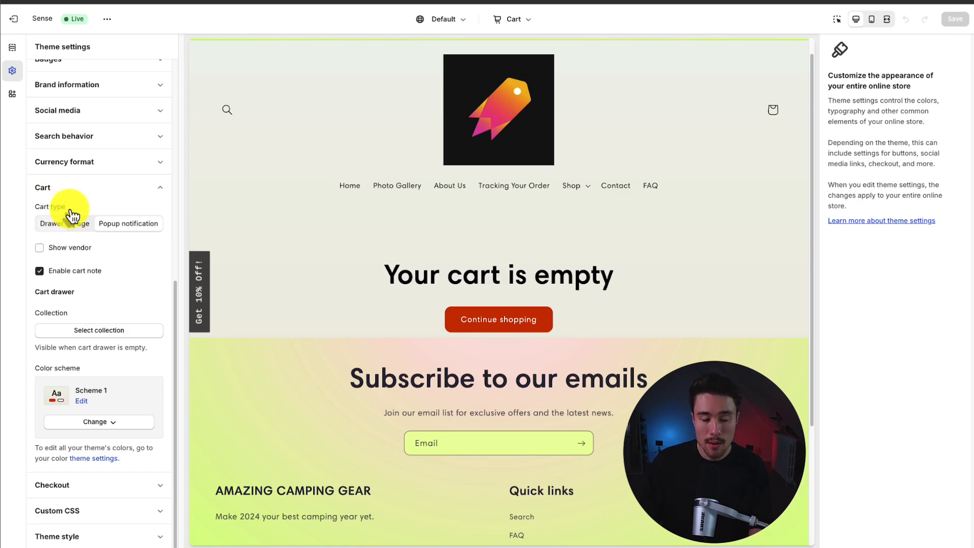
pyautogui.moveTo(70, 219)
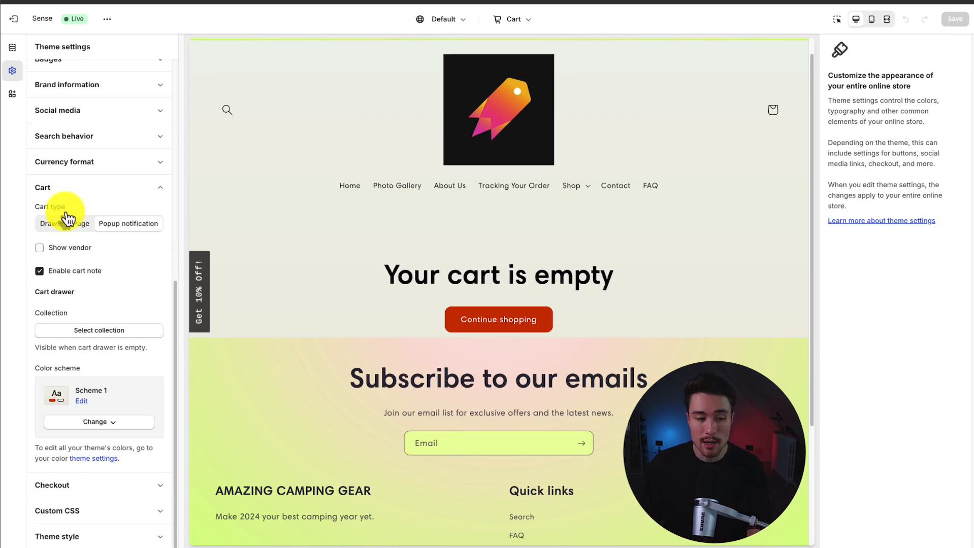
pyautogui.click(81, 223)
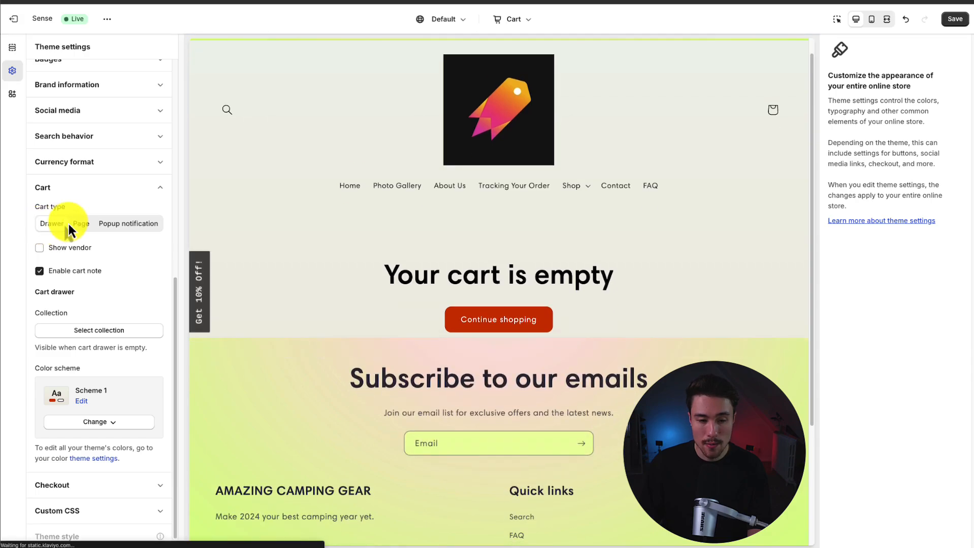
pyautogui.click(514, 18)
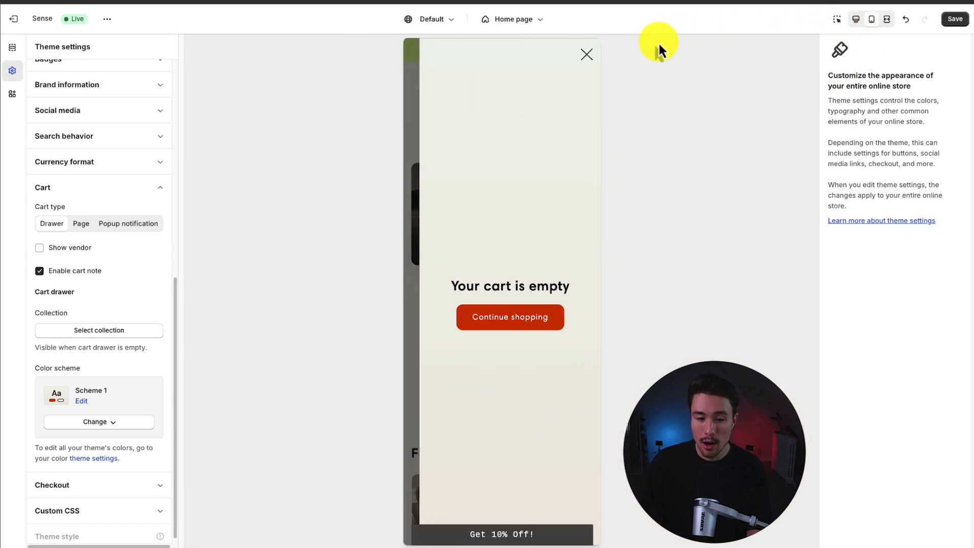
pyautogui.moveTo(578, 103)
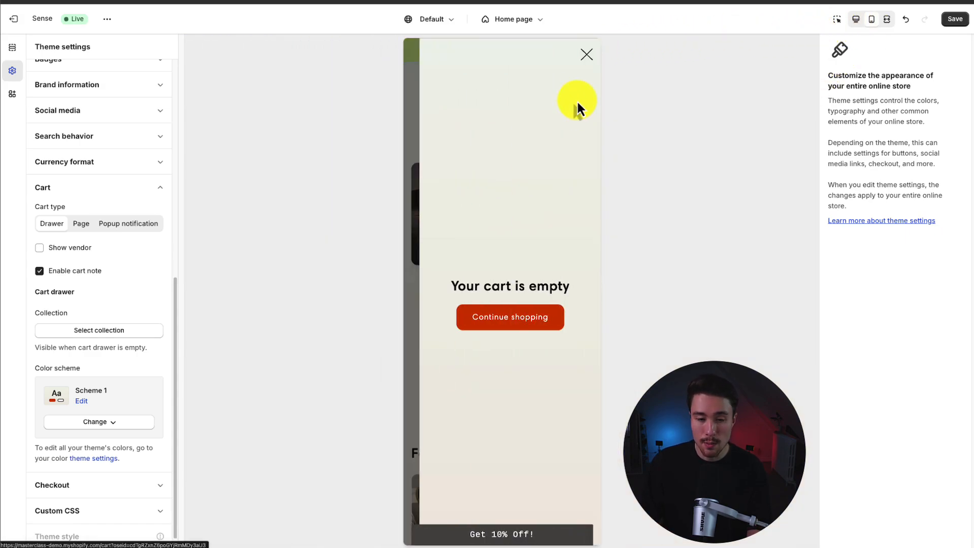
pyautogui.click(585, 55)
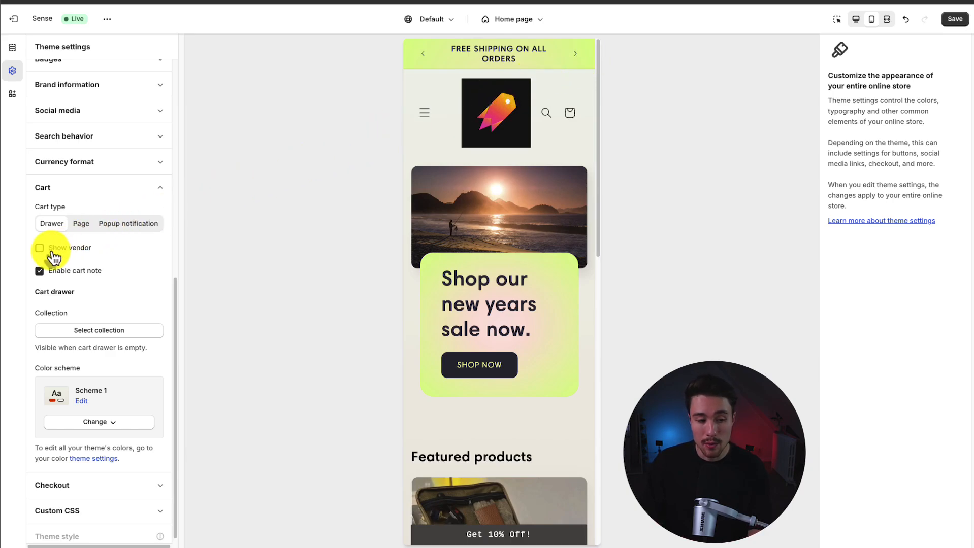
# Show vendors in the cart and feature the Camping collection in the empty drawer.
pyautogui.click(39, 248)
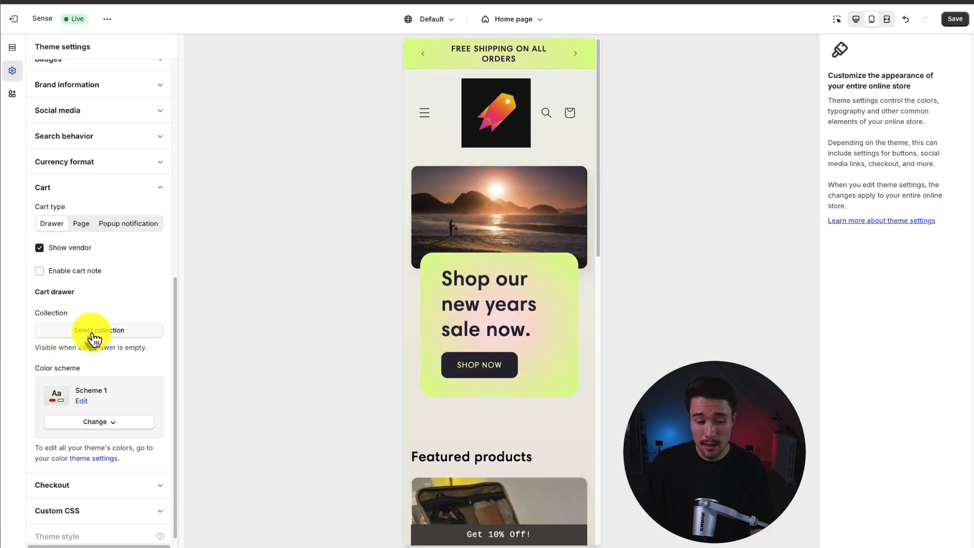
pyautogui.click(99, 330)
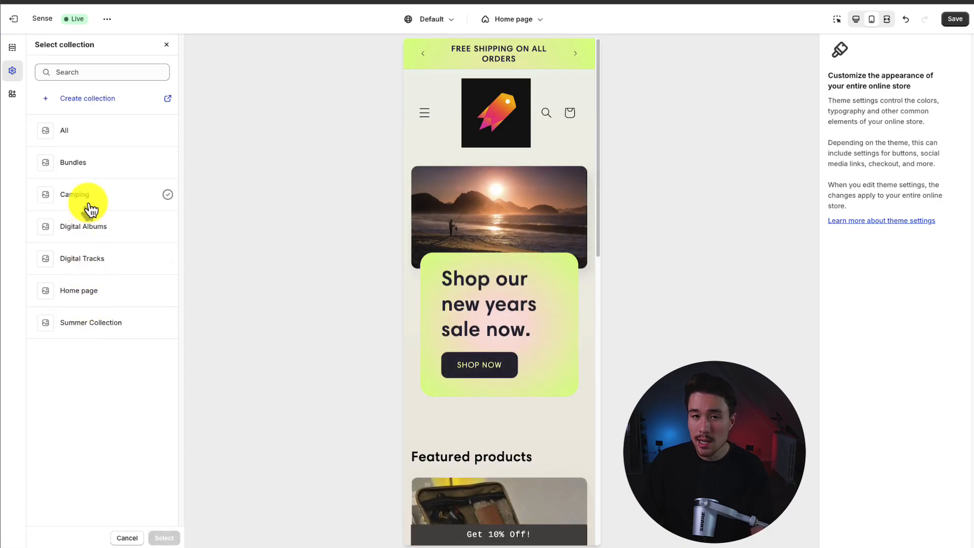
pyautogui.click(74, 194)
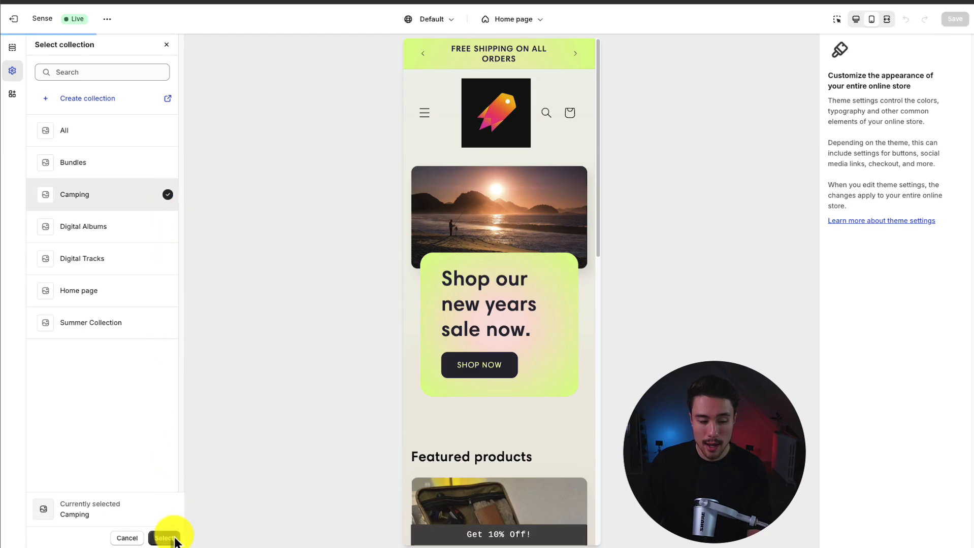
pyautogui.click(164, 538)
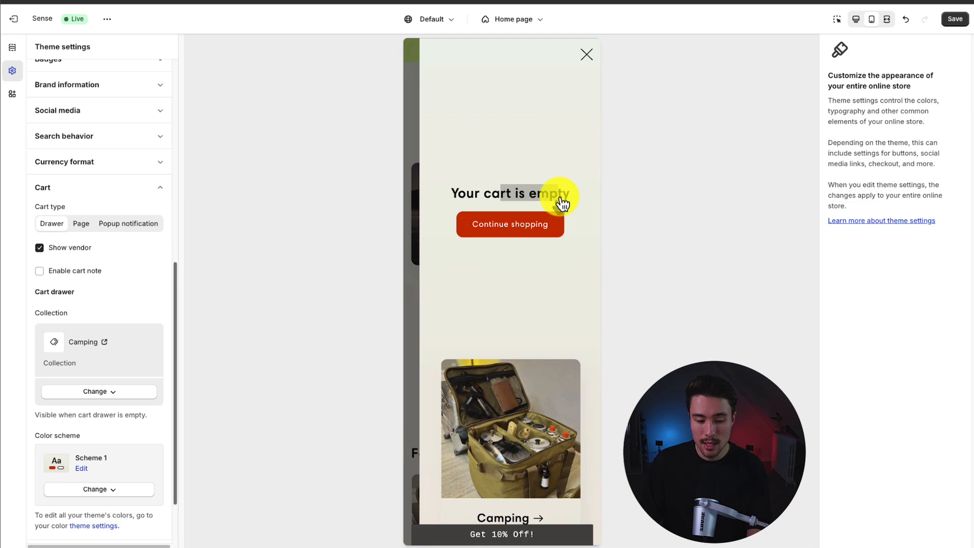
pyautogui.moveTo(505, 522)
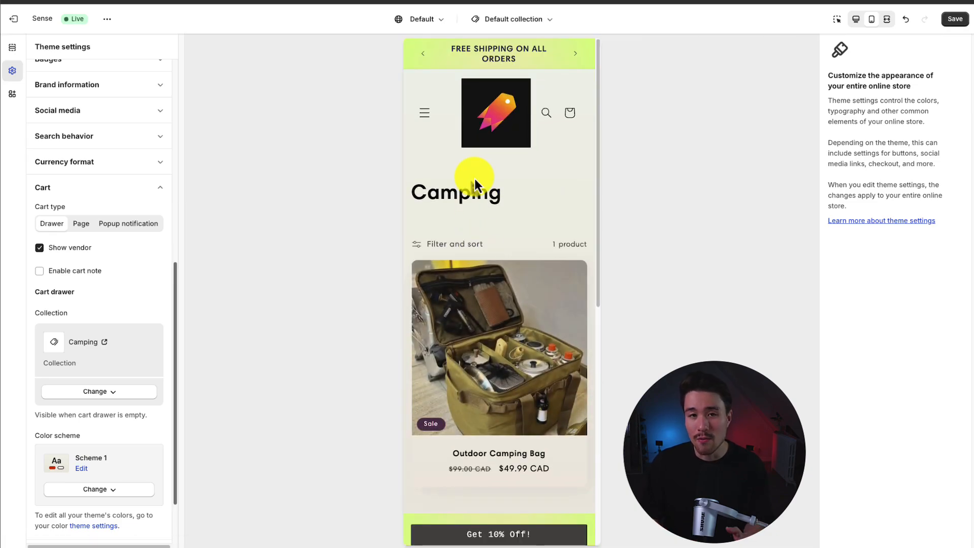
# Return to the Default collection template's sections, previewing the Camping collection page.
pyautogui.click(12, 48)
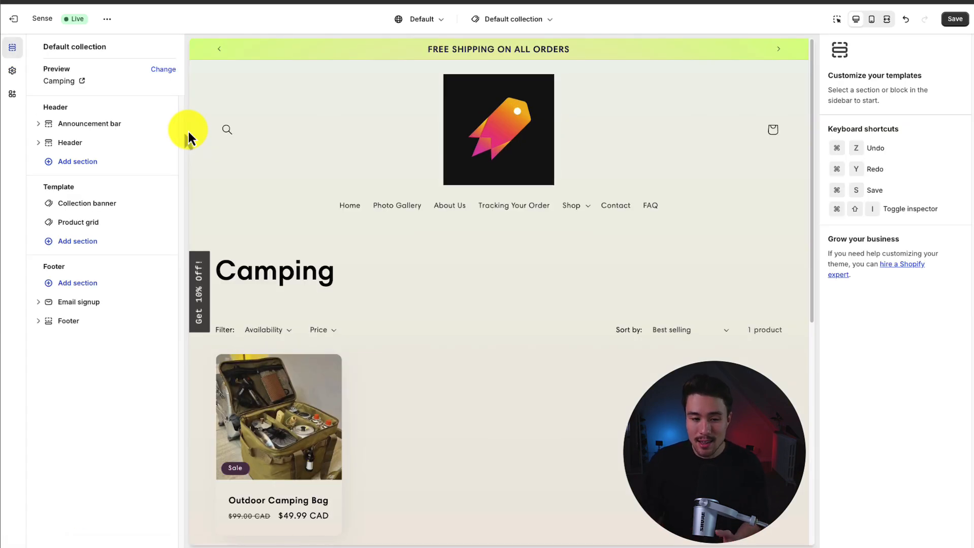
pyautogui.moveTo(340, 241)
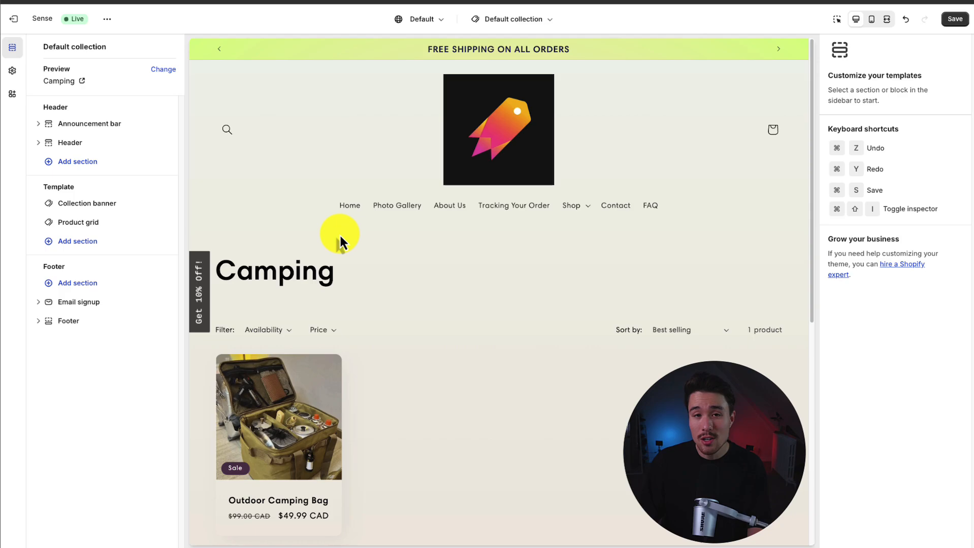